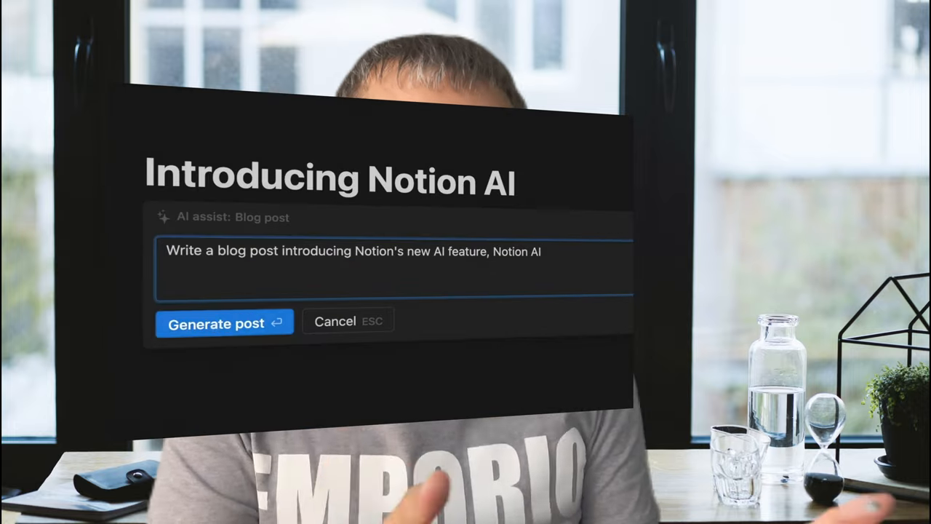
Look through the ElevenLabs page and scroll down its voice listings
click(215, 323)
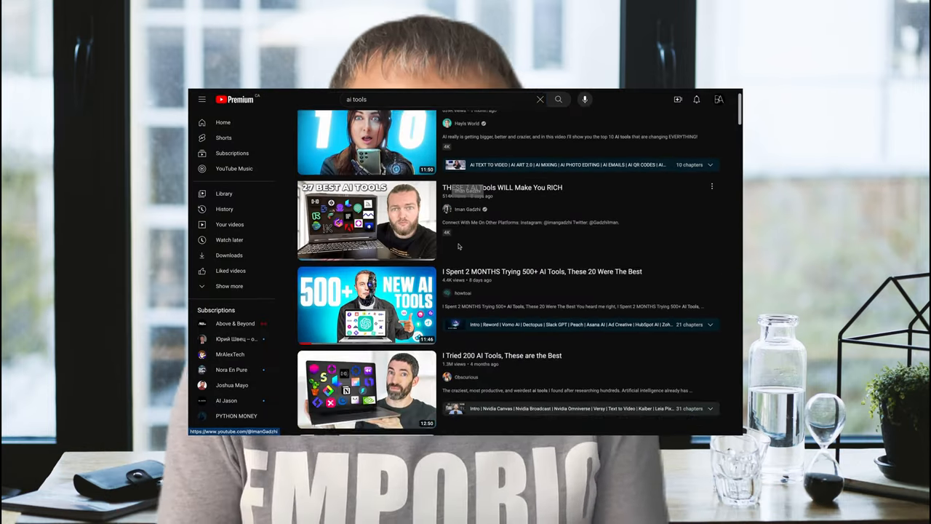
scroll(down, 3)
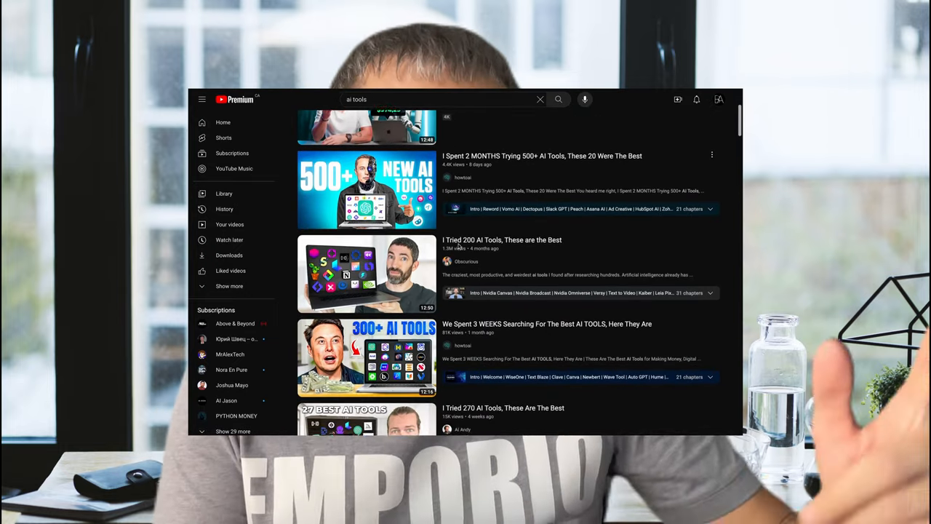
scroll(down, 3)
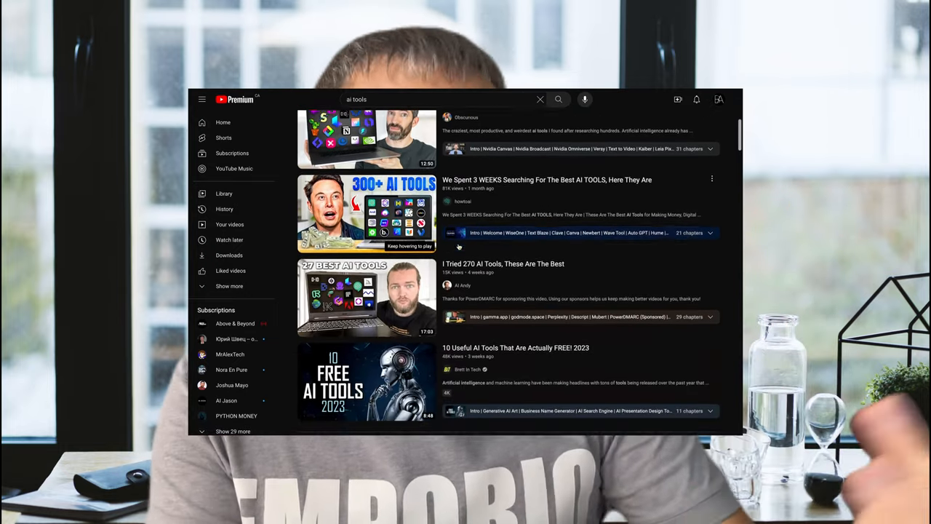
scroll(down, 3)
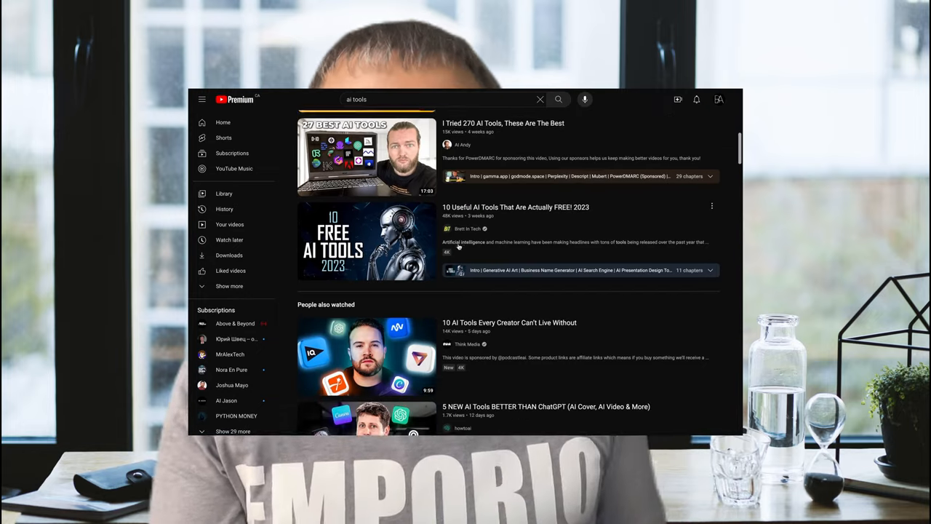
scroll(down, 3)
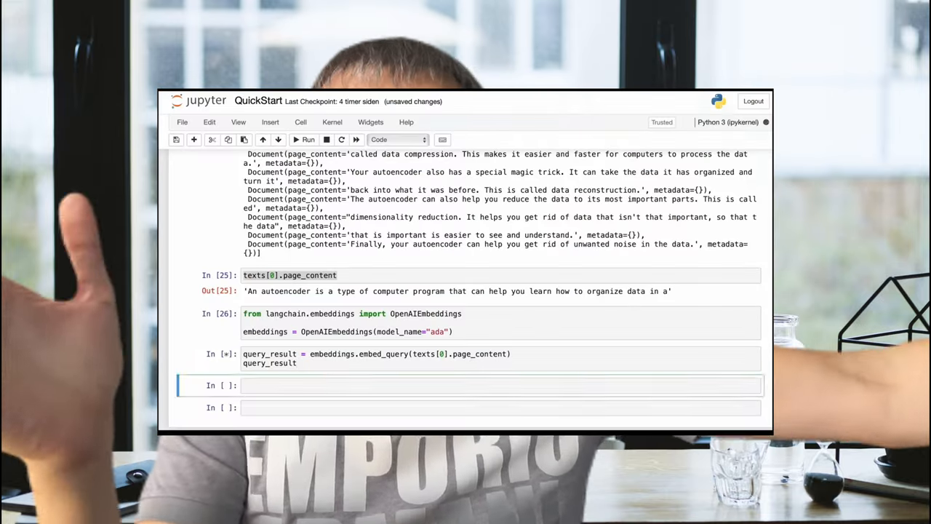
click(308, 140)
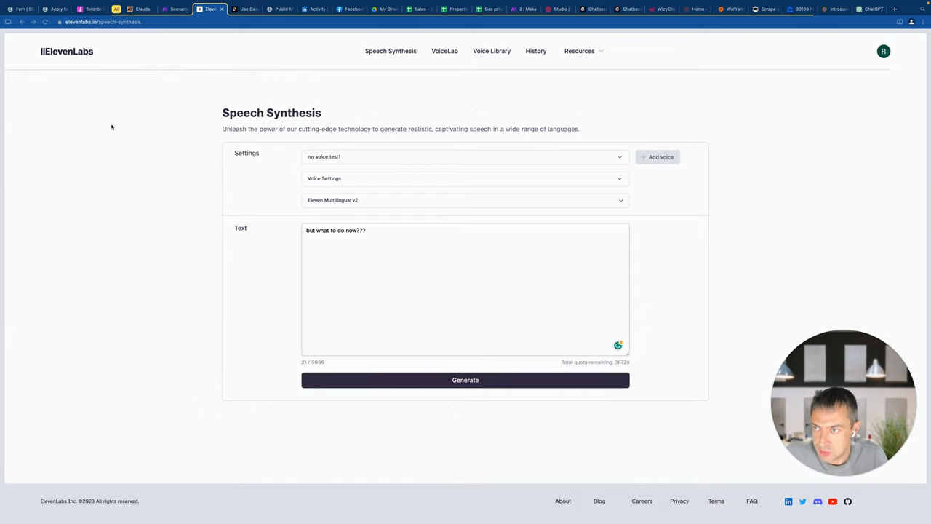
mouse_move(122, 111)
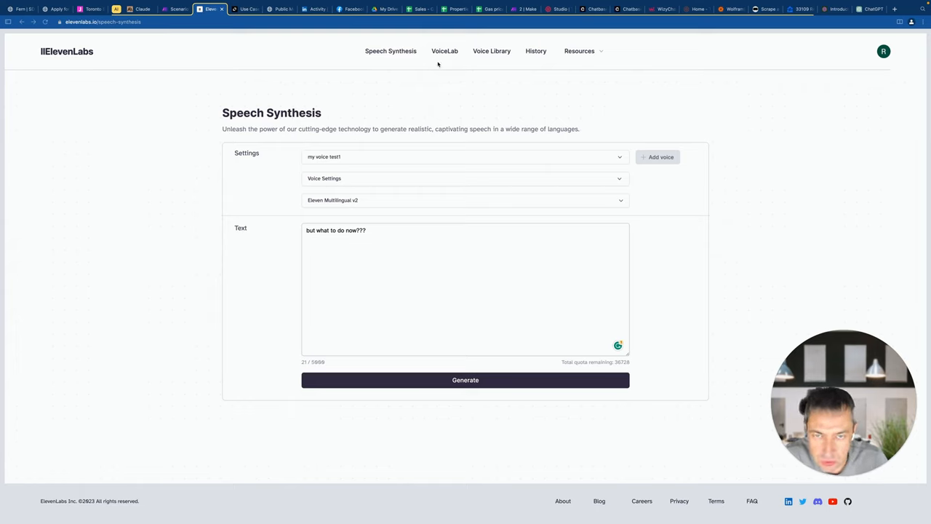
mouse_move(424, 90)
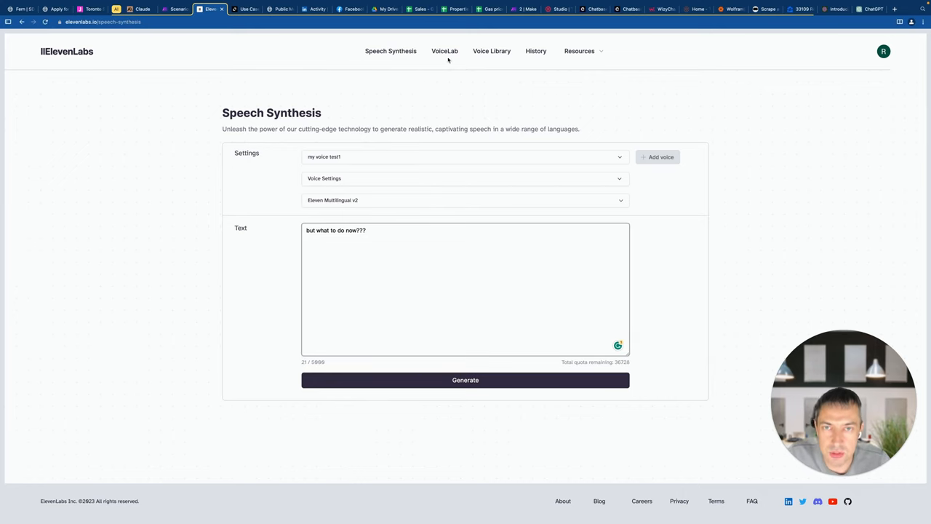
In VoiceLab, add an Instant Voice Cloning voice named 'voice 2' from uploaded samples with rights consent ticked
click(446, 51)
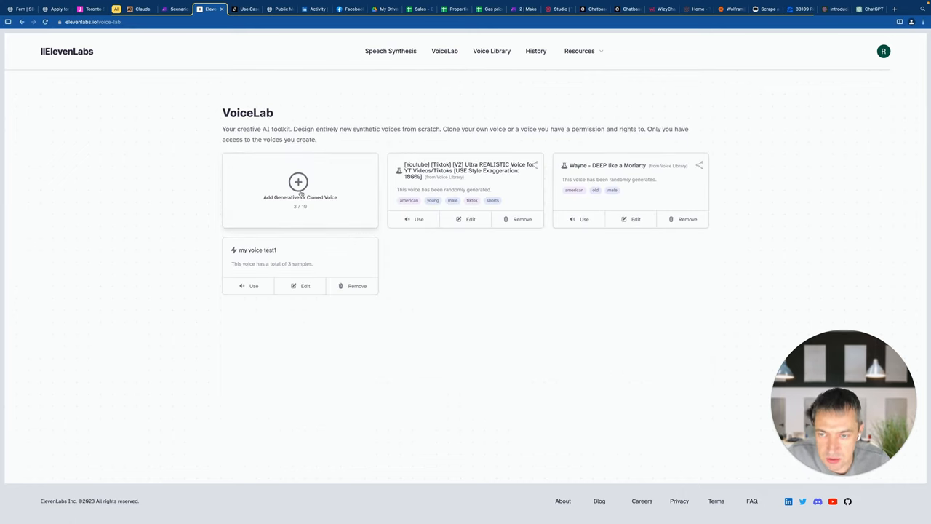
click(298, 181)
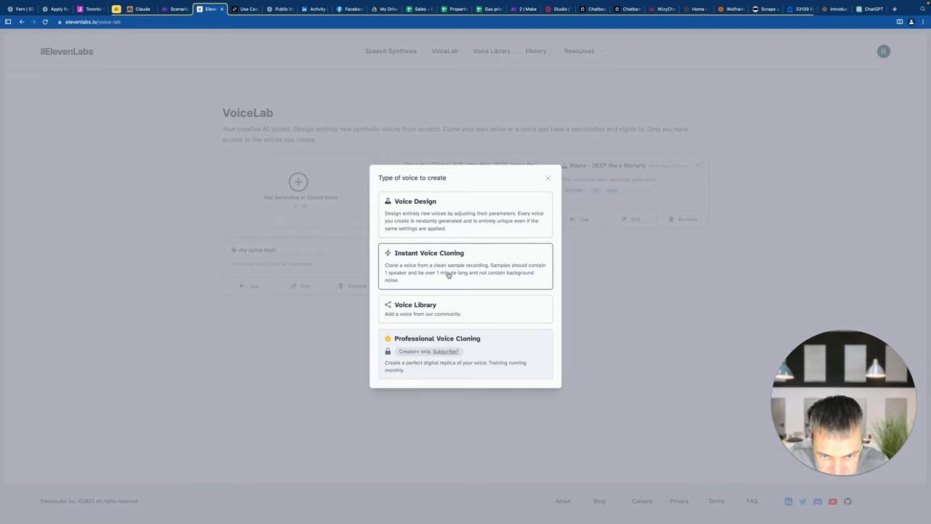
click(465, 264)
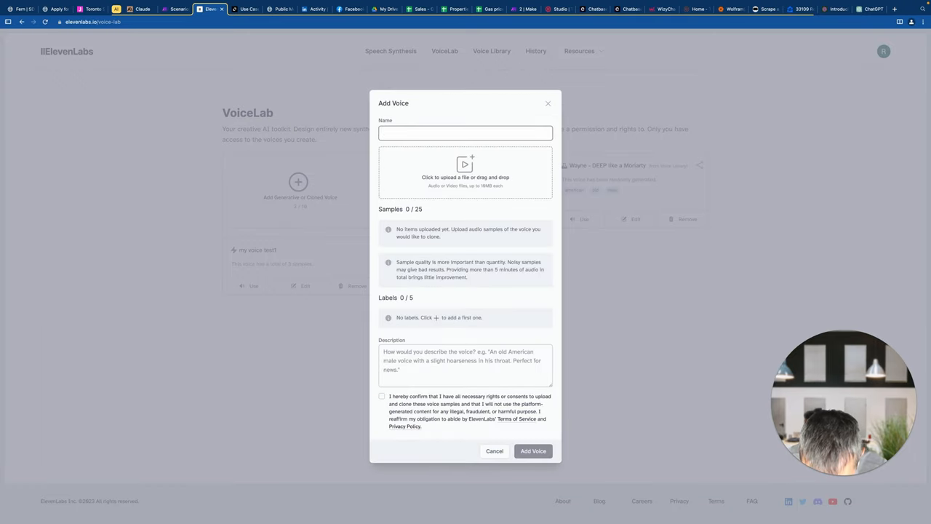
click(465, 132)
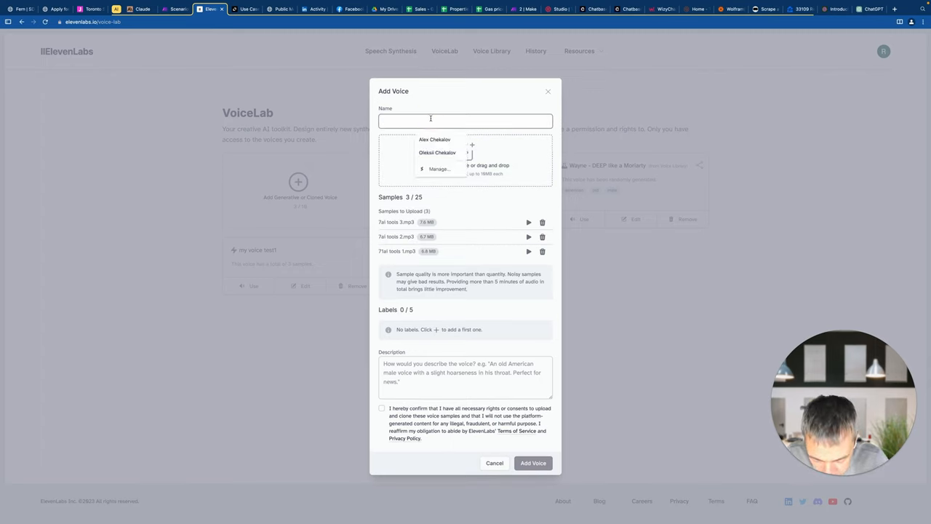
text(voice 2)
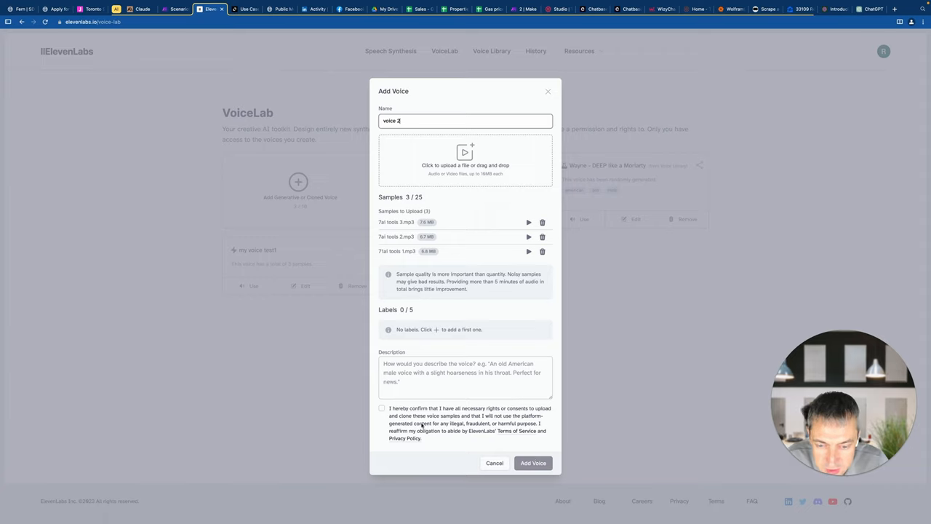
click(381, 407)
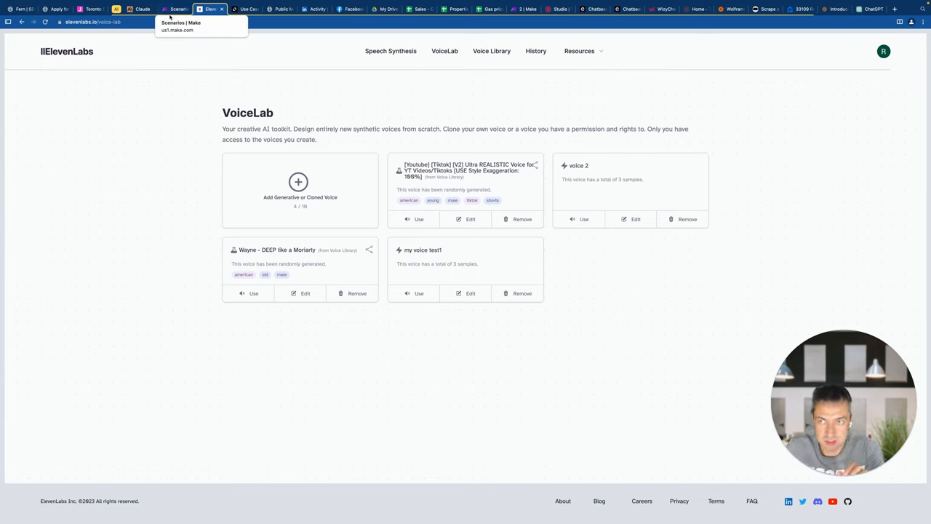
Switch to Make and open the 1.11 scenario from the All scenarios list
click(174, 8)
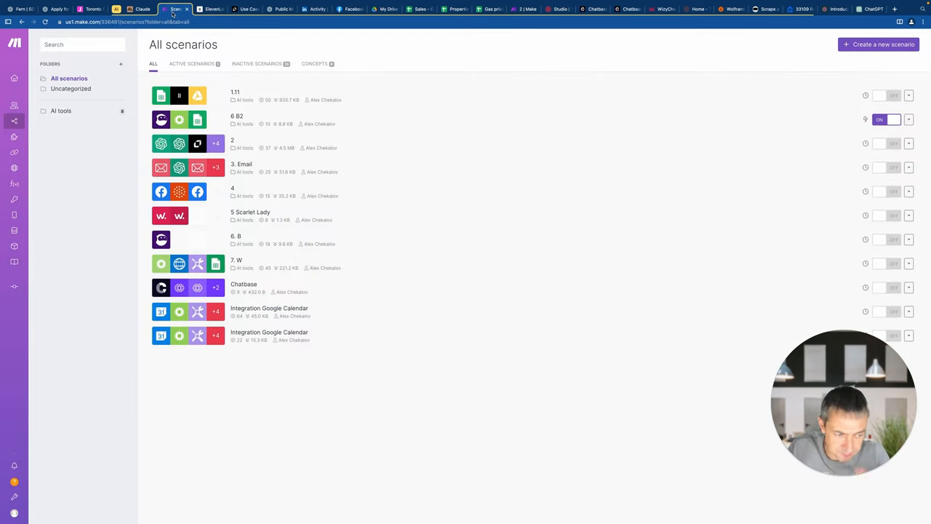
click(235, 91)
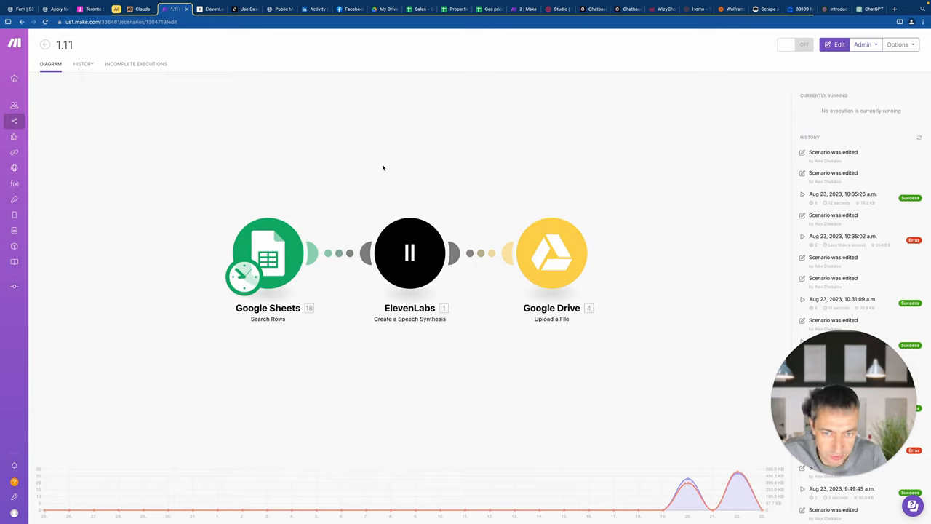
mouse_move(378, 201)
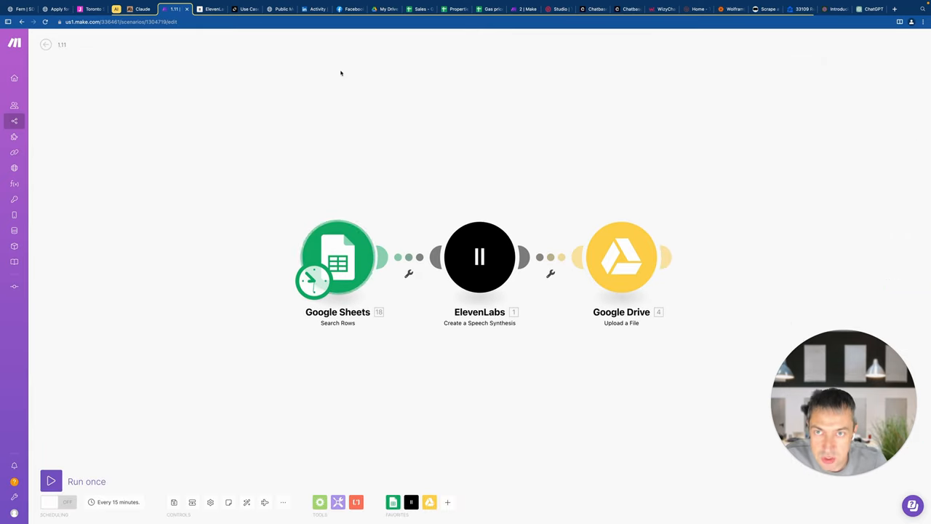
click(419, 9)
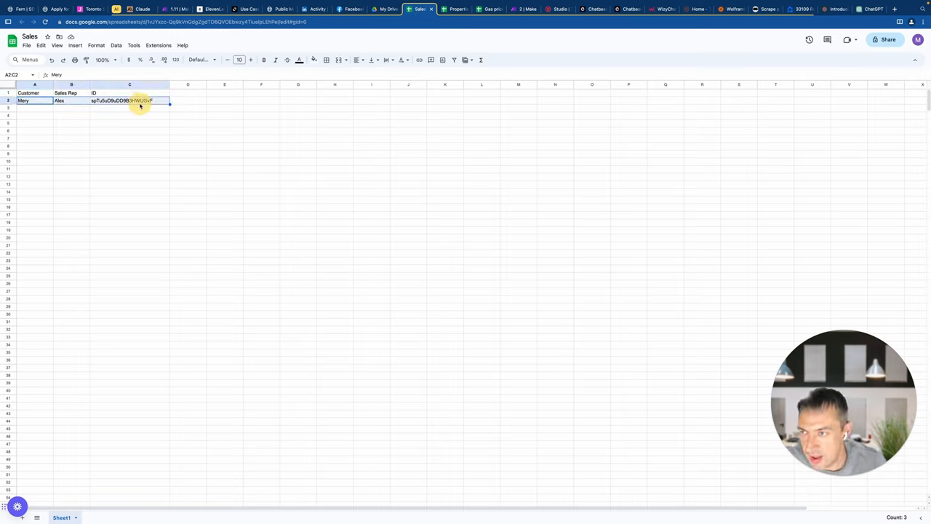
click(71, 100)
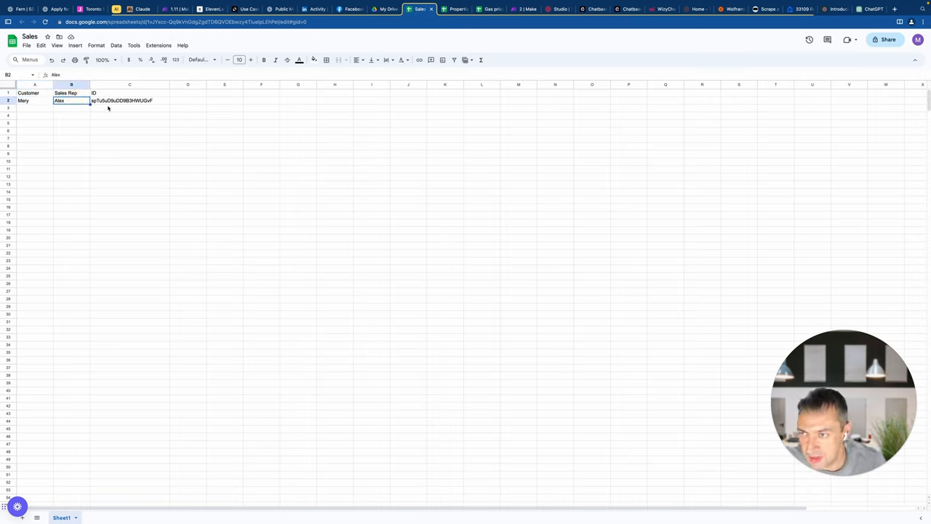
click(129, 115)
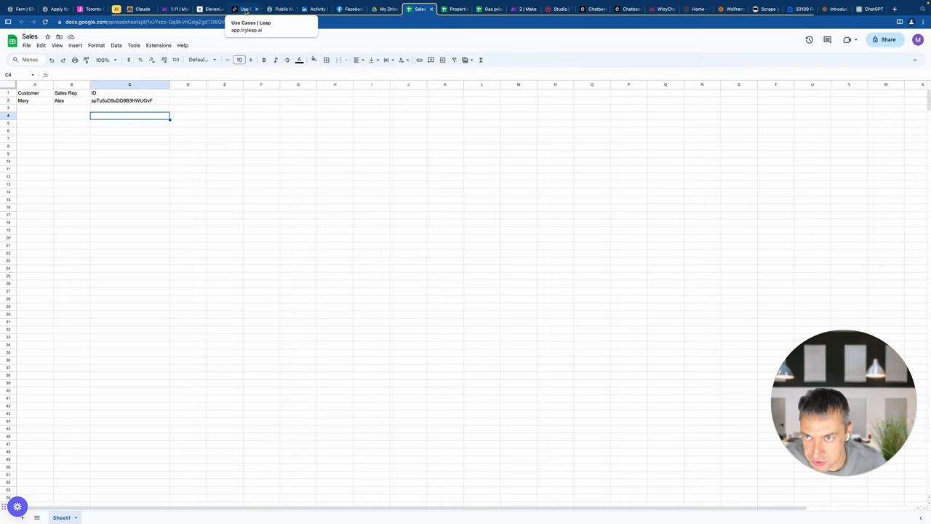
click(172, 9)
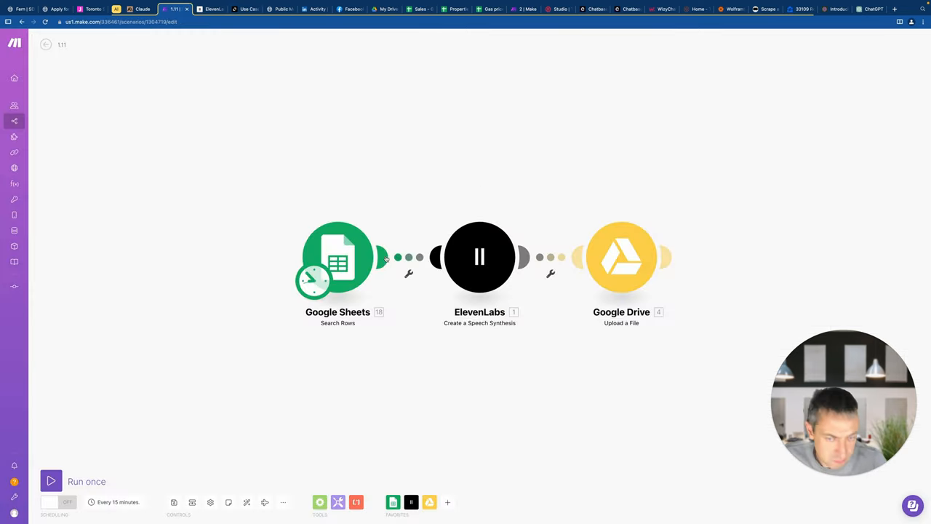
Review the ElevenLabs module's voice setting, then run the 1.11 scenario once
click(480, 256)
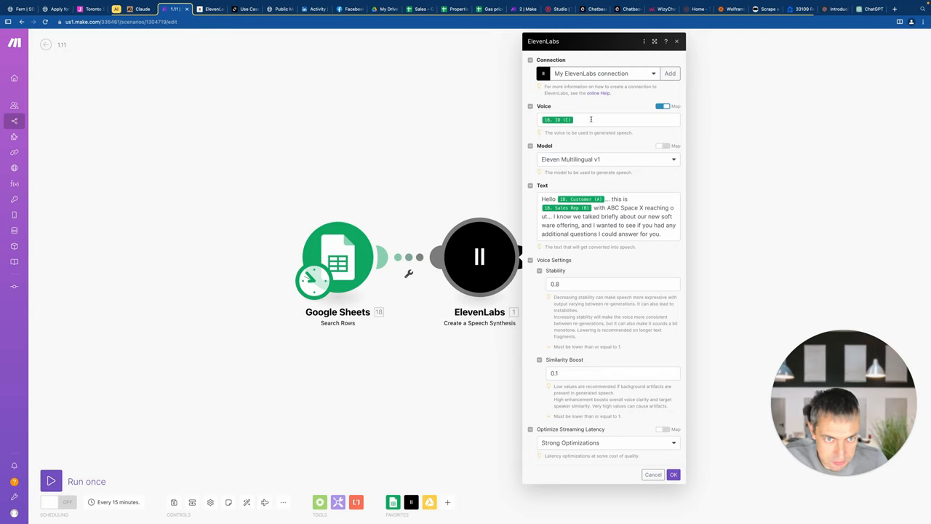
click(608, 120)
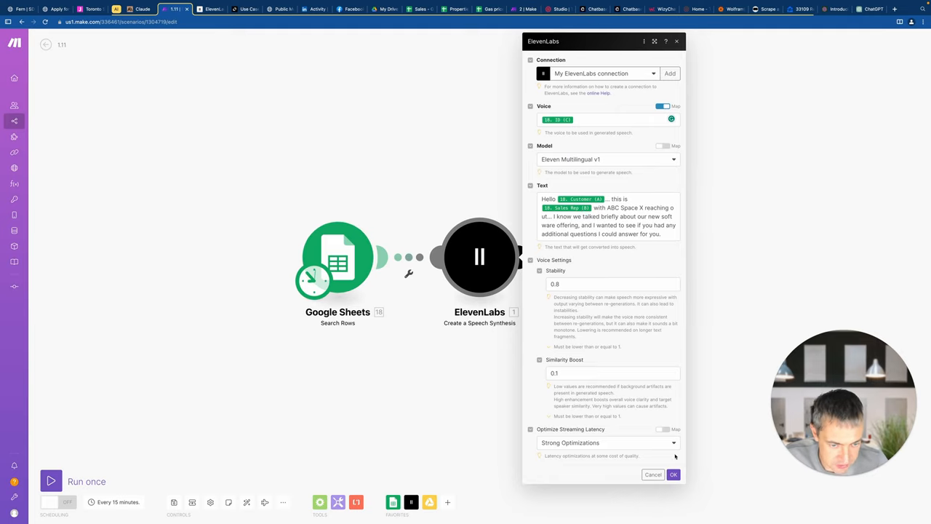
click(672, 474)
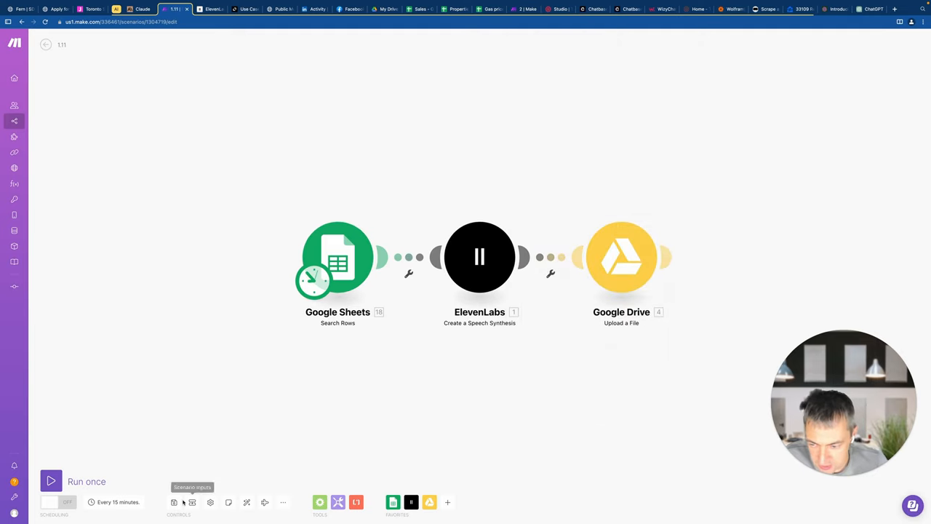
click(49, 480)
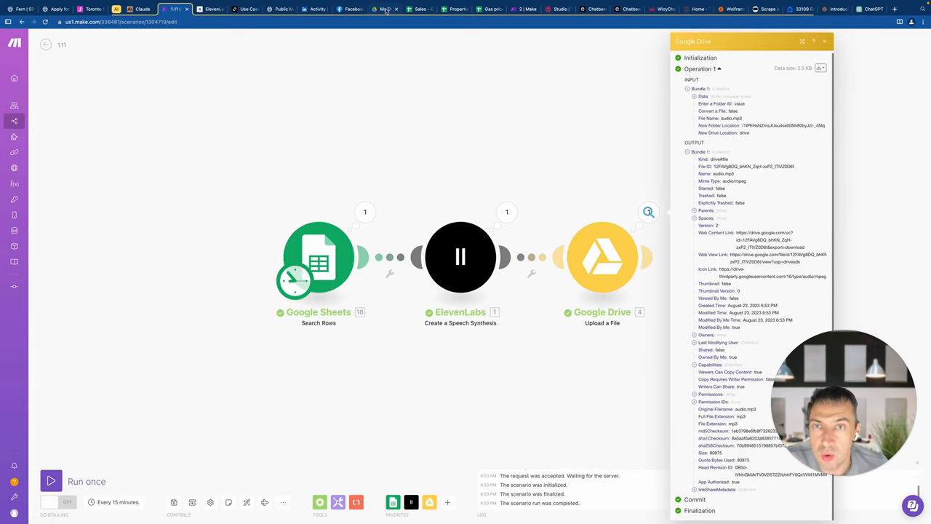
In Google Drive's Recordings folder, open the newly uploaded audio.mp3
click(384, 9)
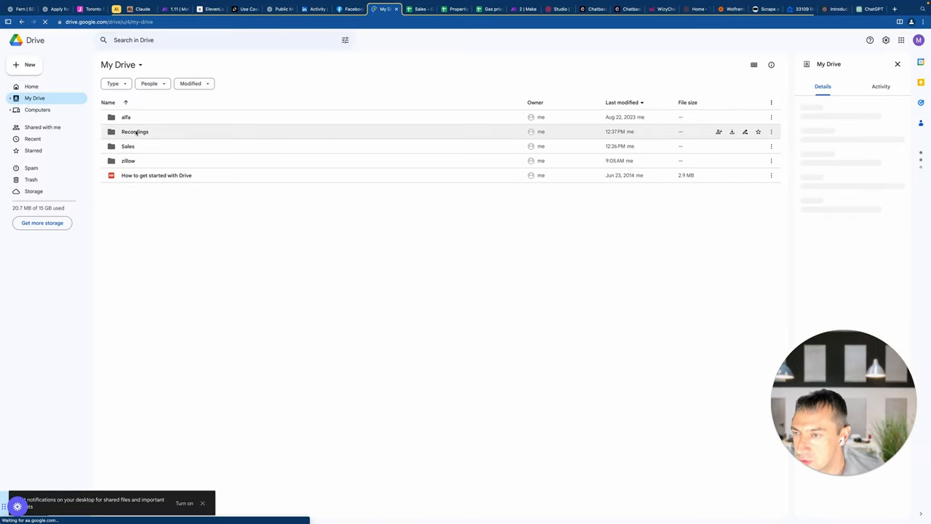
double_click(134, 130)
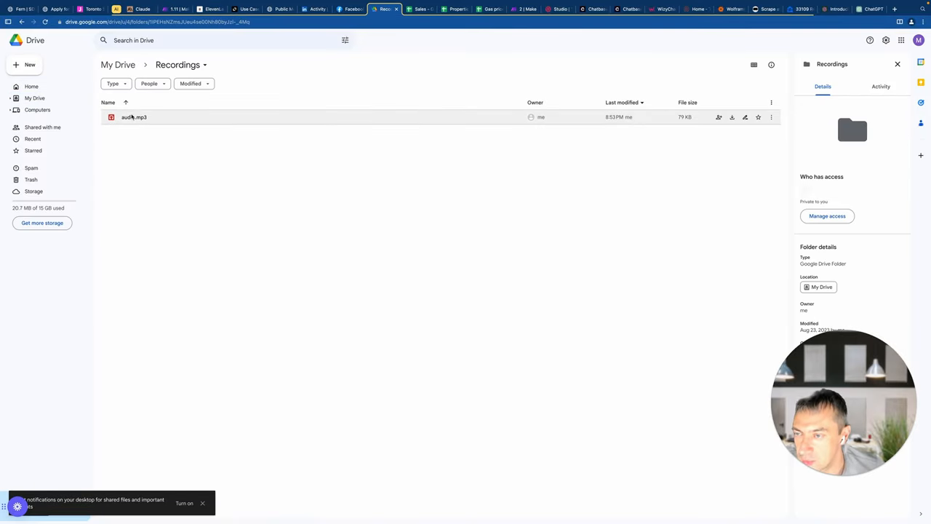
double_click(134, 116)
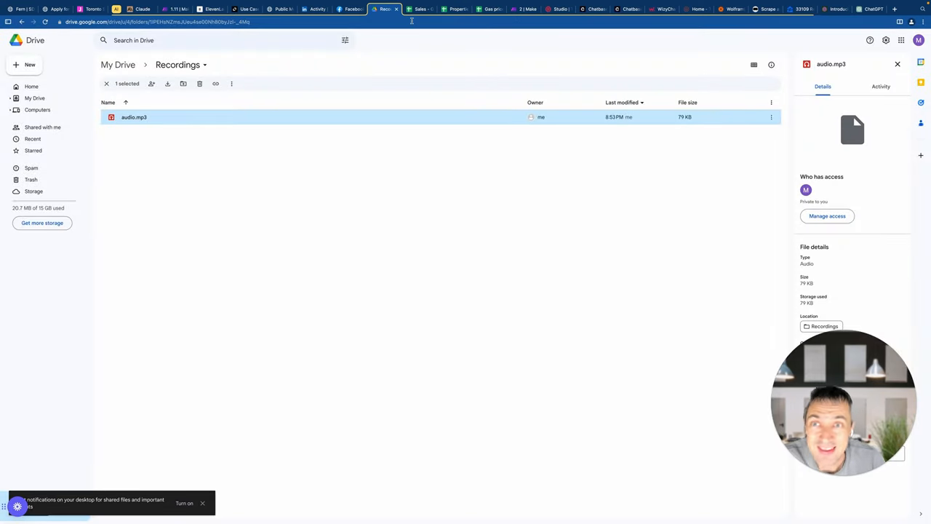
mouse_move(211, 8)
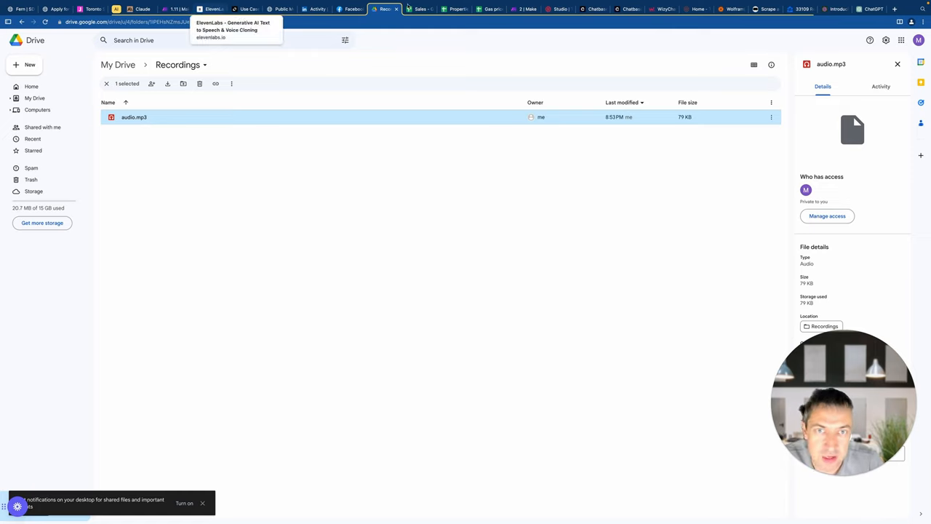
click(558, 8)
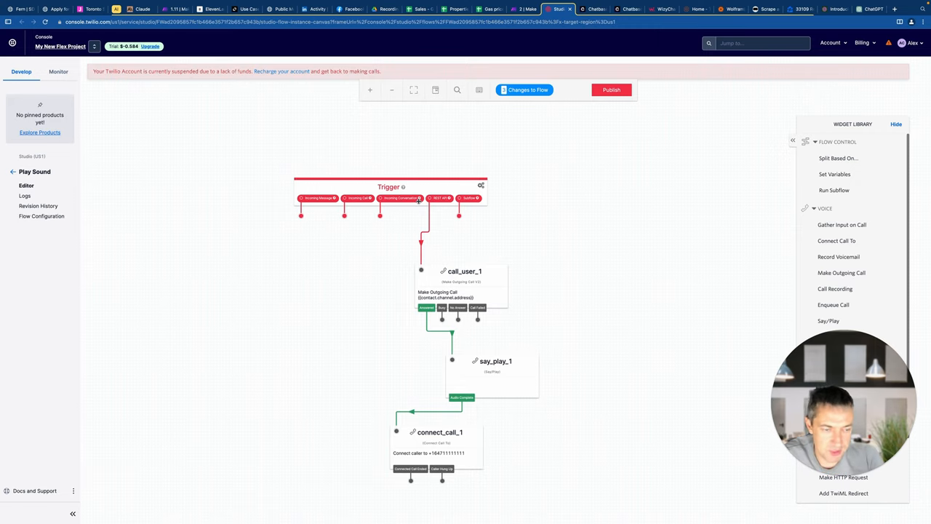
Review the call_user_1 and connect_call_1 widget settings on the Twilio Studio canvas
click(460, 272)
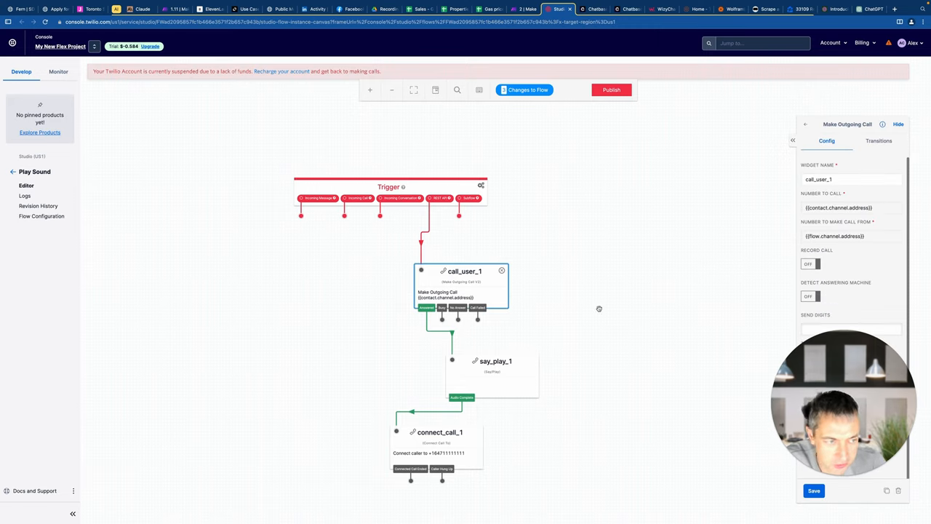
click(494, 361)
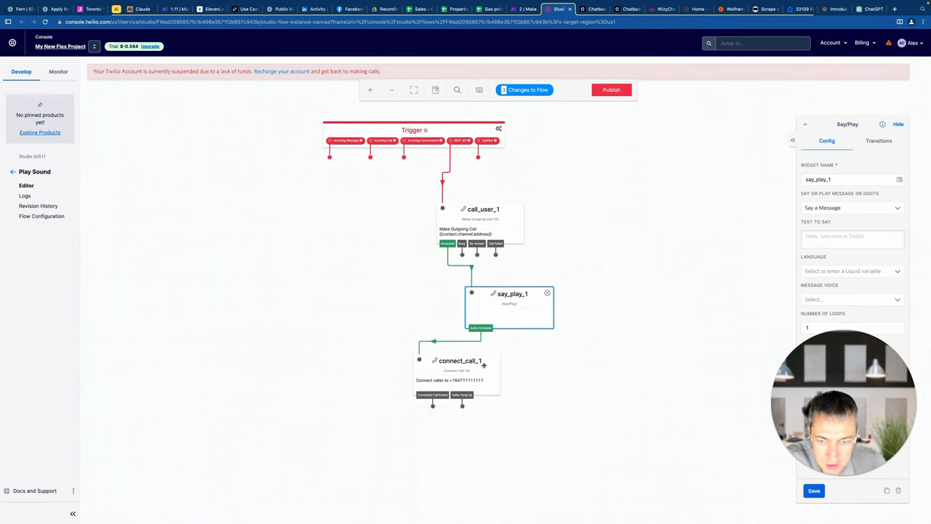
click(460, 361)
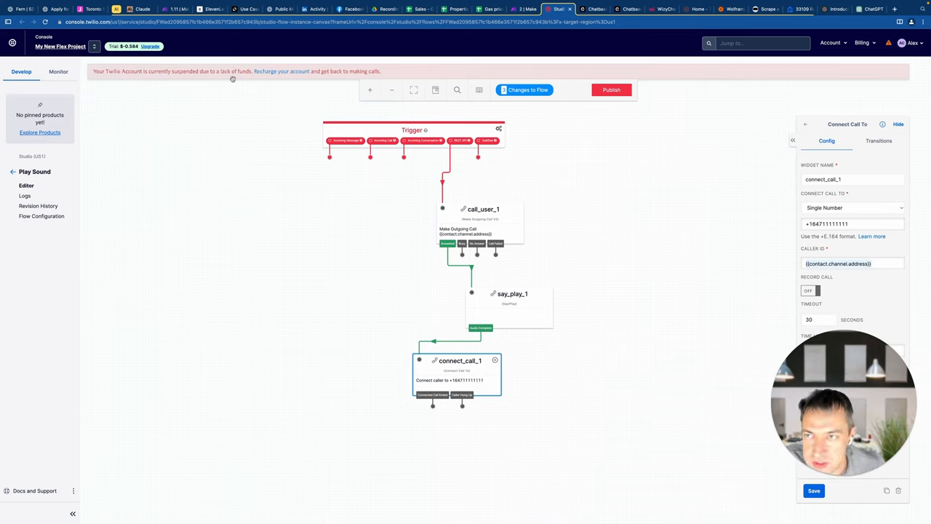
Save the 1.11 scenario and go to the full Scenarios list via the sidebar
click(175, 8)
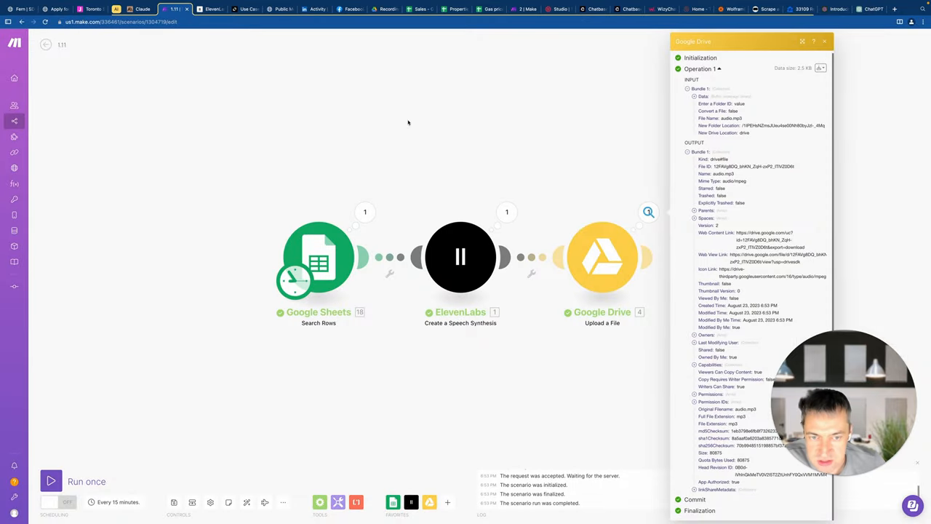
mouse_move(390, 297)
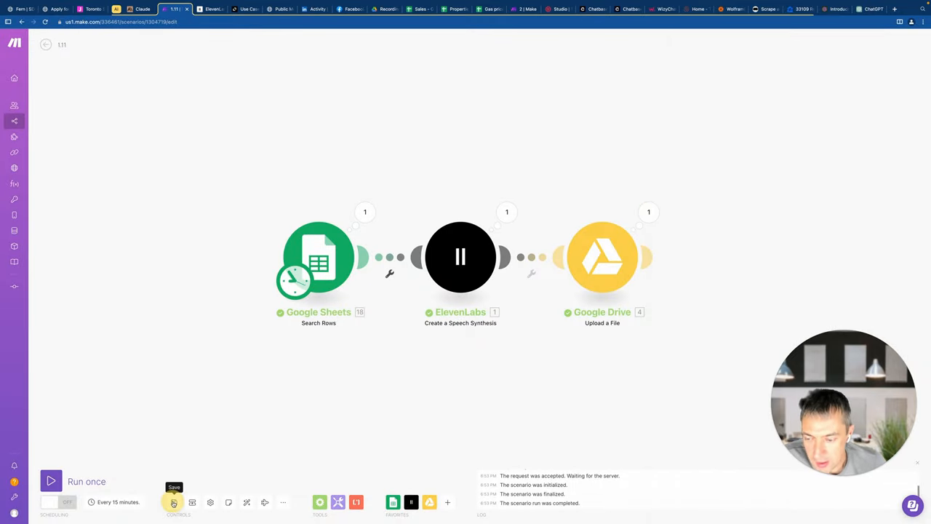
click(173, 502)
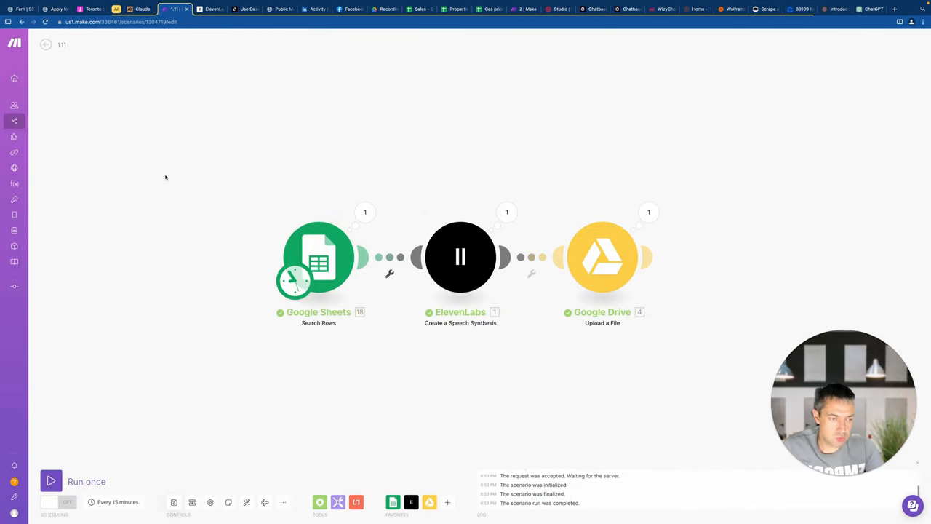
click(14, 121)
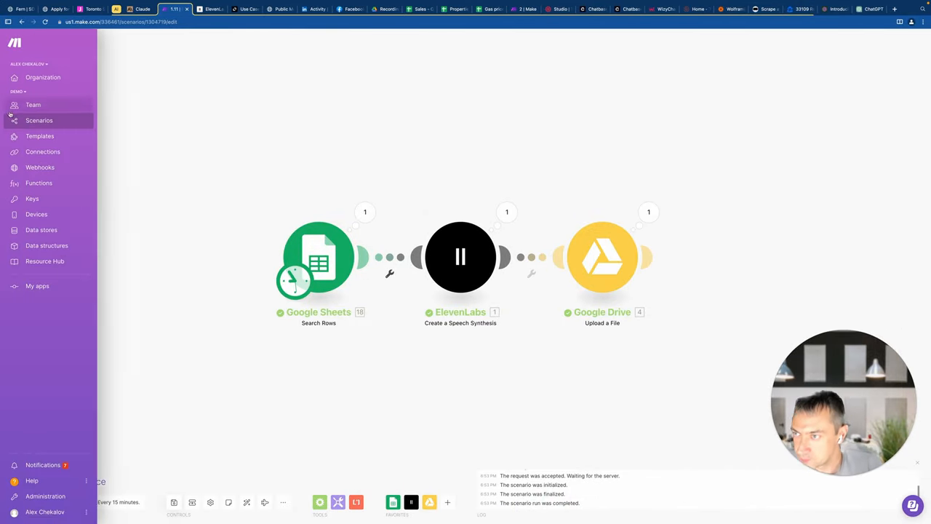
click(38, 119)
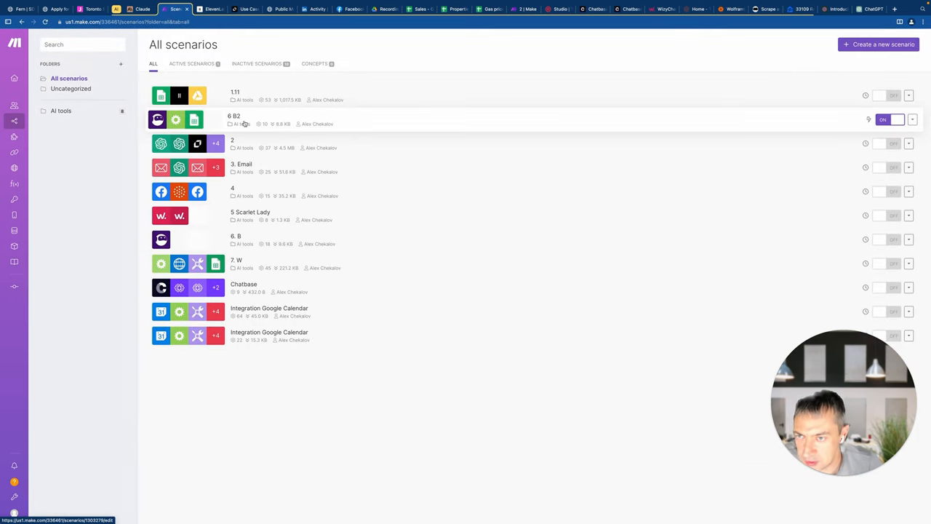
Open the OpenAI-to-LinkedIn scenario, inspect an OpenAI module's messages, then move to the Leap AI site
click(233, 144)
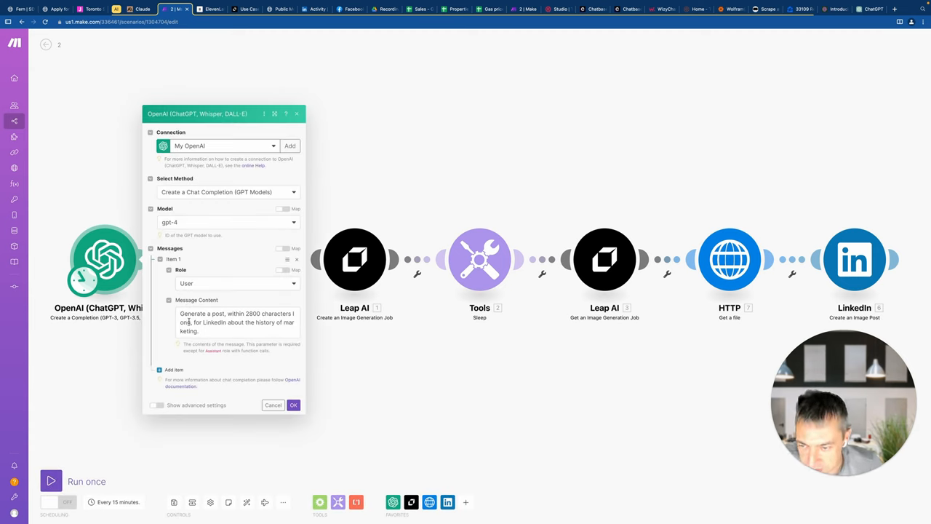
click(235, 323)
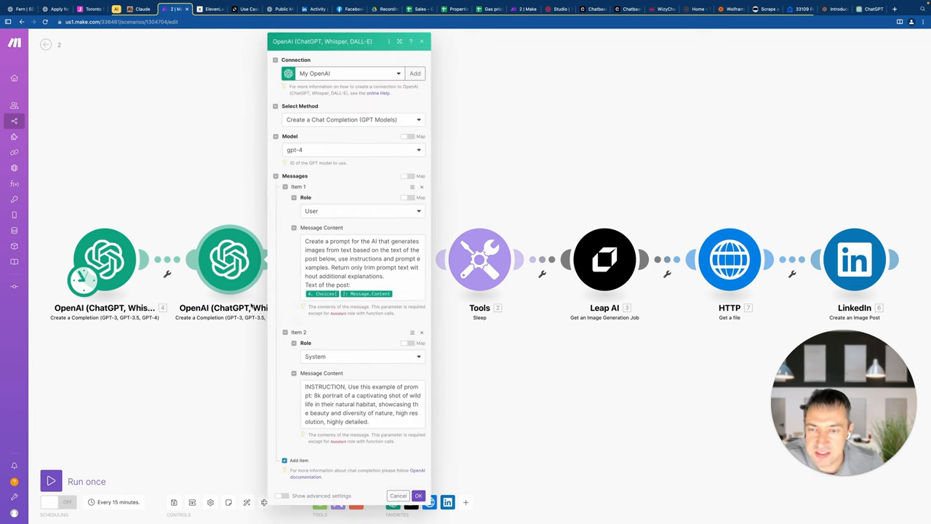
mouse_move(274, 233)
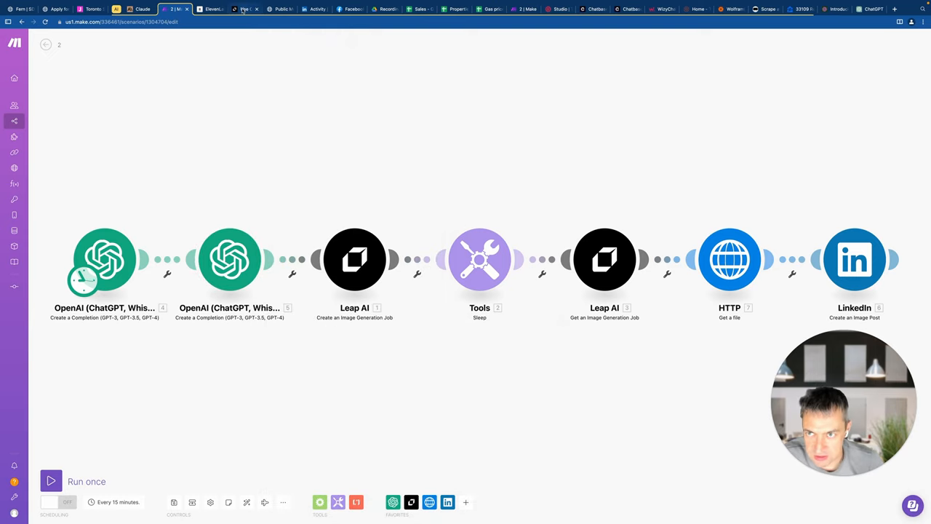
click(245, 9)
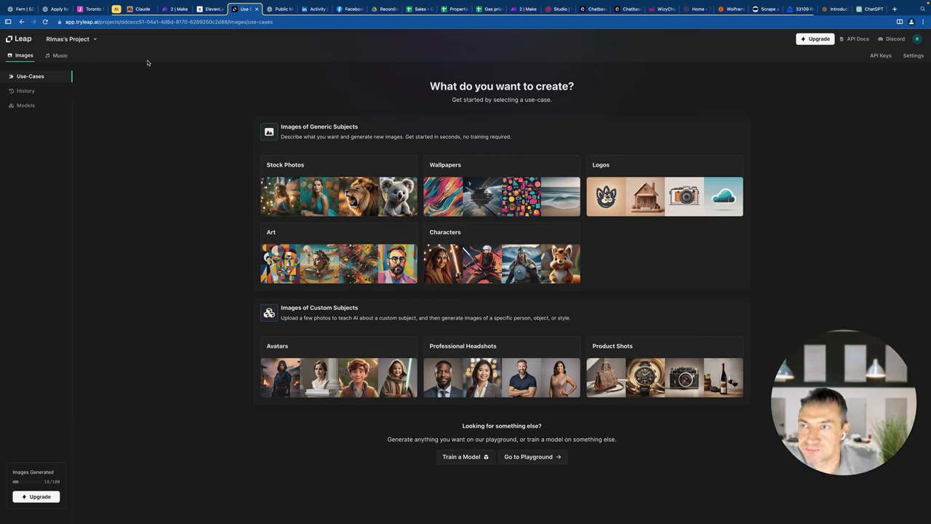
mouse_move(197, 81)
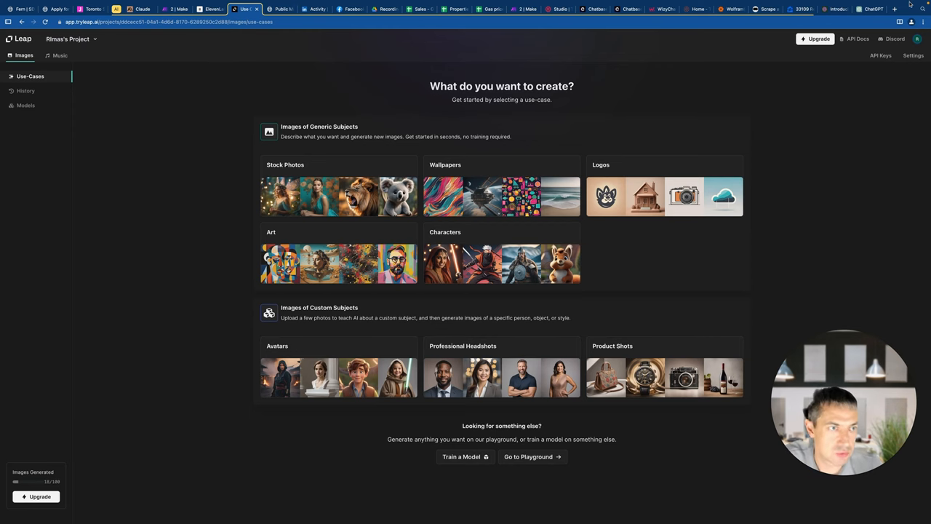
Visit leonardo.ai in a new tab, browse its Recent Creations feed, and return to Make
click(870, 8)
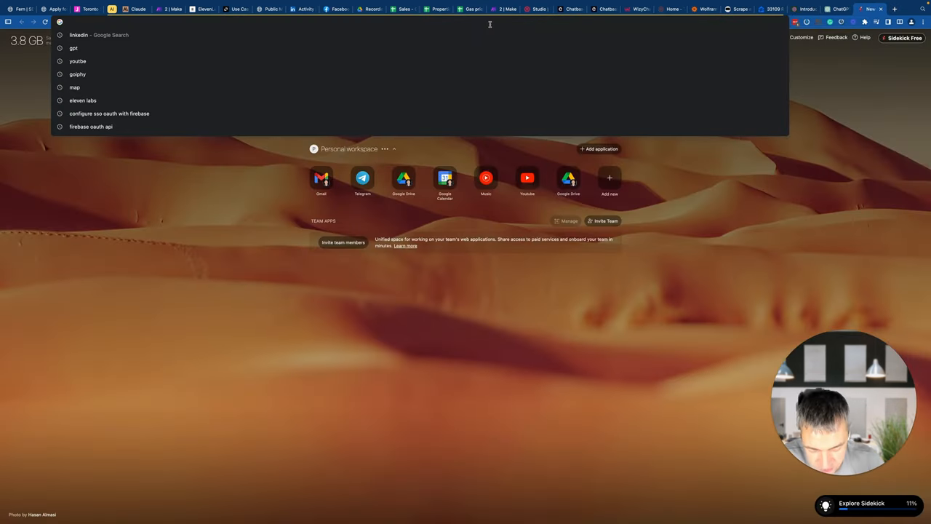
text(leonardo.ai)
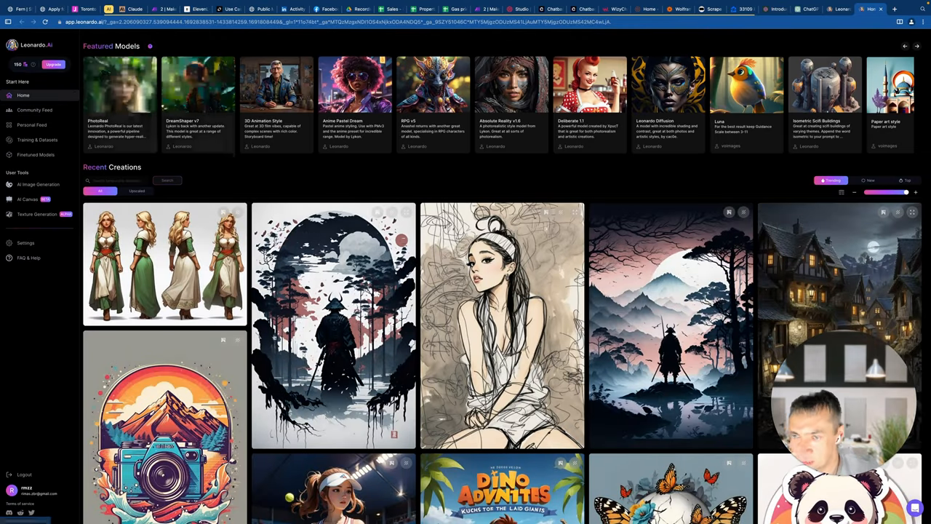
scroll(down, 3)
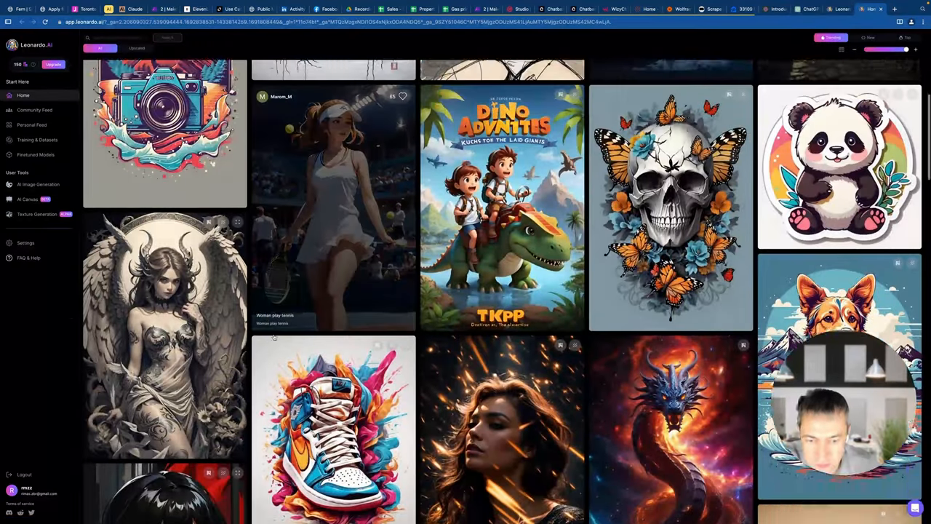
scroll(down, 3)
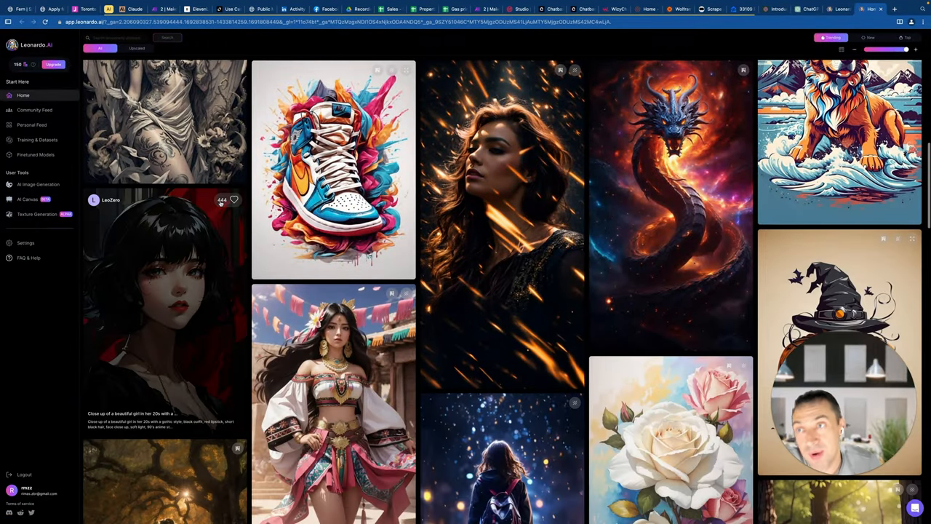
click(166, 9)
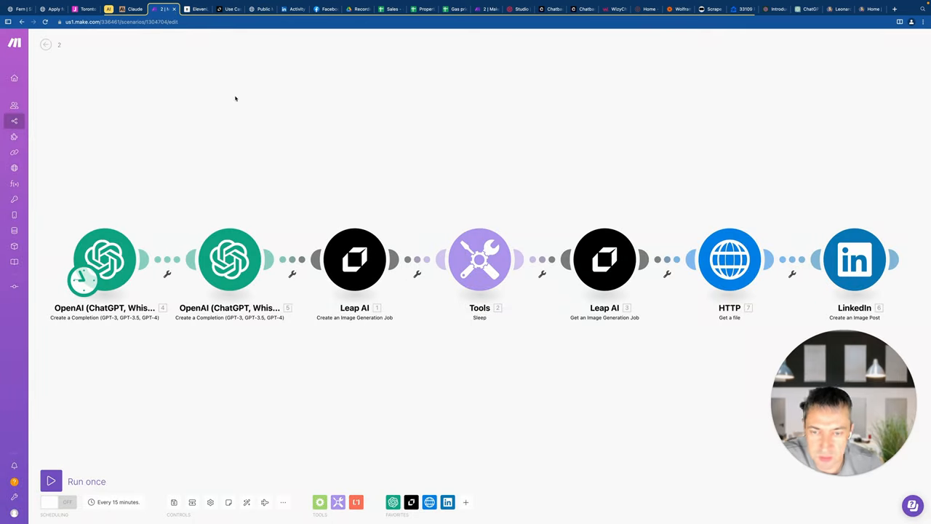
mouse_move(184, 408)
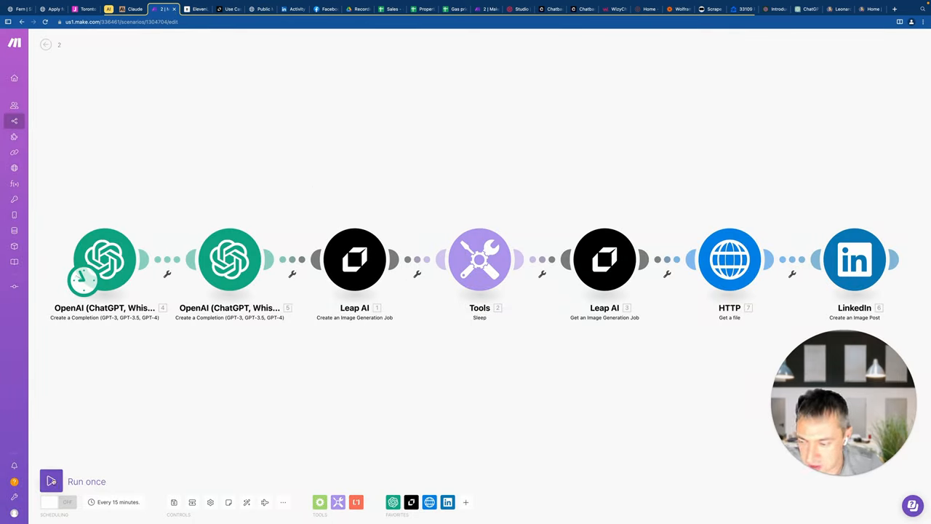
Check the LinkedIn activity feed, then run the LinkedIn image-post scenario once in Make
click(51, 480)
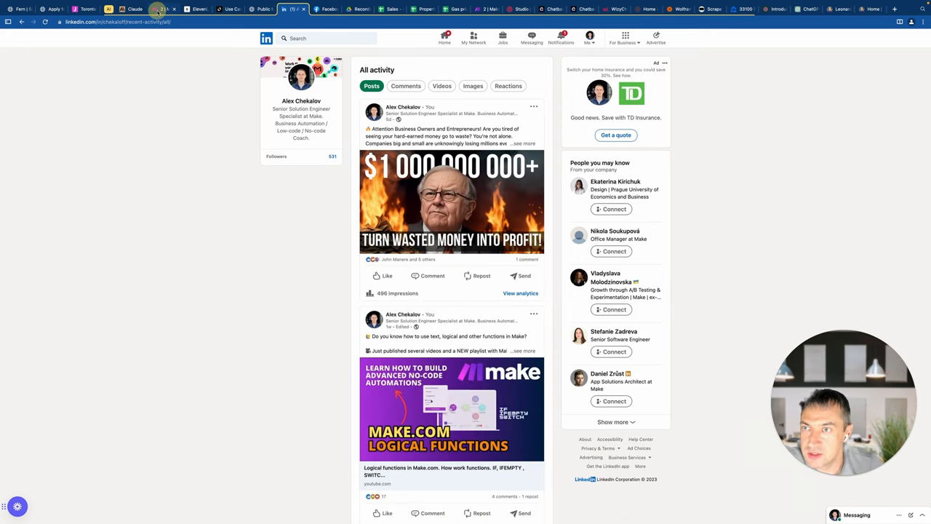
click(163, 9)
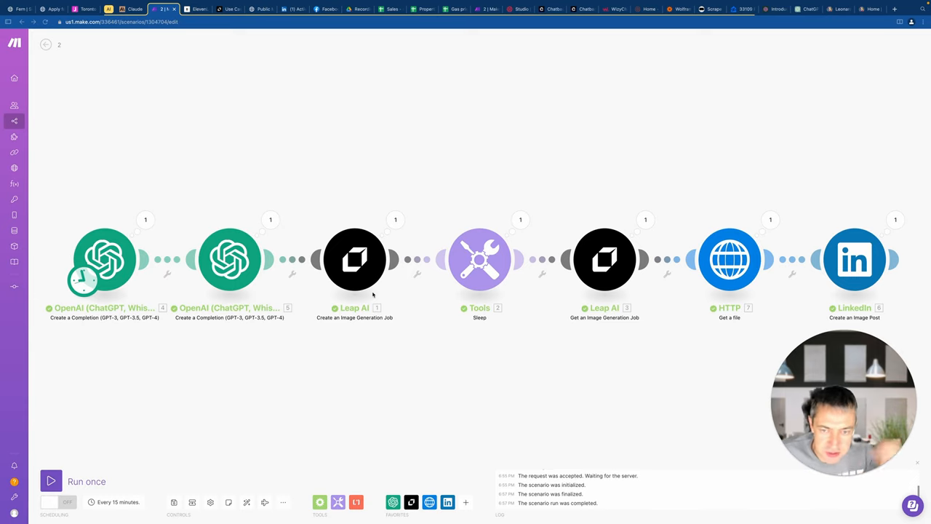
mouse_move(430, 358)
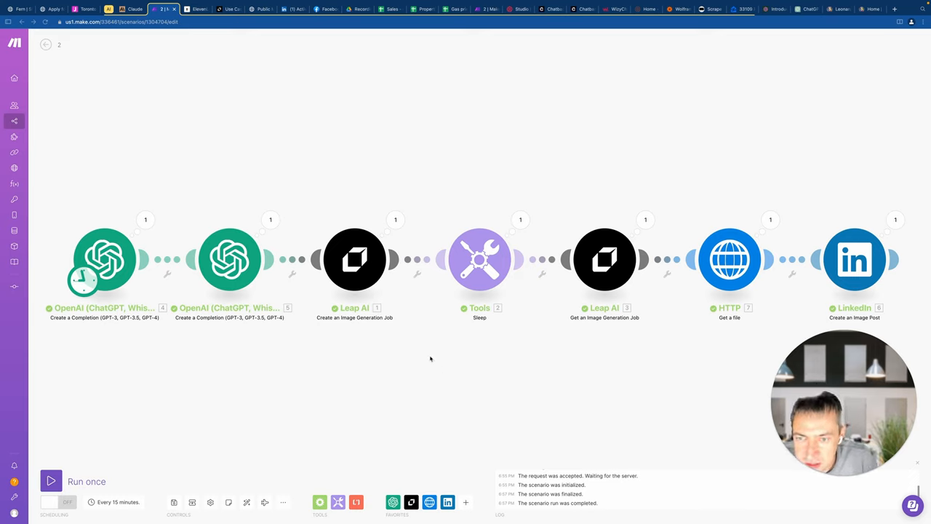
mouse_move(328, 393)
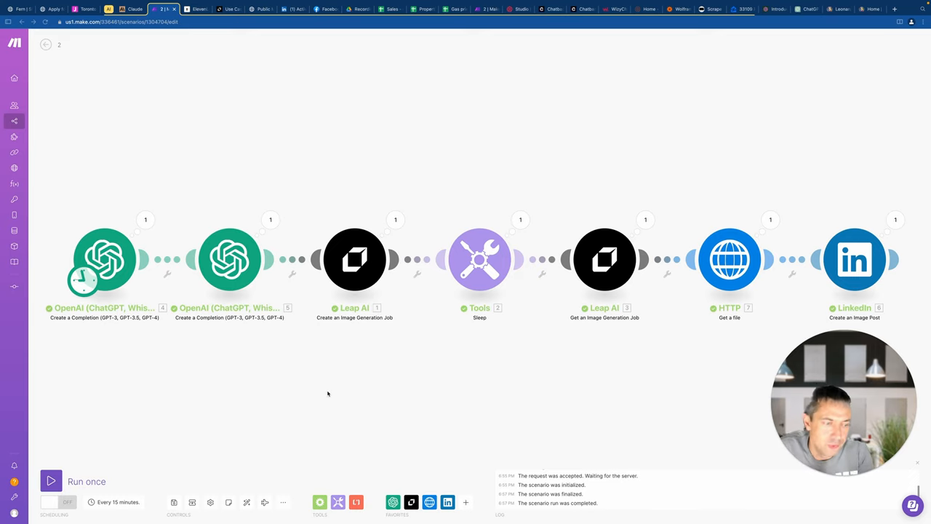
mouse_move(367, 403)
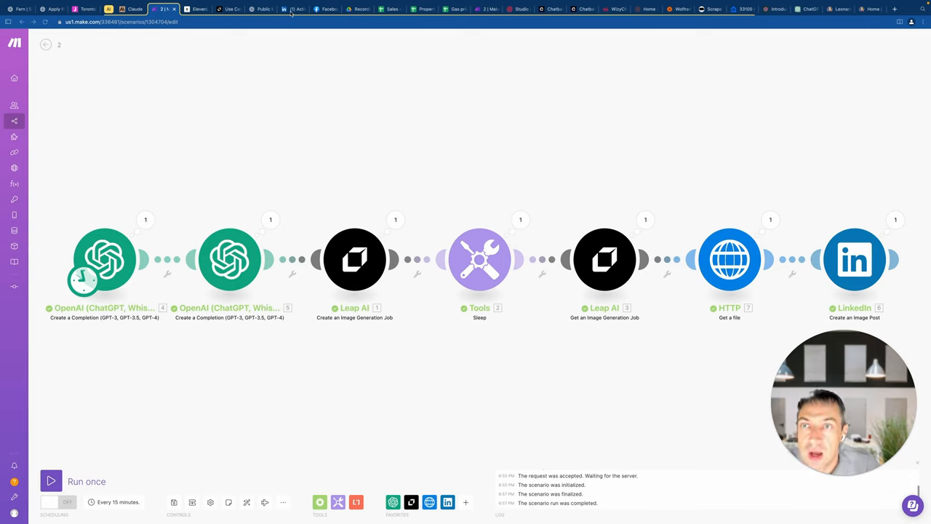
mouse_move(339, 167)
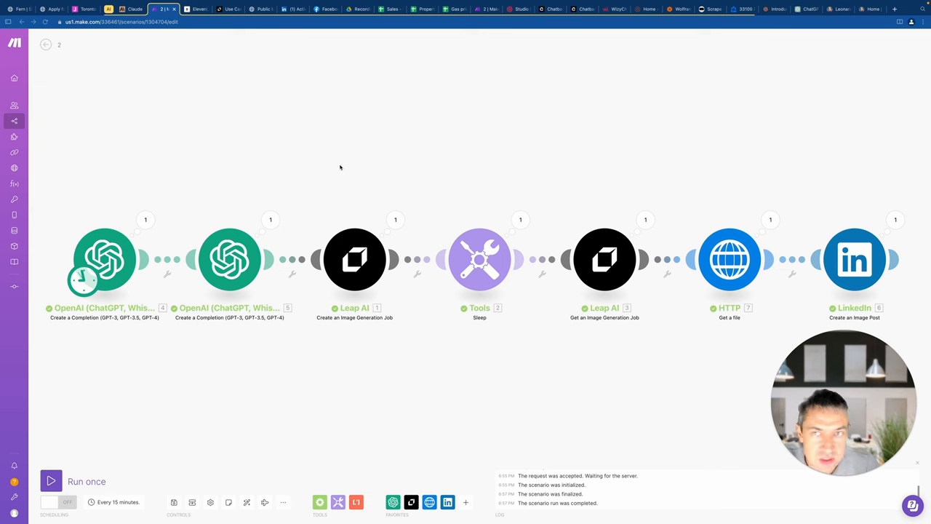
Read the generated marketing-evolution post on LinkedIn in full, delete it, and return to Make
click(293, 9)
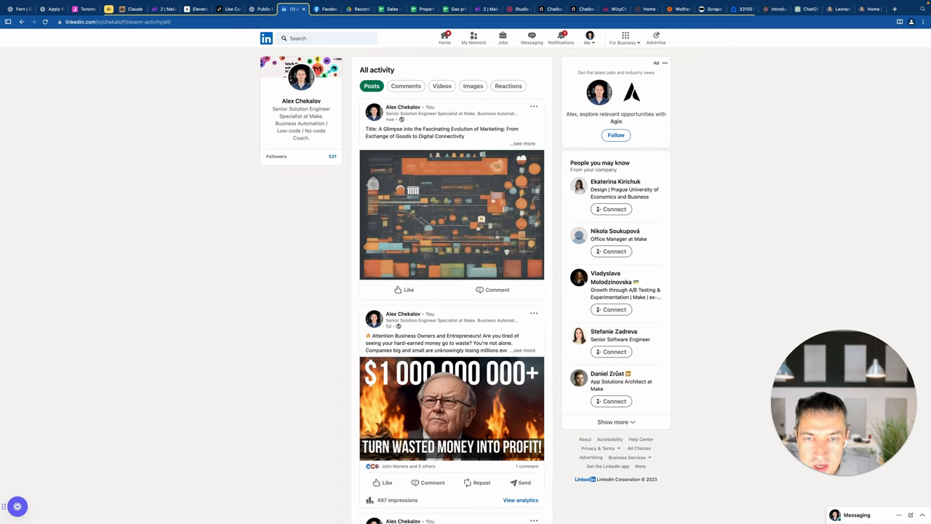
mouse_move(531, 198)
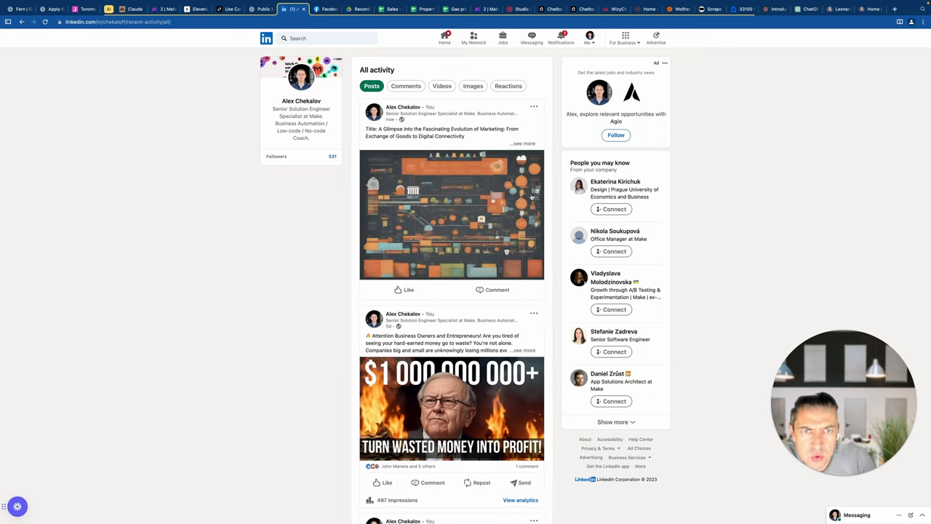
click(522, 144)
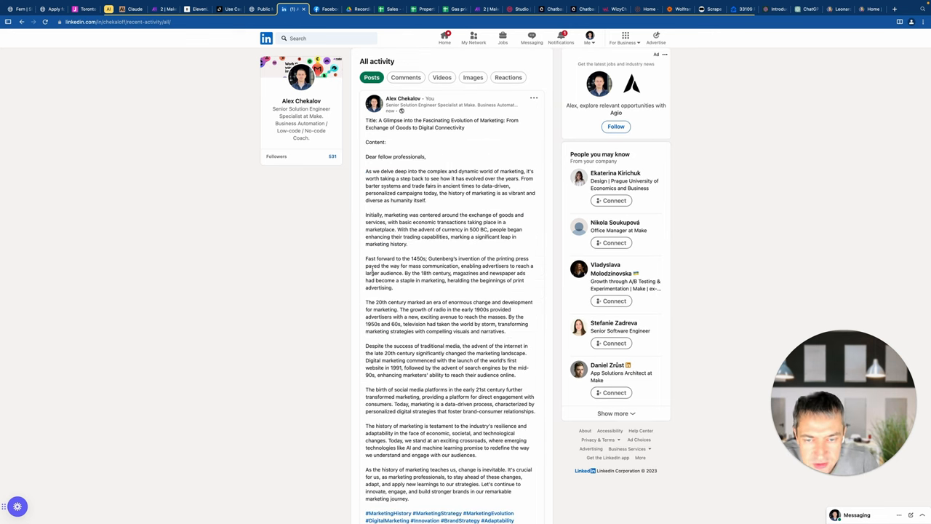
scroll(down, 3)
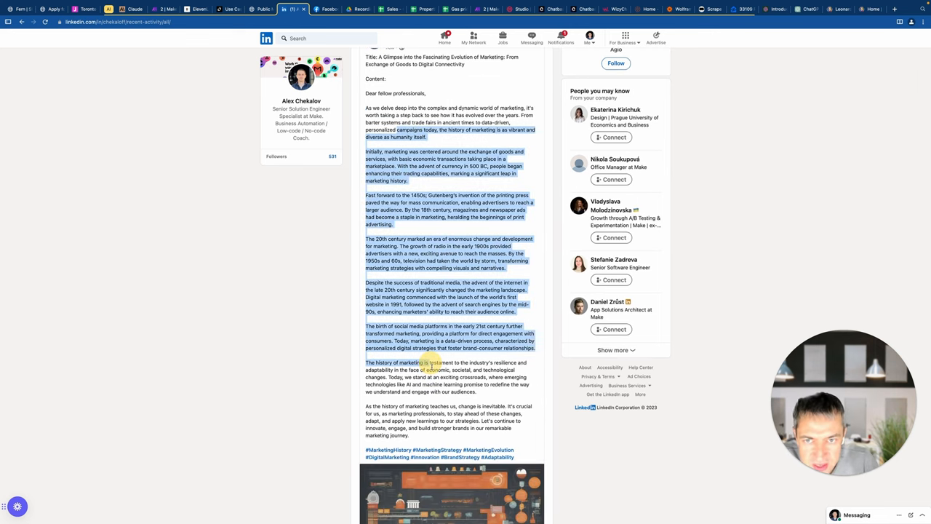
scroll(down, 3)
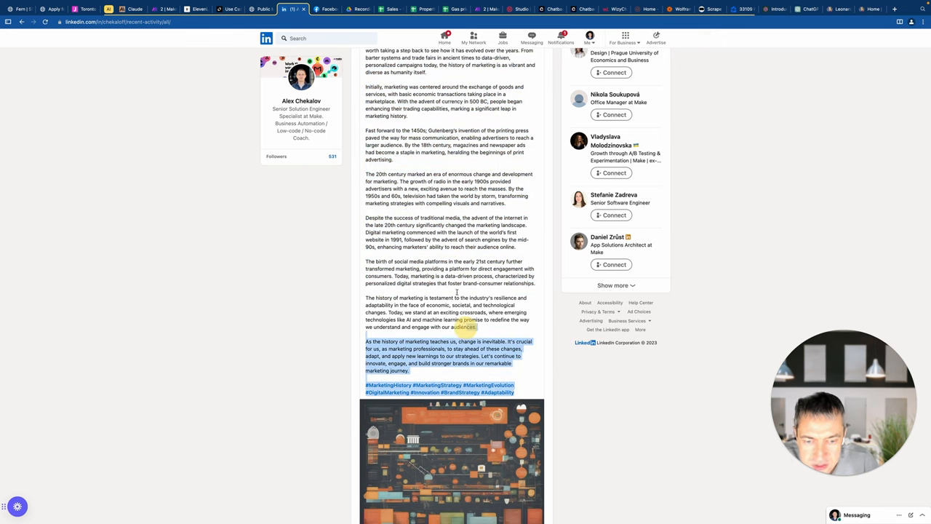
scroll(up, 3)
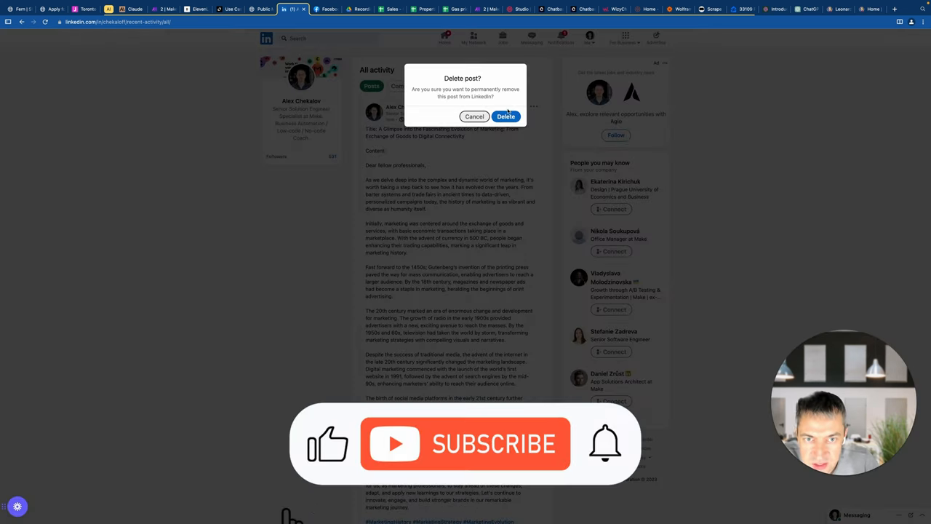
click(507, 117)
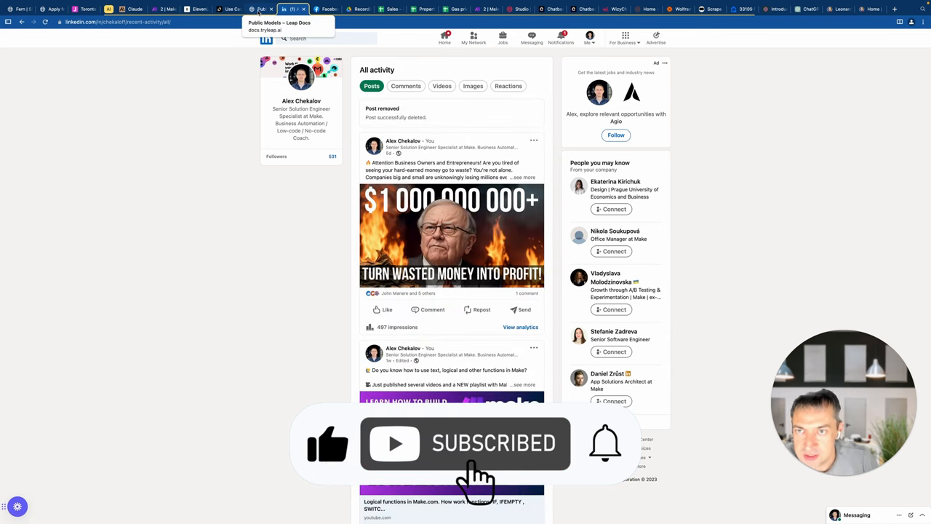
click(163, 9)
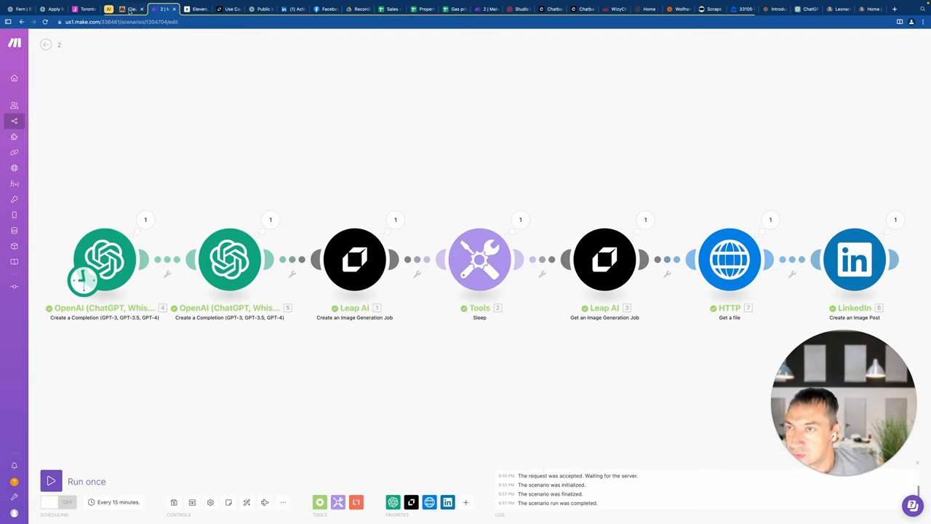
Open the '3. Email' scenario from the All scenarios list in the editor
click(45, 44)
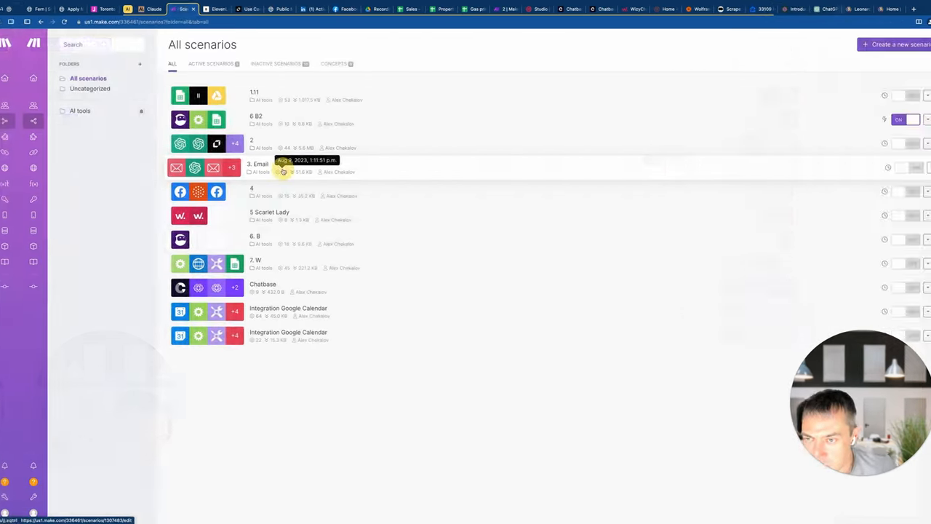
click(259, 163)
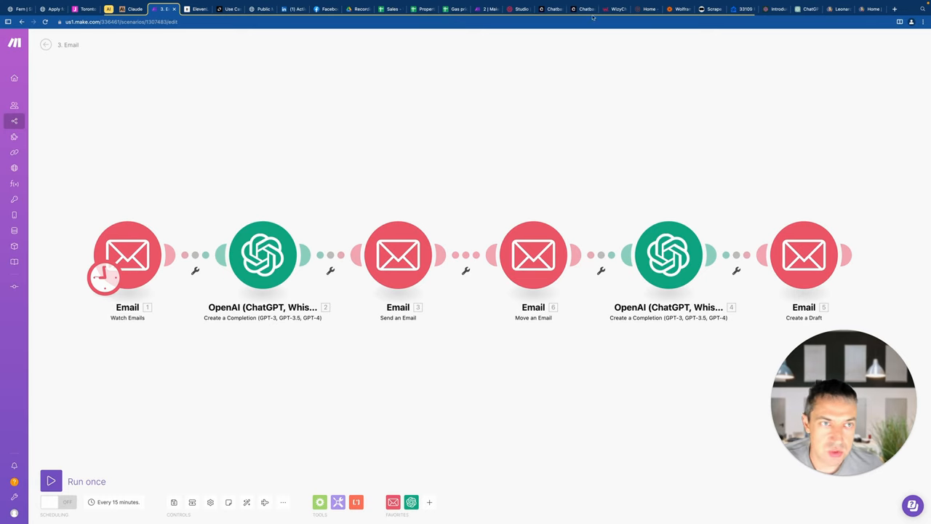
click(356, 9)
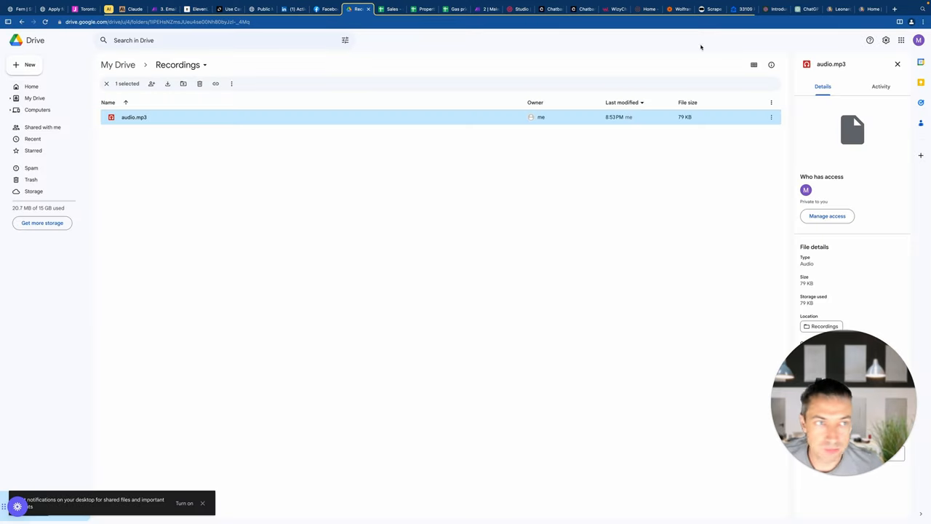
Select the ProCast Podcaster Bundle sample email from 'Dear Sir/Madam' to the email address, then return to Gmail
click(900, 41)
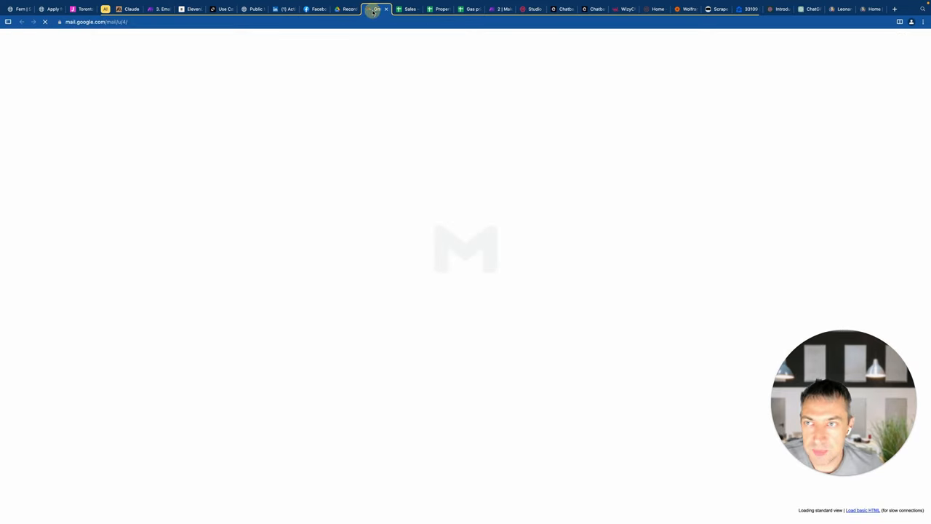
click(128, 9)
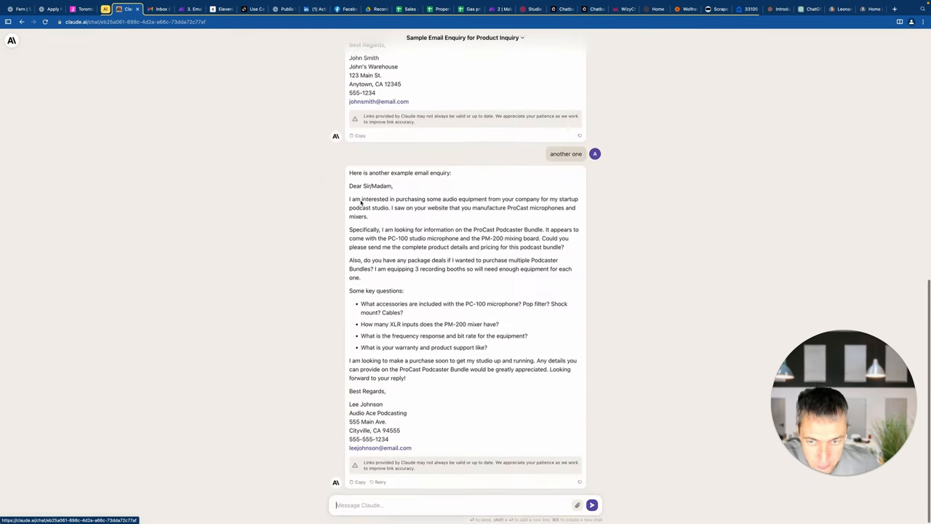
drag(352, 187, 419, 442)
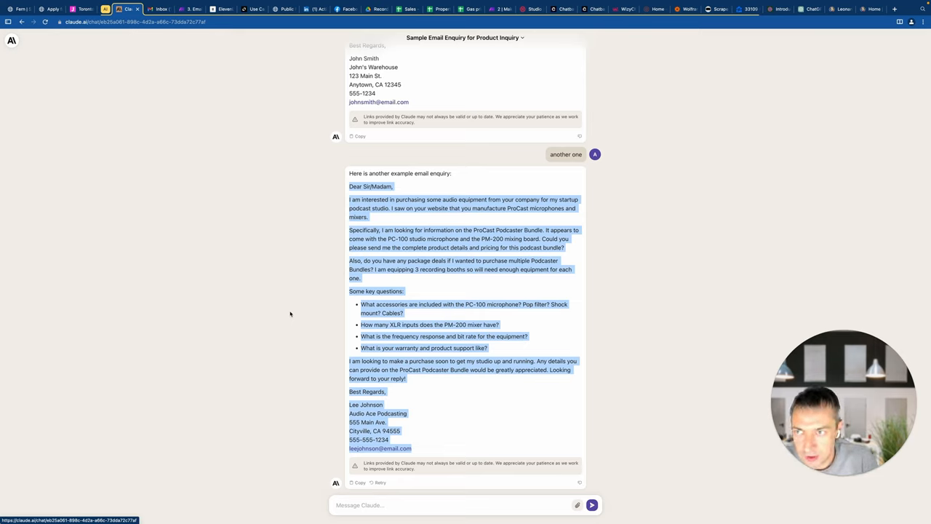
mouse_move(87, 58)
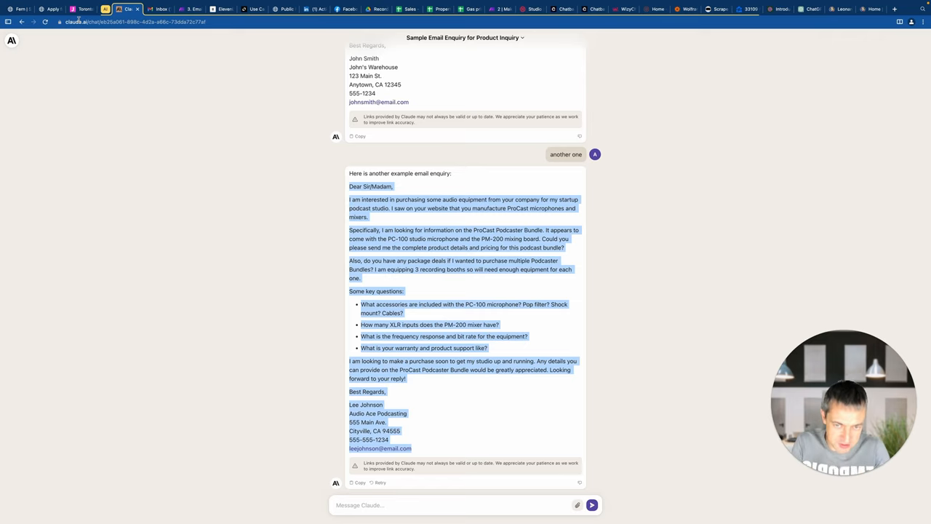
click(256, 198)
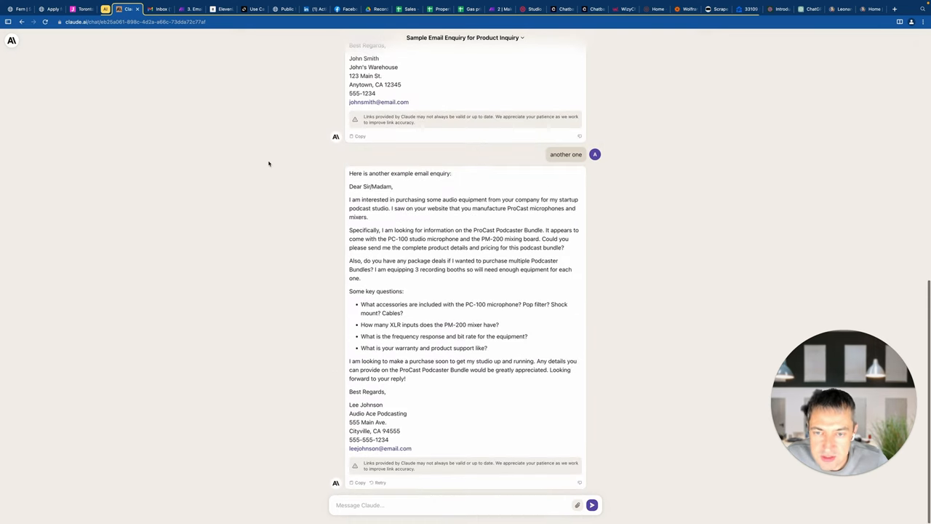
drag(349, 186, 447, 361)
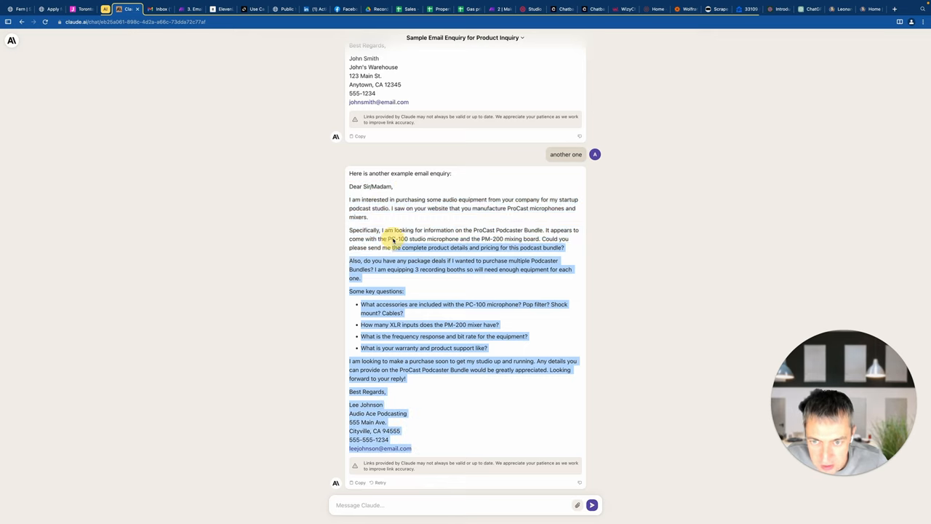
click(157, 9)
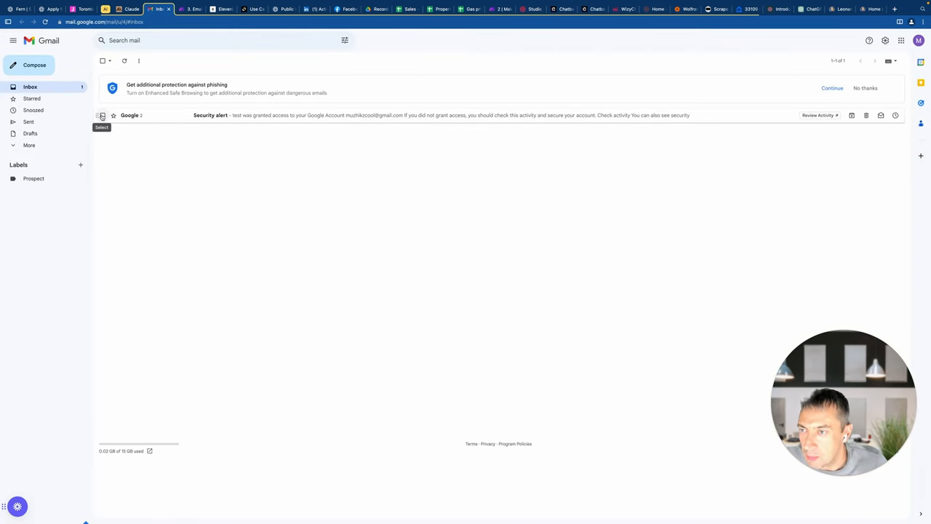
mouse_move(67, 75)
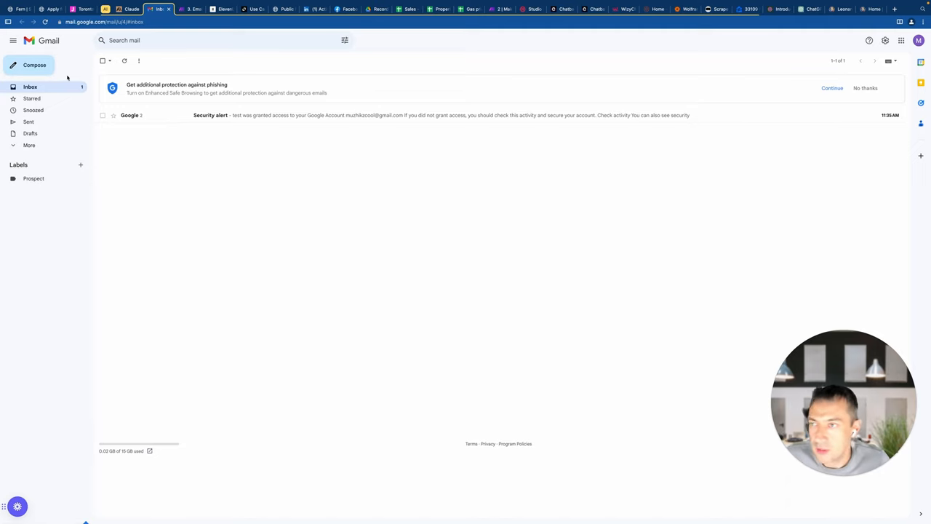
Compose and send an email to your own address with subject 'inquiry' and the pasted enquiry body
click(34, 64)
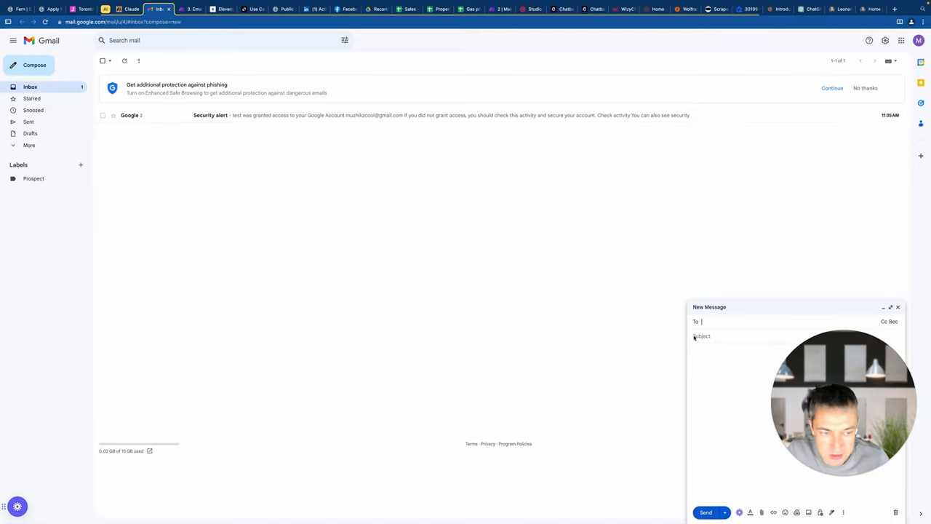
text(mu)
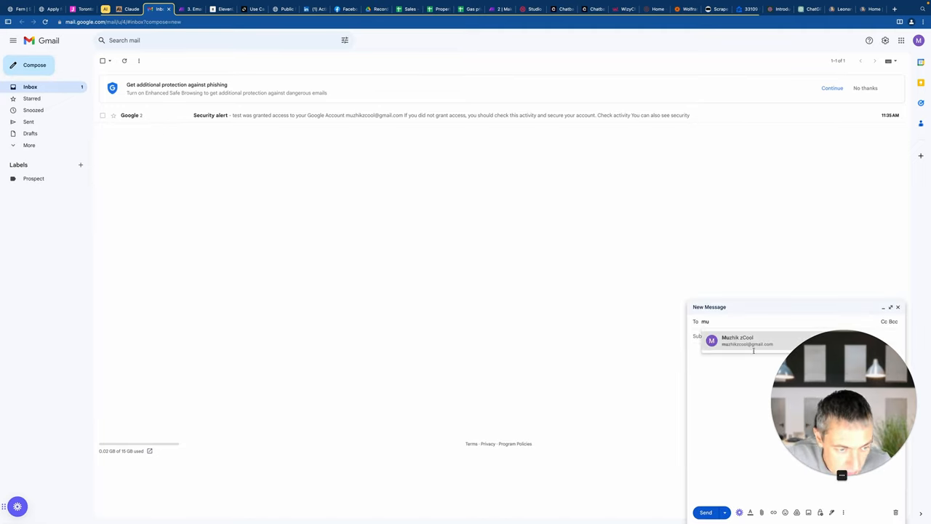
click(748, 341)
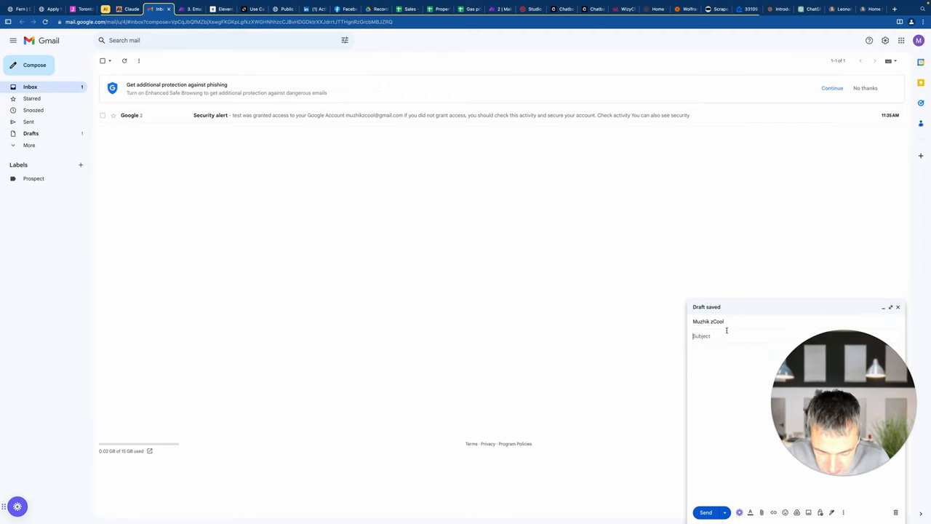
text(inquiry)
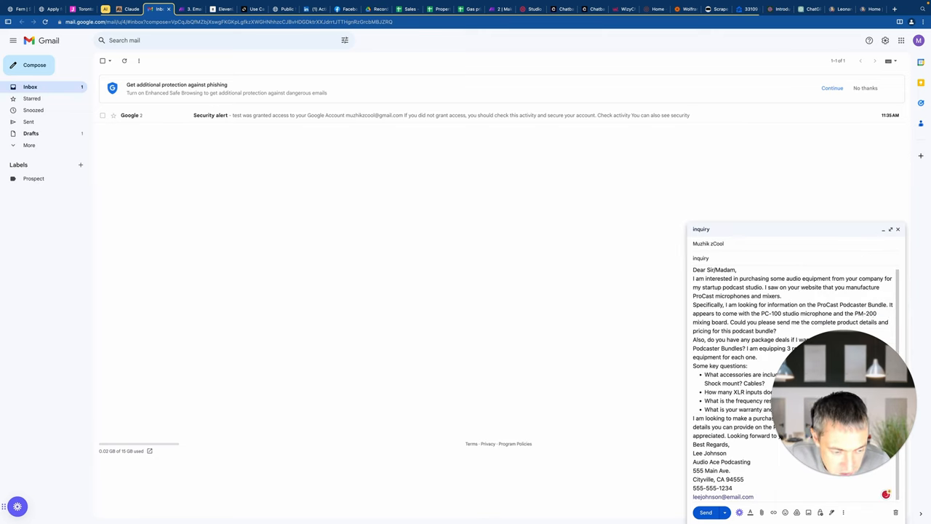
click(706, 512)
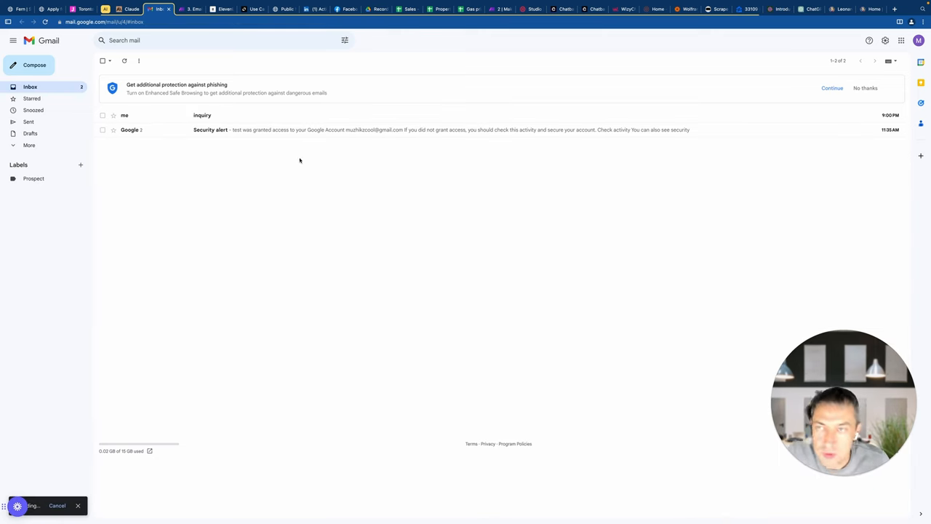
click(192, 9)
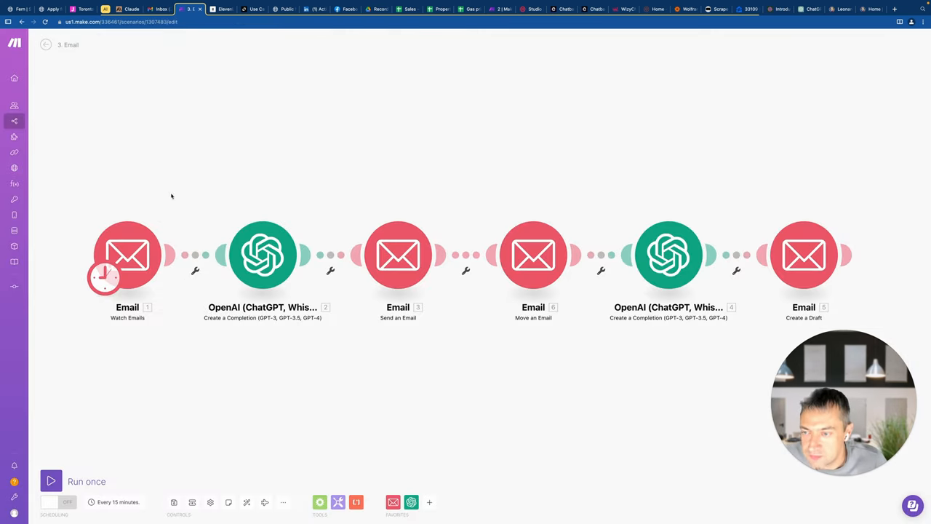
Run the Email scenario once and switch to Gmail to check the results
click(160, 9)
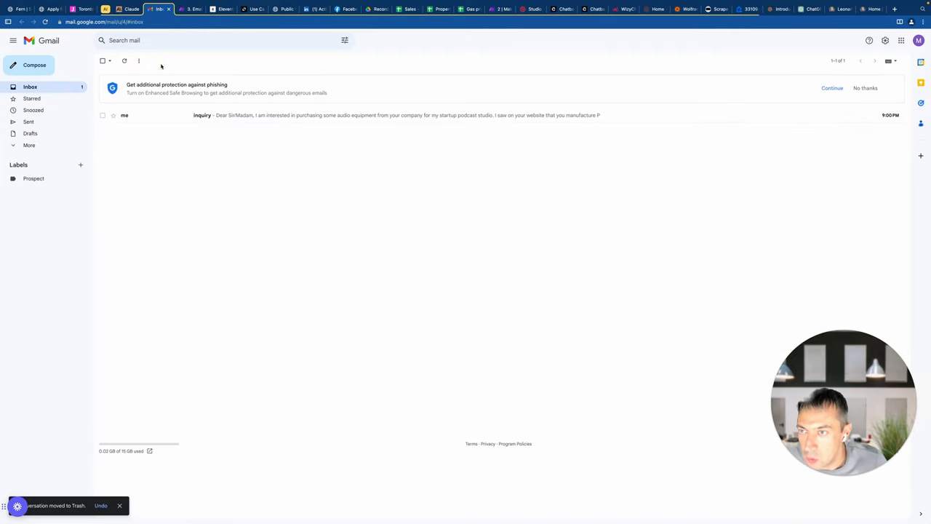
click(192, 8)
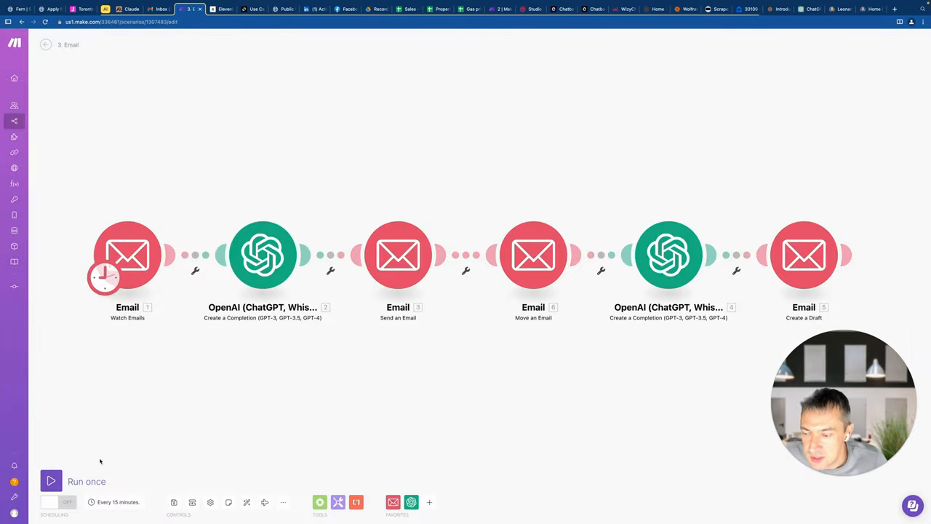
click(51, 481)
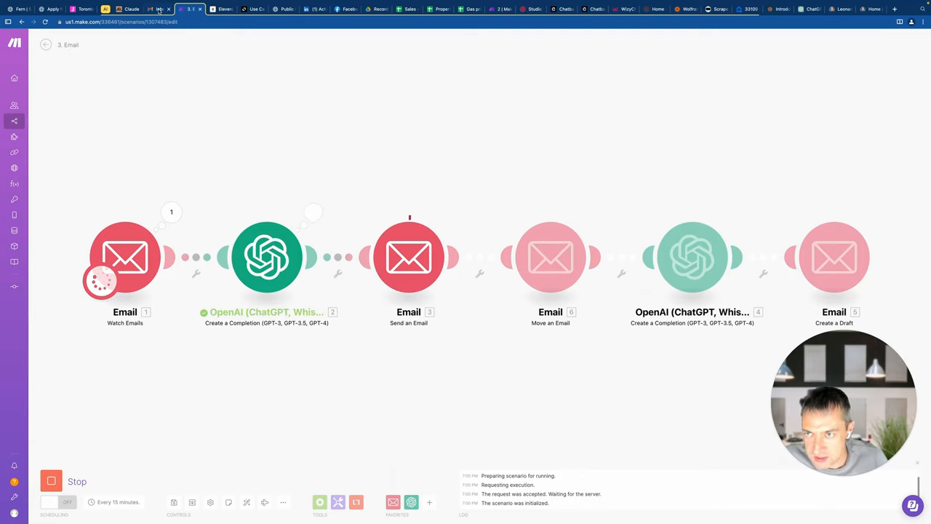
click(158, 9)
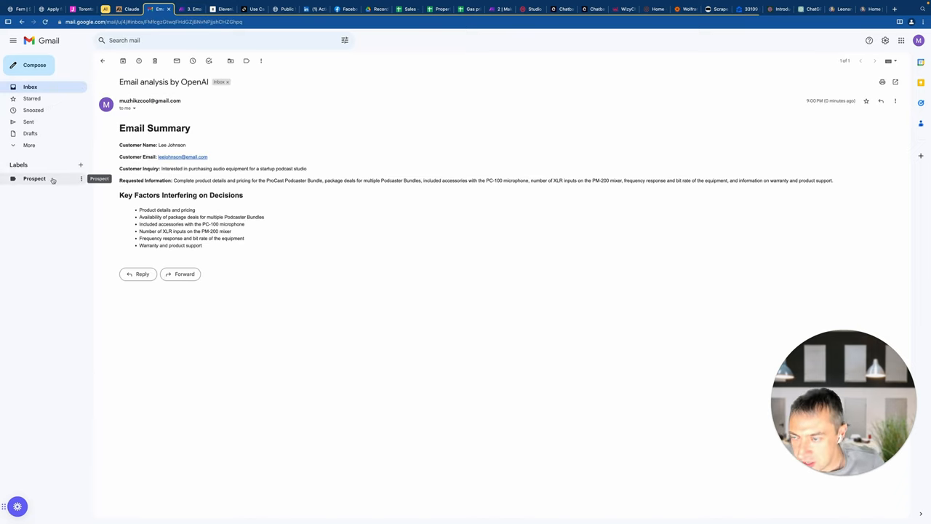
Check the Prospect label for the Inquiry email and Drafts for the generated Proposal reply
click(35, 178)
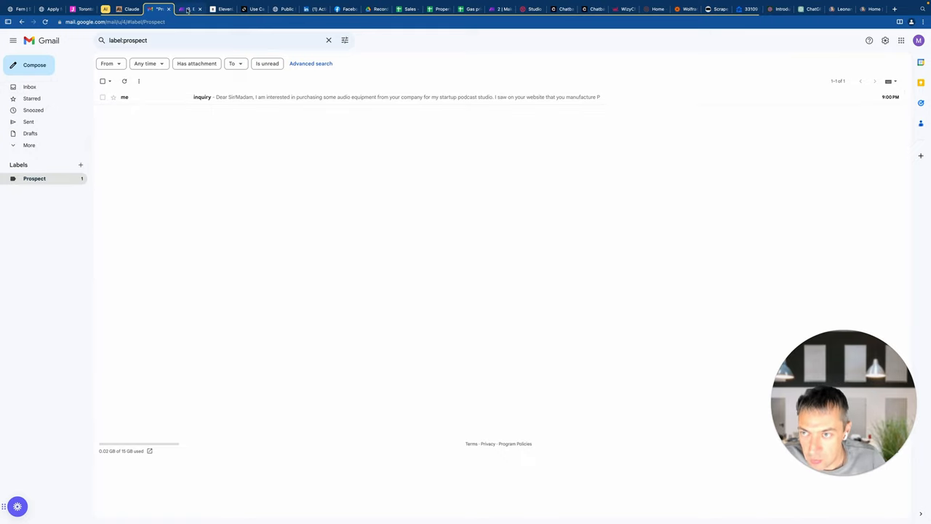
click(190, 9)
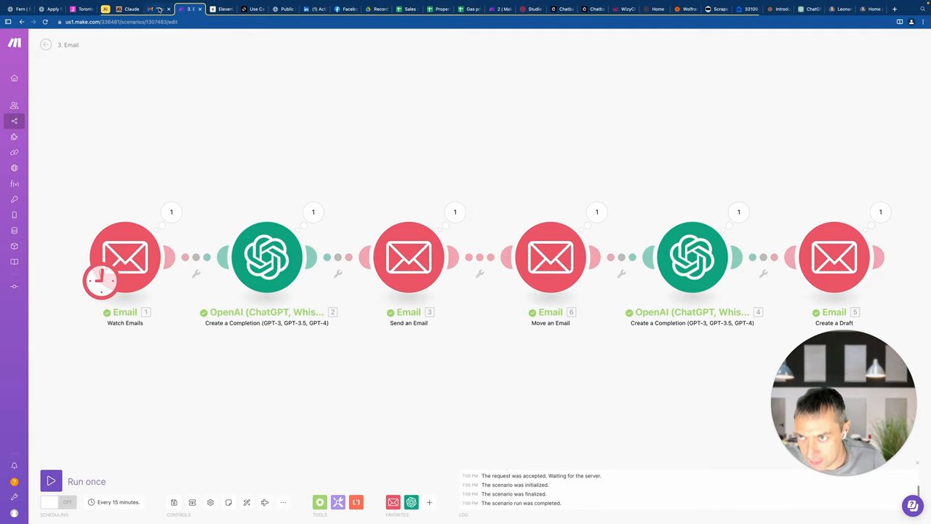
click(157, 9)
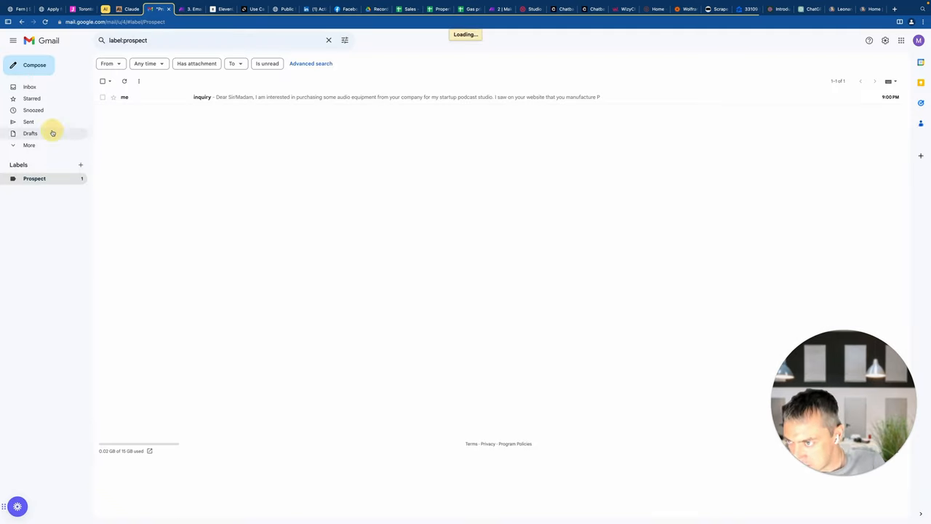
click(29, 133)
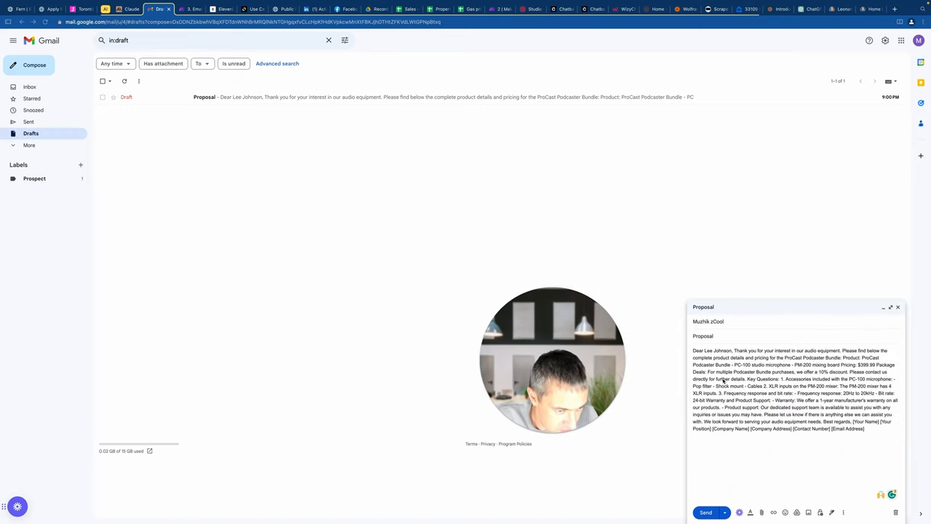
click(190, 9)
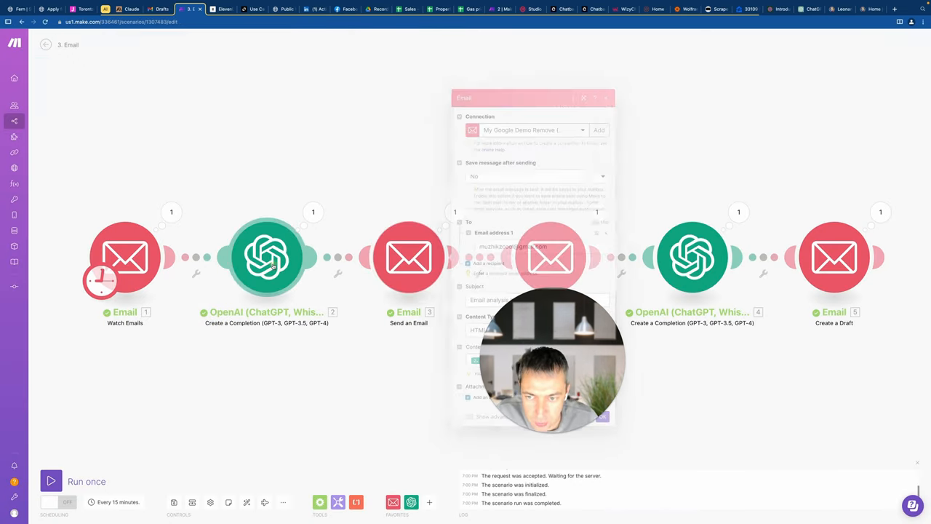
click(266, 256)
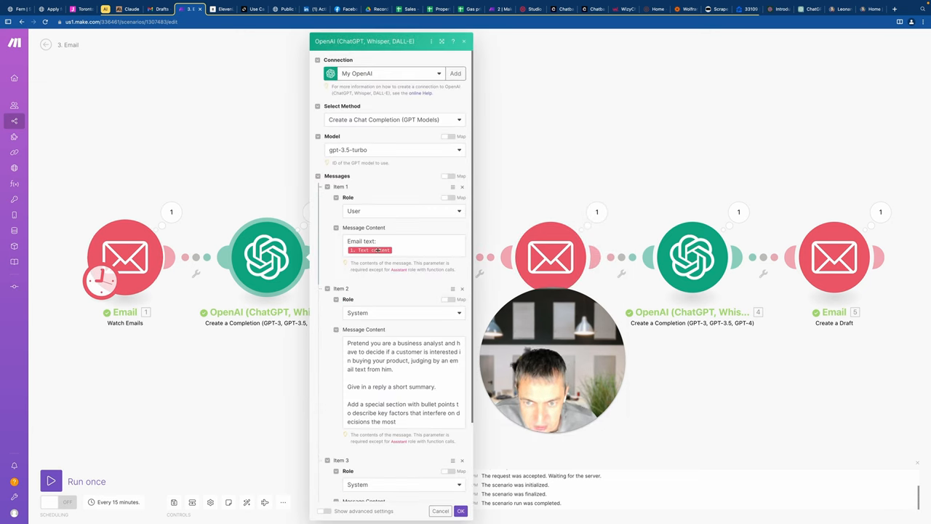
scroll(down, 3)
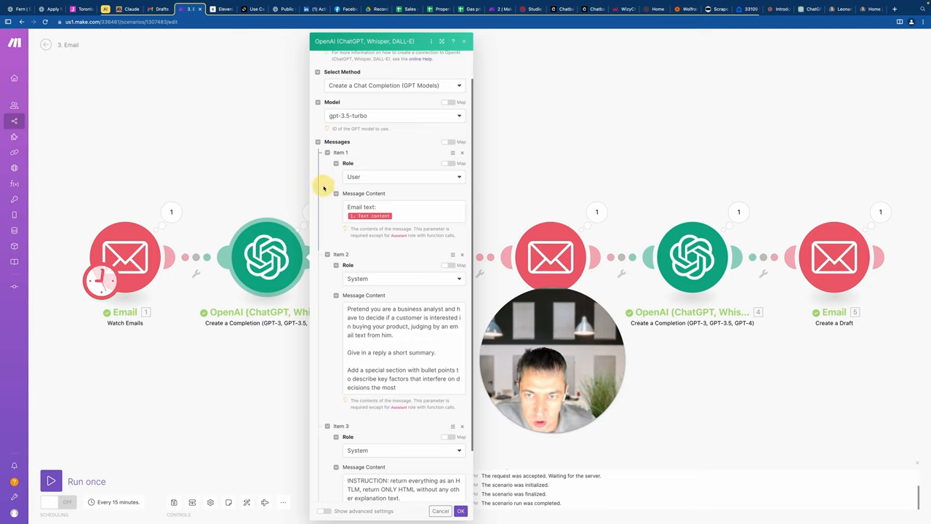
scroll(down, 3)
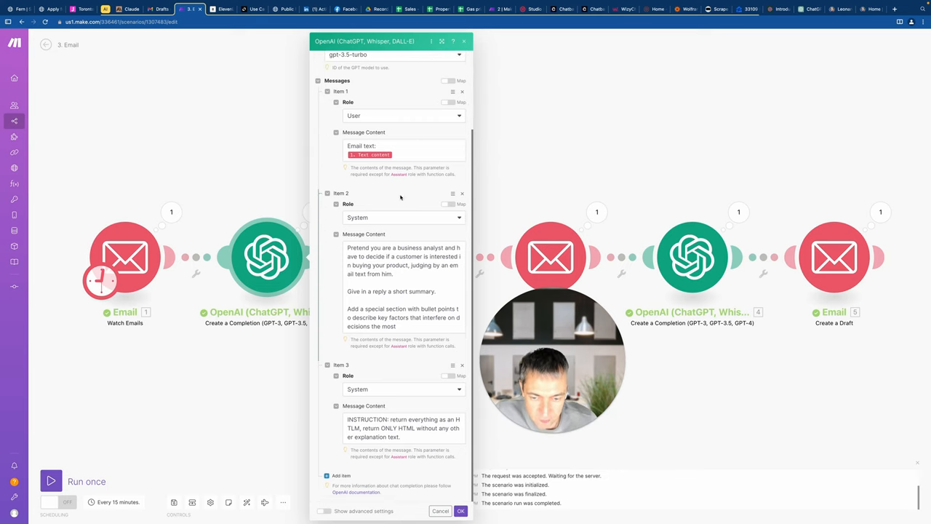
mouse_move(483, 366)
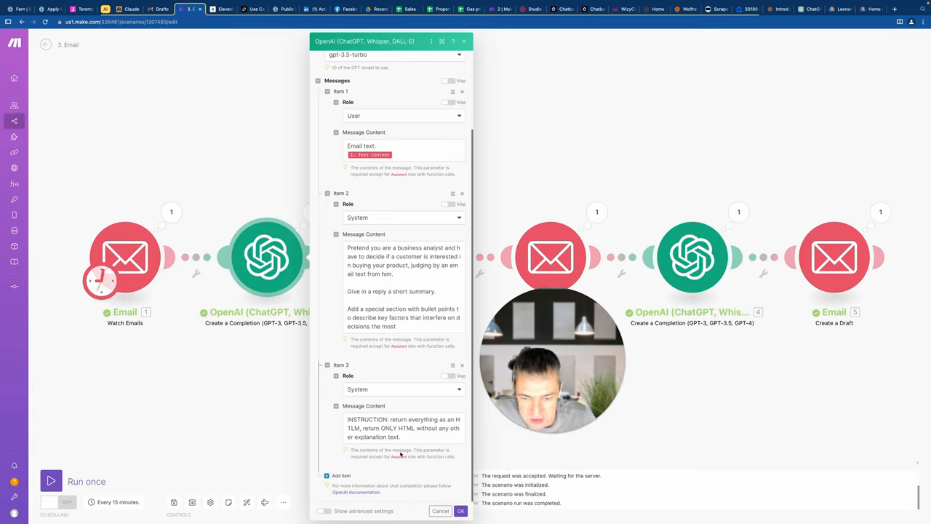
click(405, 427)
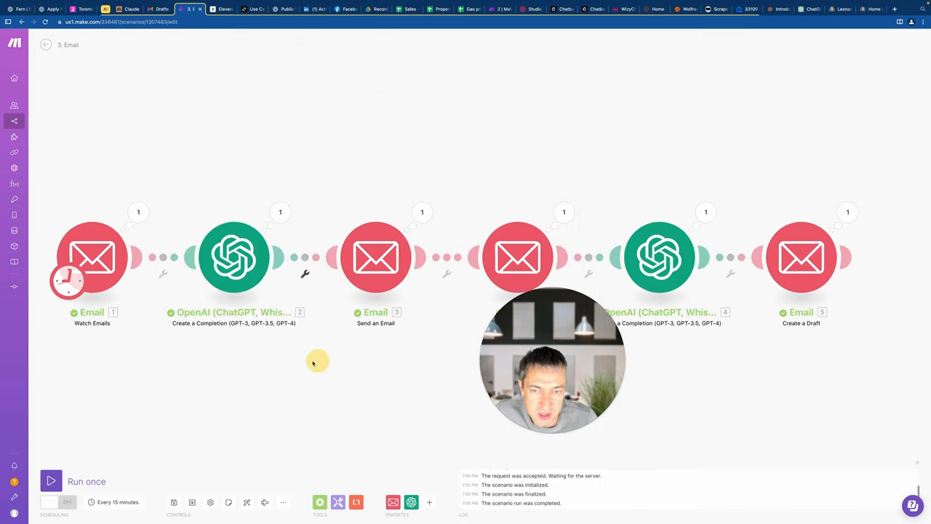
click(375, 256)
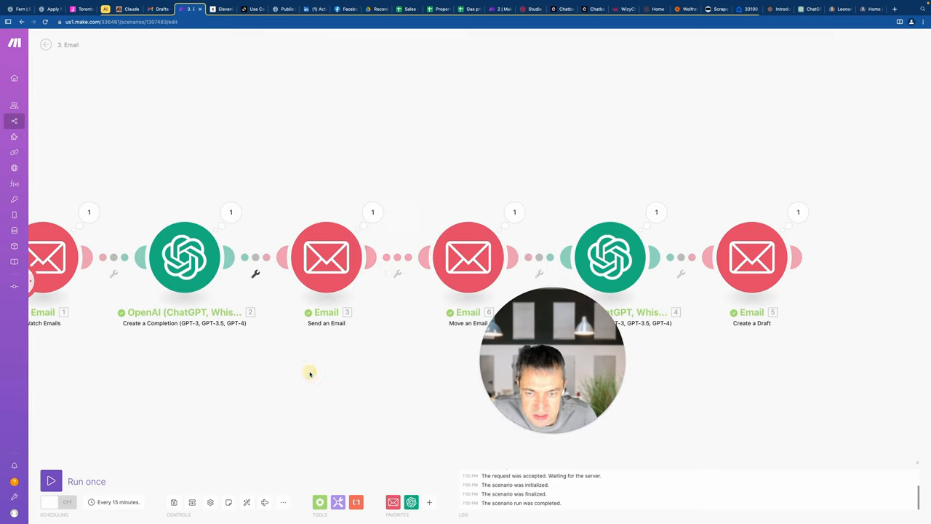
click(468, 256)
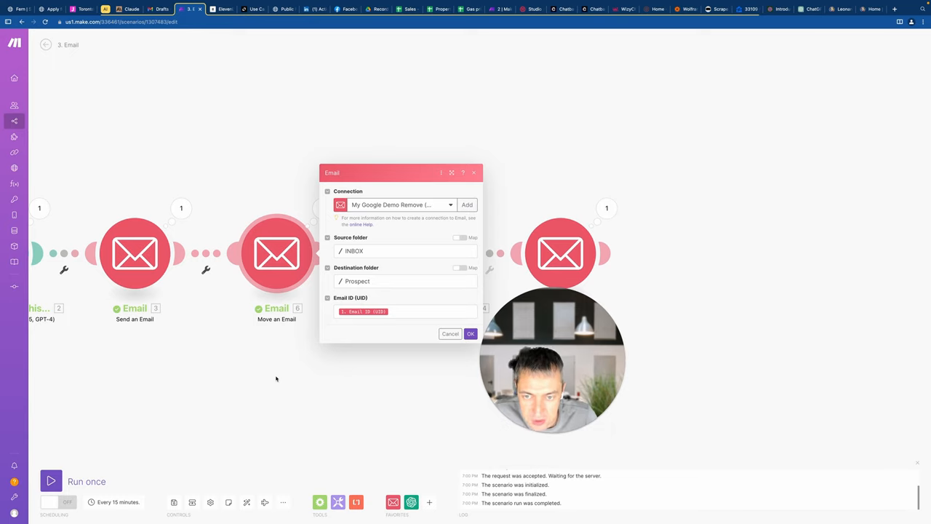
click(450, 333)
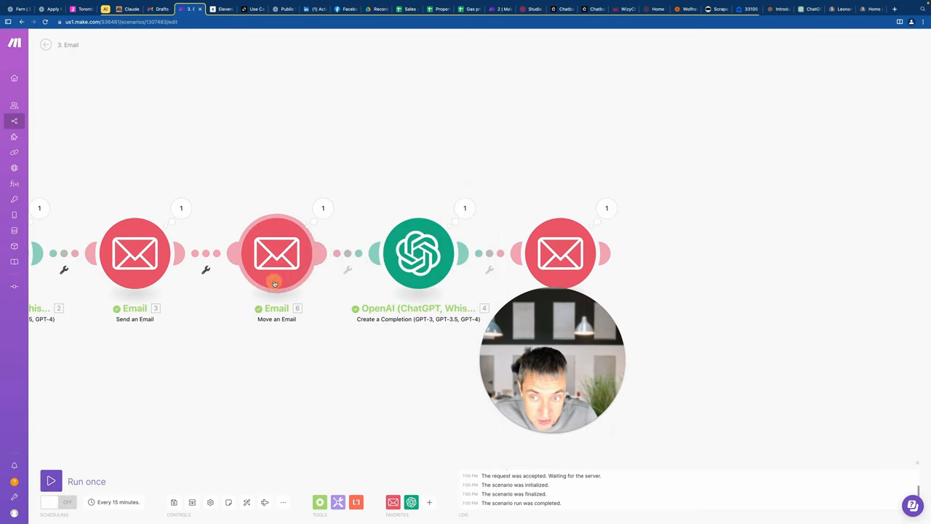
click(276, 253)
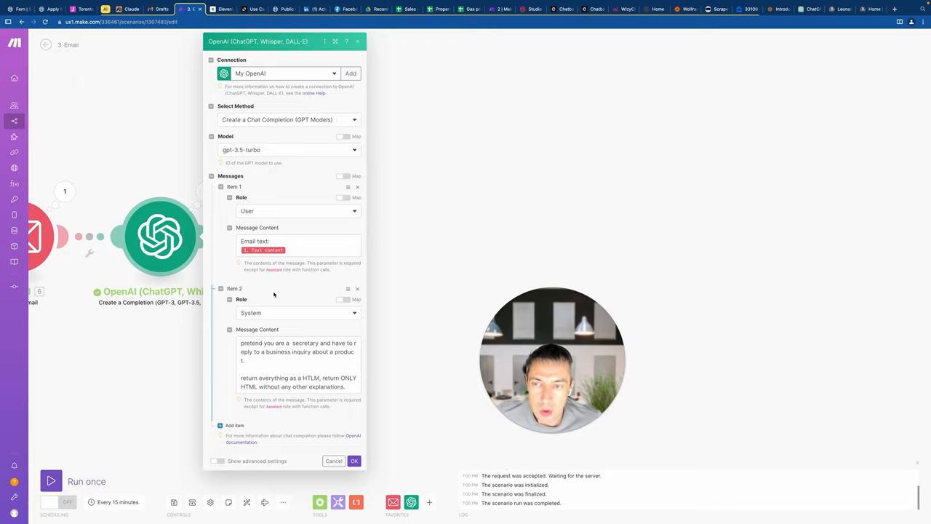
mouse_move(291, 329)
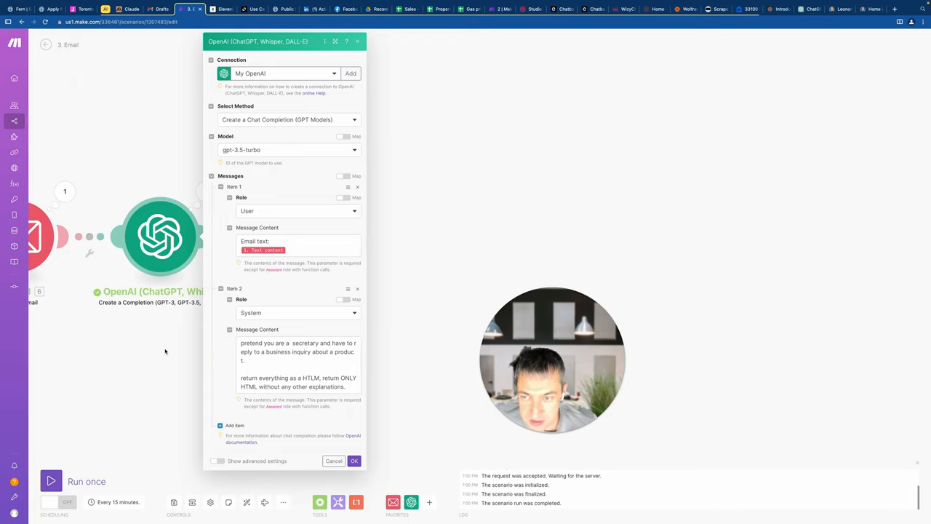
click(355, 460)
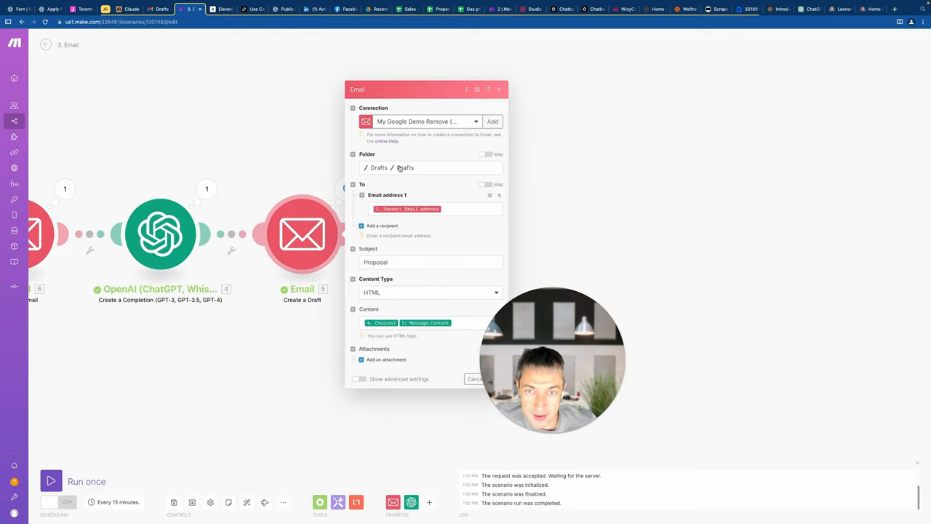
click(499, 89)
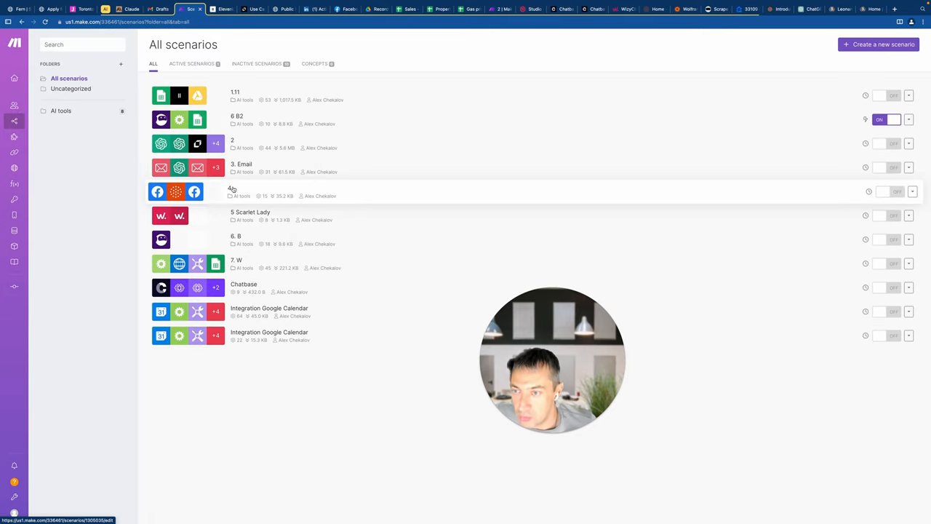
Open scenario 4 with Facebook comment listing, Tisane analysis and comment deletion modules
click(233, 190)
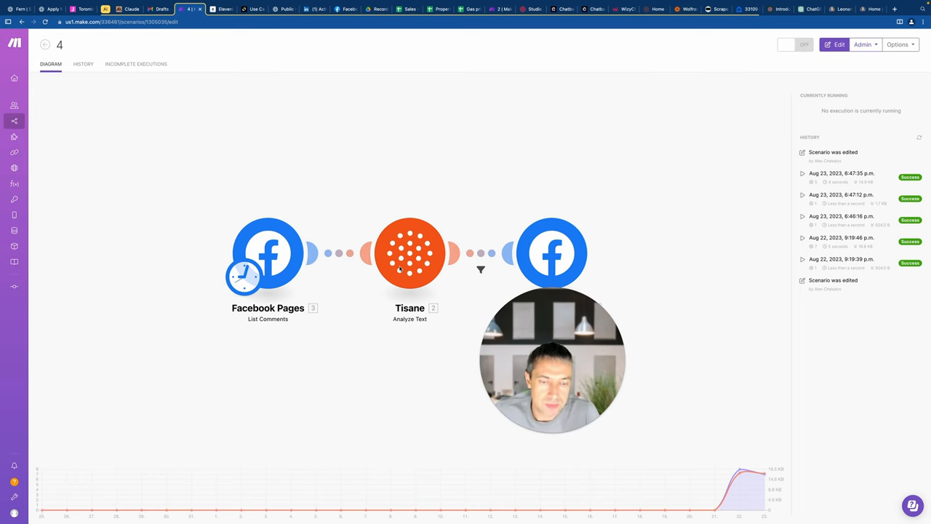
mouse_move(358, 31)
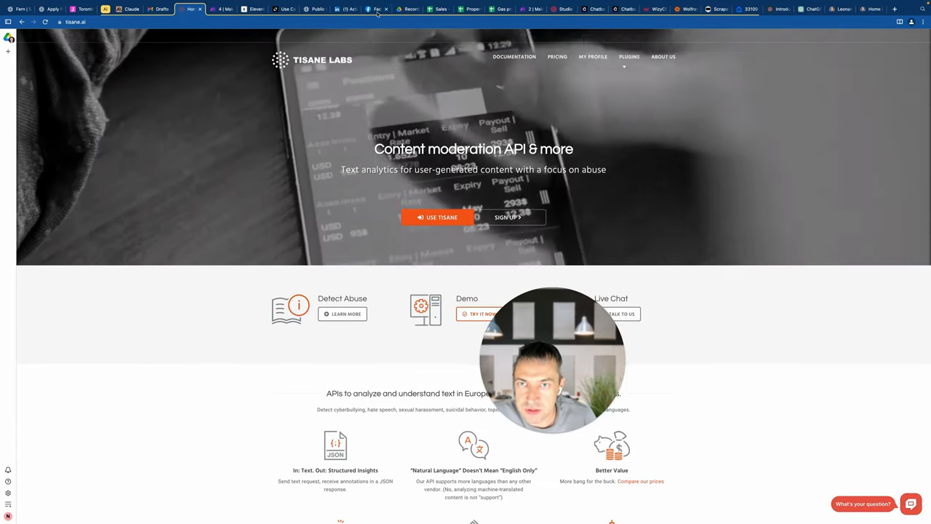
click(191, 9)
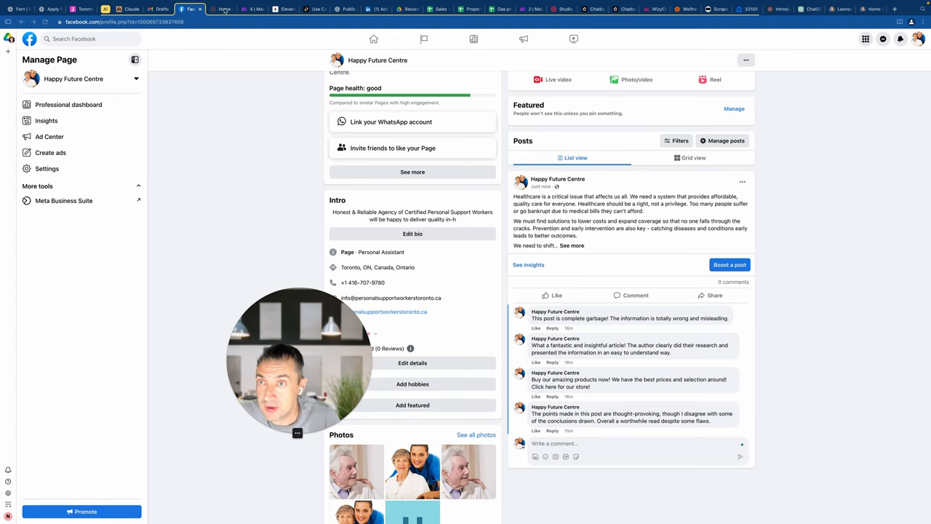
click(253, 9)
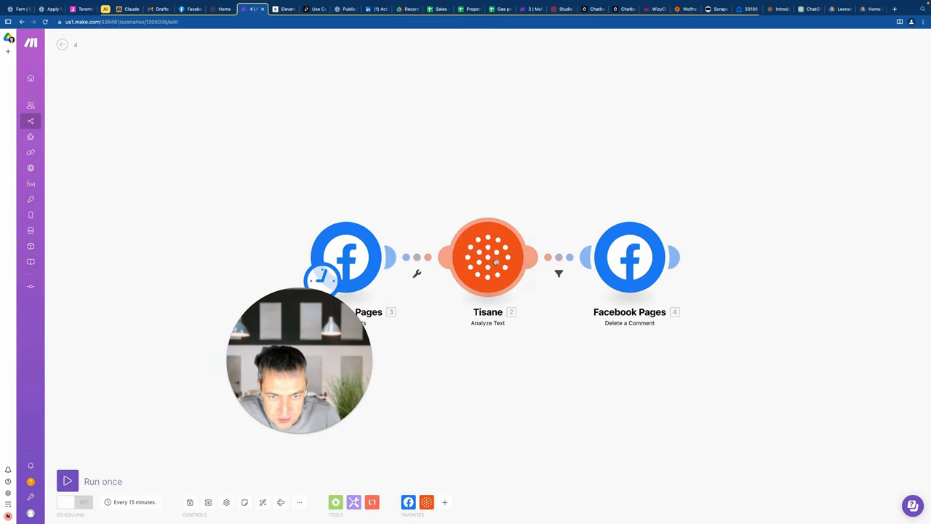
Review the Tisane module and the deletion filter, then run scenario 4 once
click(488, 256)
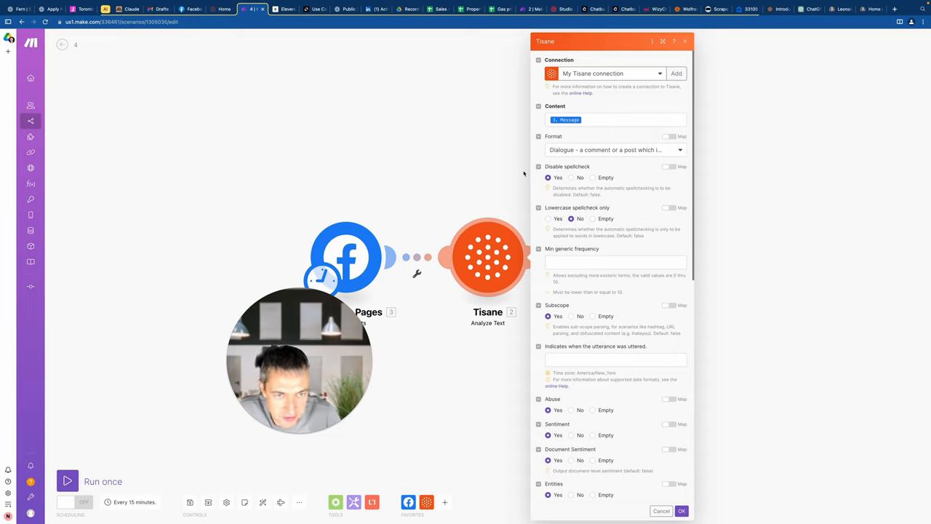
click(681, 510)
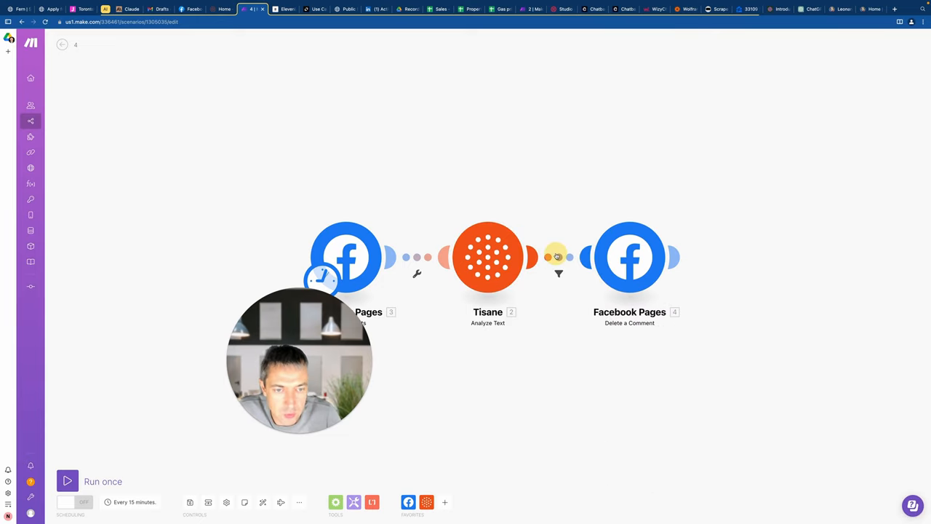
click(559, 256)
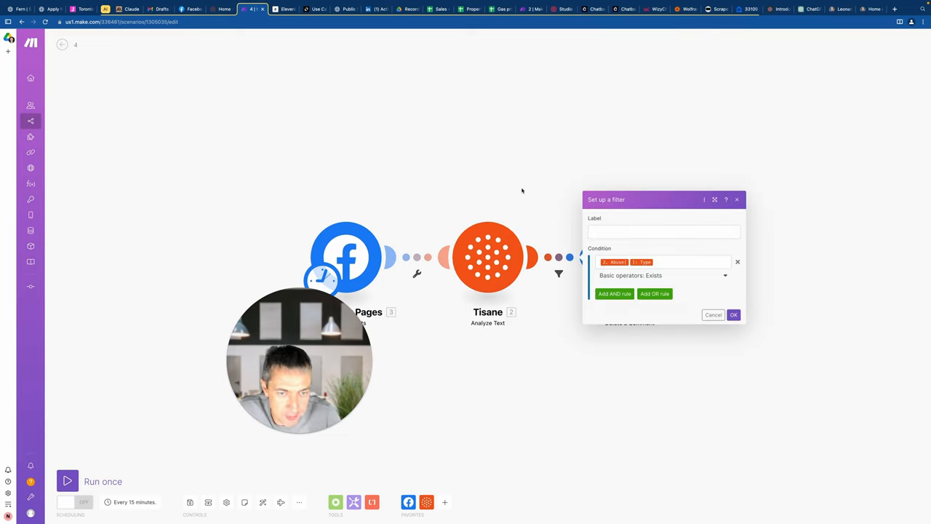
click(734, 314)
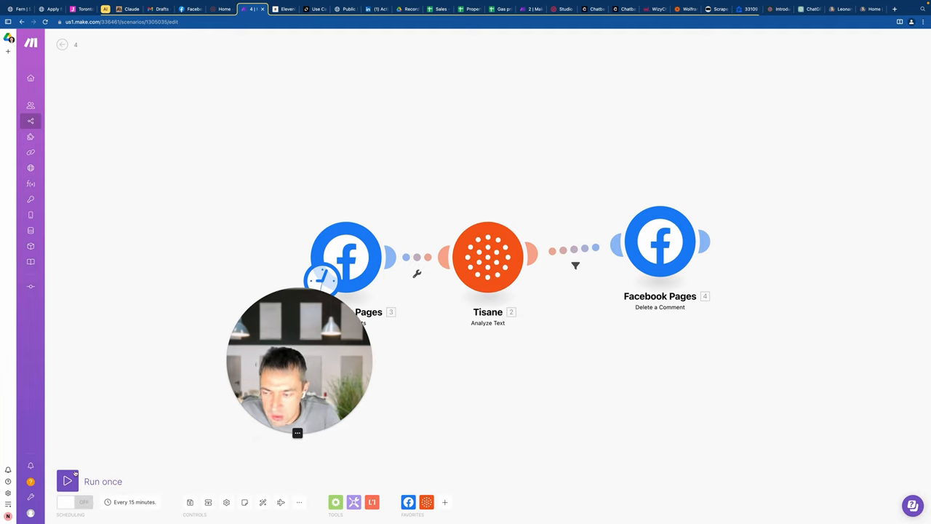
click(67, 480)
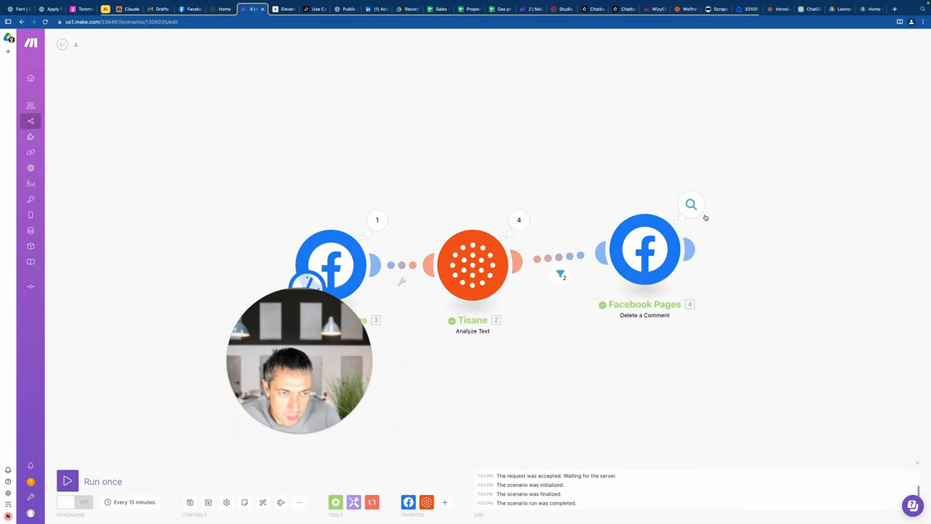
mouse_move(619, 232)
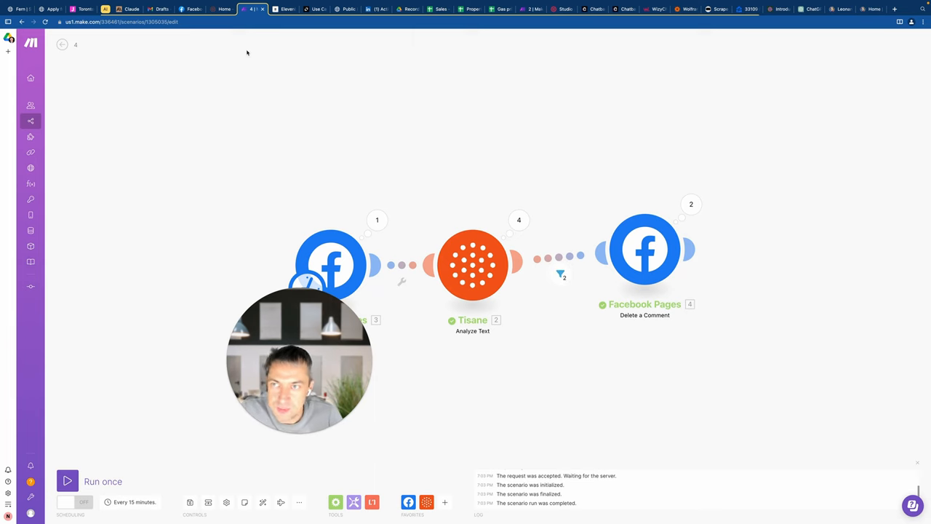
click(191, 8)
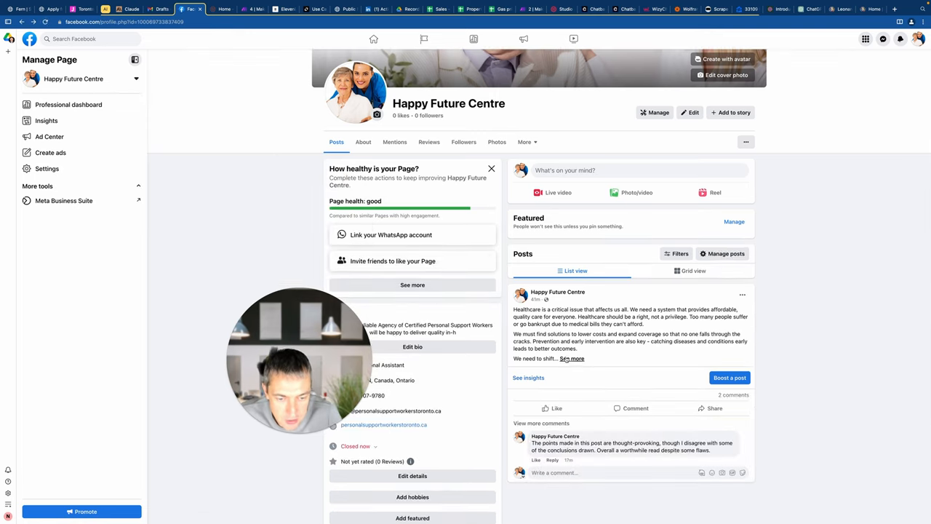
View all comments on the Happy Future Centre post to confirm only two genuine ones remain
scroll(down, 3)
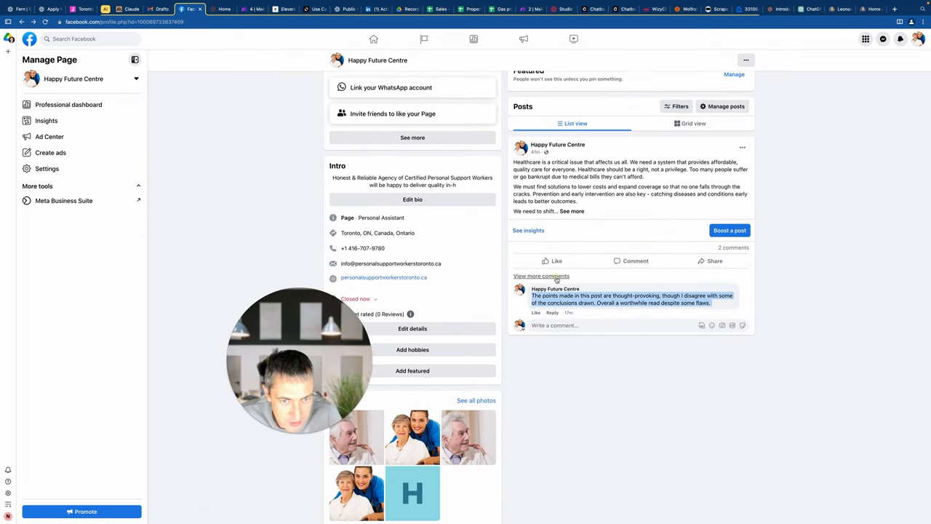
click(541, 276)
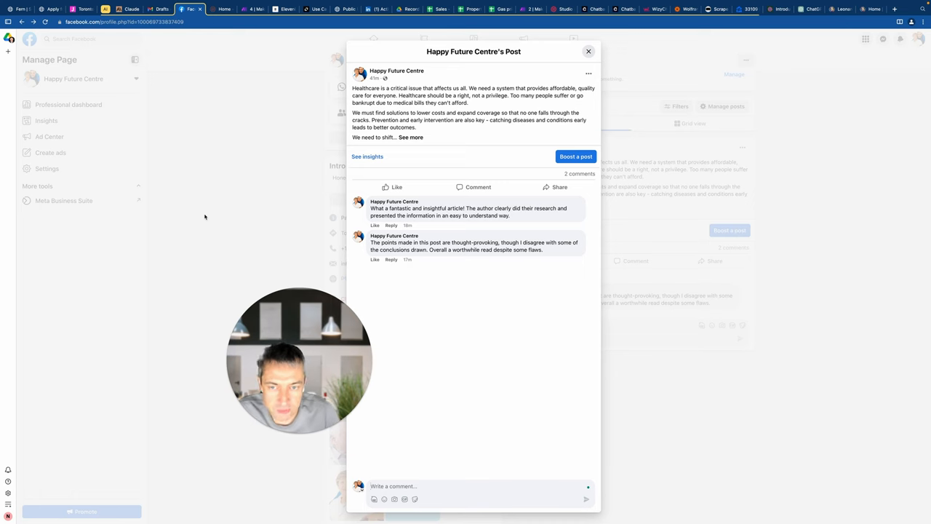
click(588, 51)
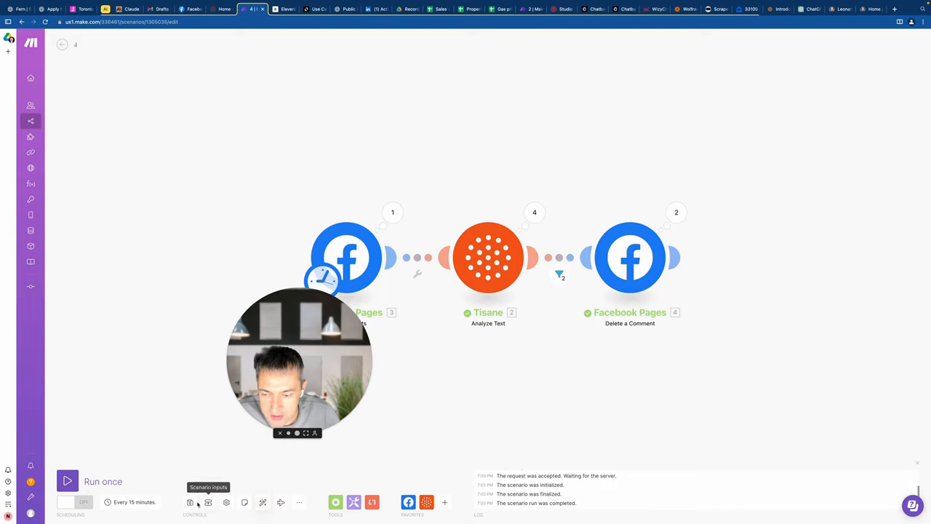
Navigate via the sidebar to All scenarios and open '5 Scarlet Lady'
click(189, 502)
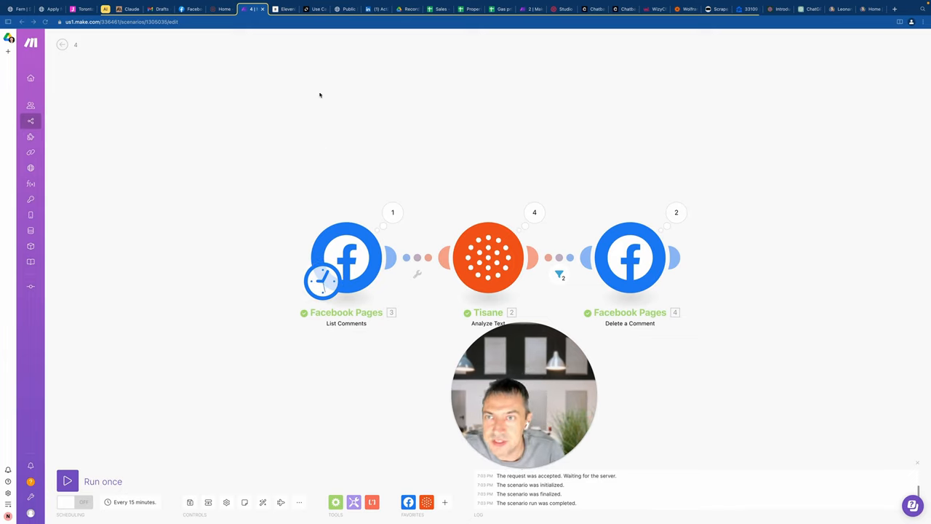
click(31, 119)
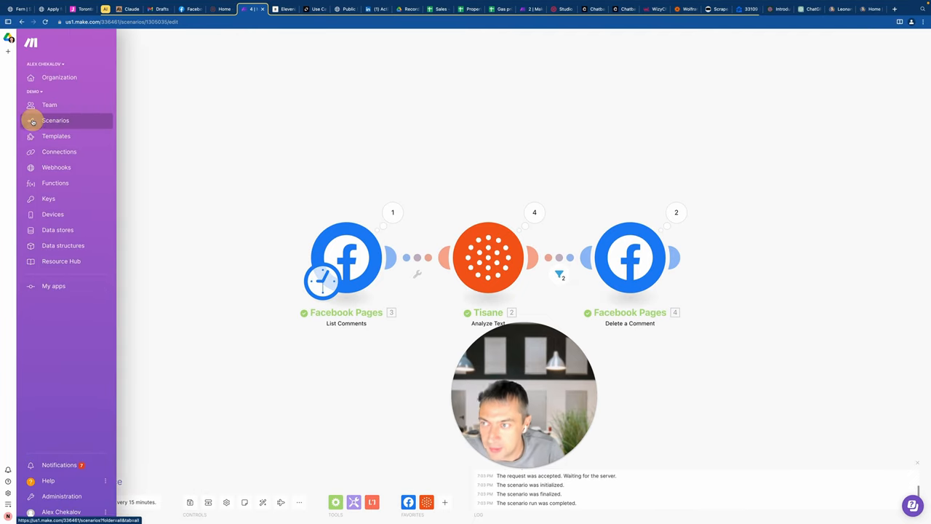
click(56, 119)
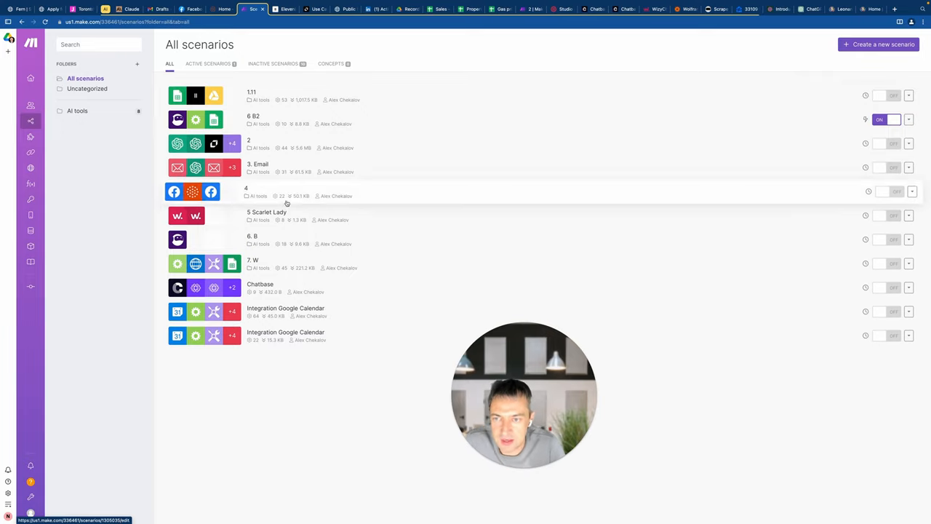
click(268, 212)
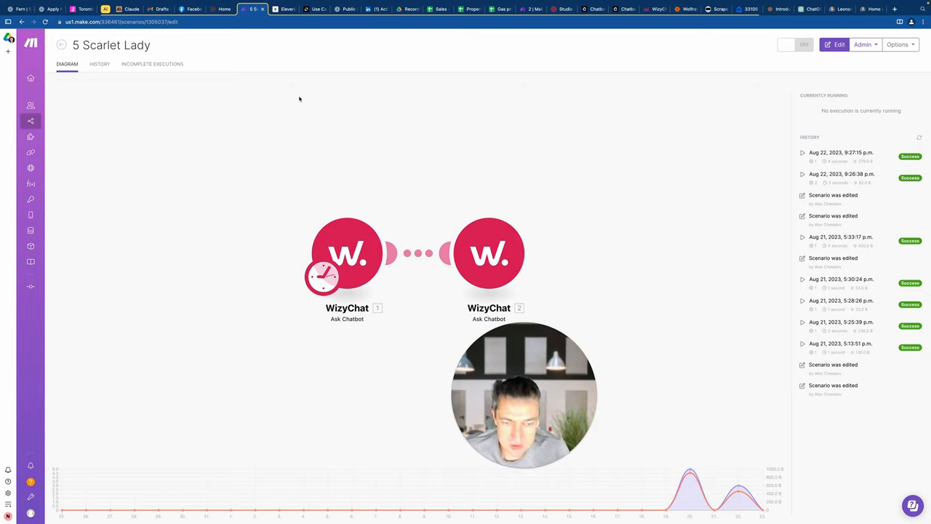
mouse_move(276, 44)
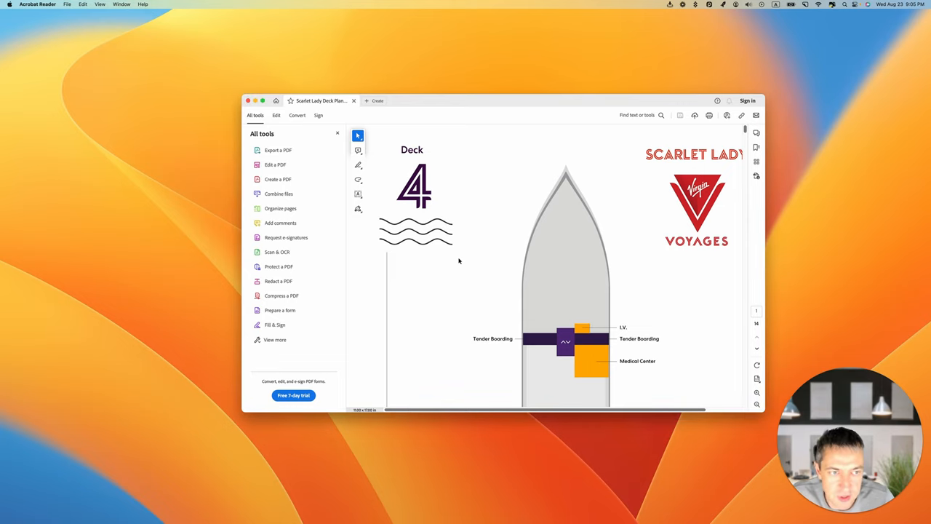
Scroll the Scarlet Lady deck plans PDF to the bars and right-click the Aquatic Club Bar label
scroll(down, 3)
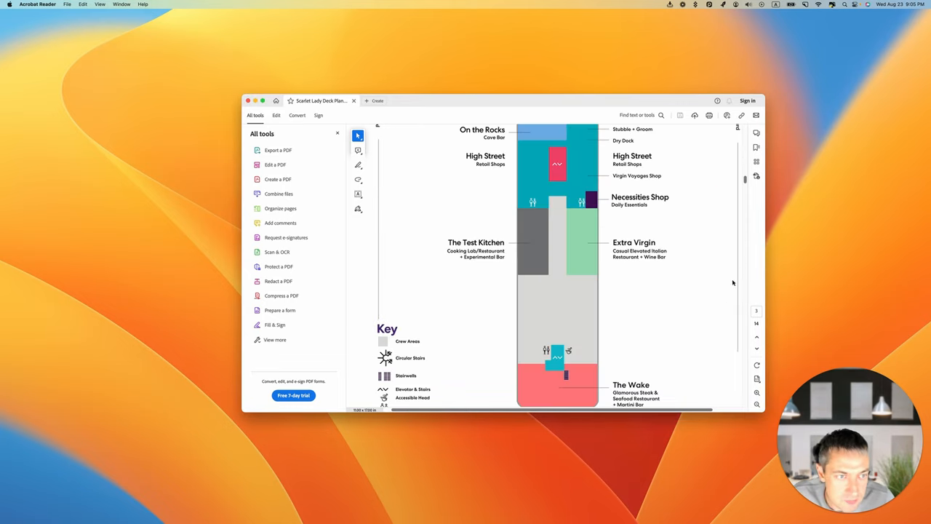
scroll(down, 3)
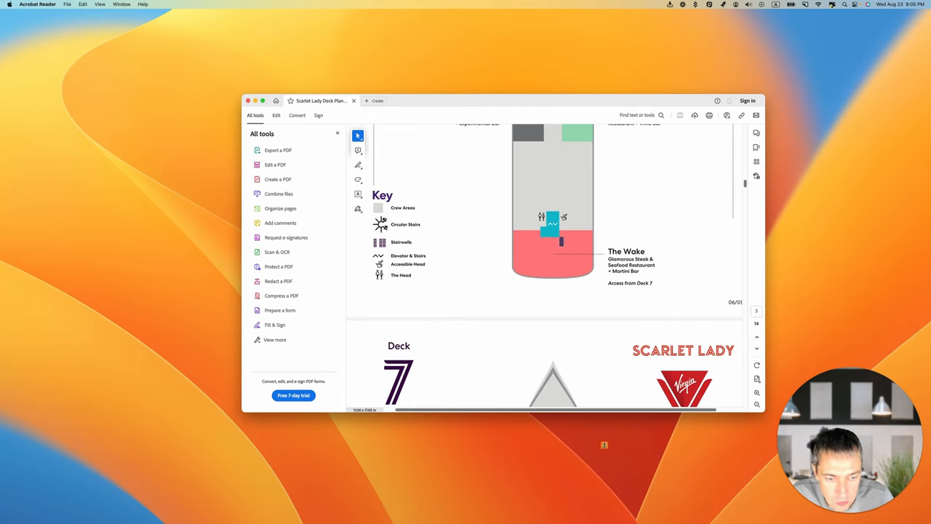
scroll(down, 3)
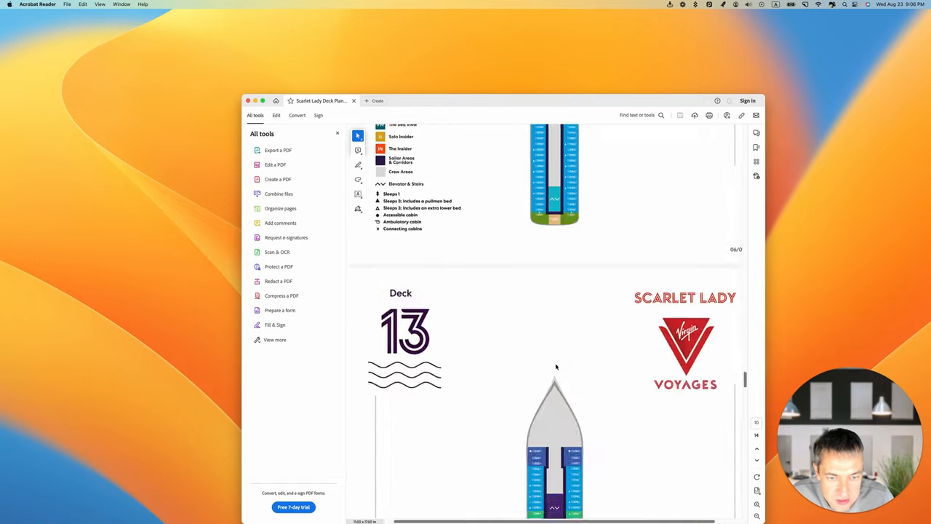
scroll(down, 3)
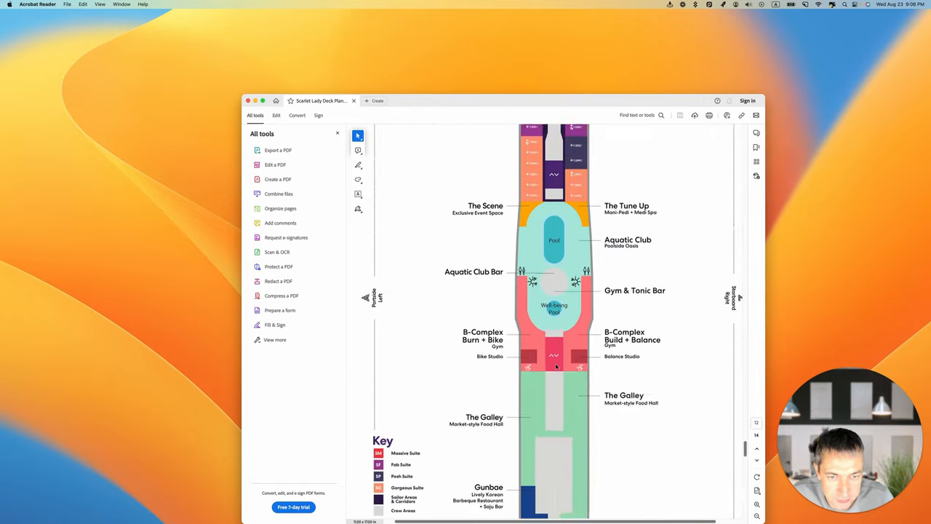
scroll(down, 3)
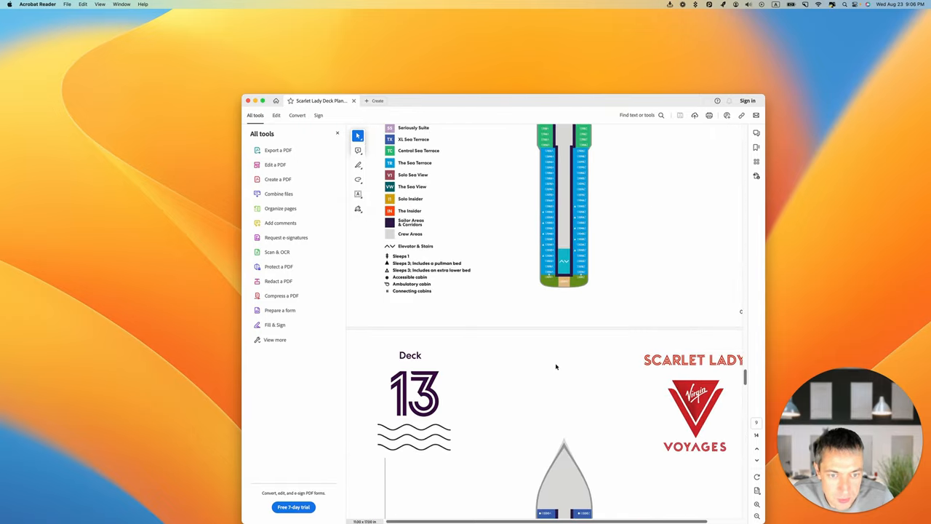
scroll(down, 3)
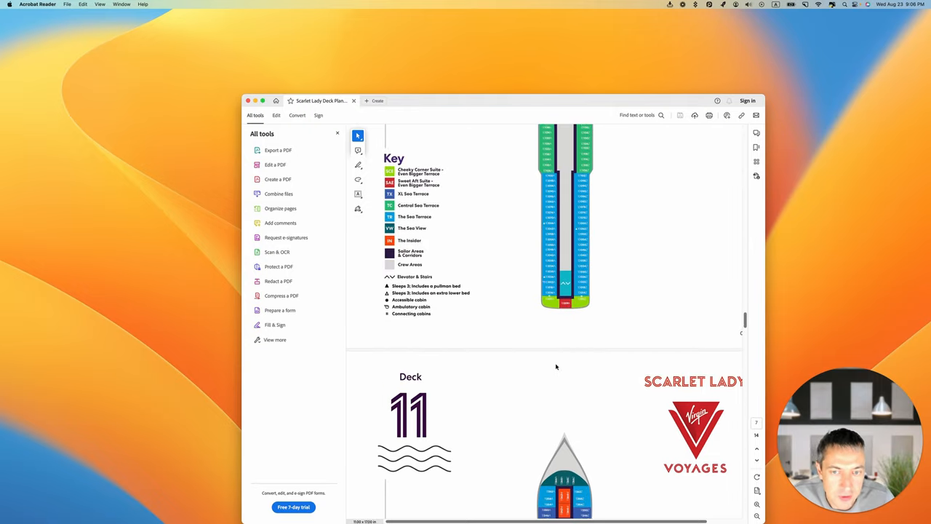
scroll(down, 3)
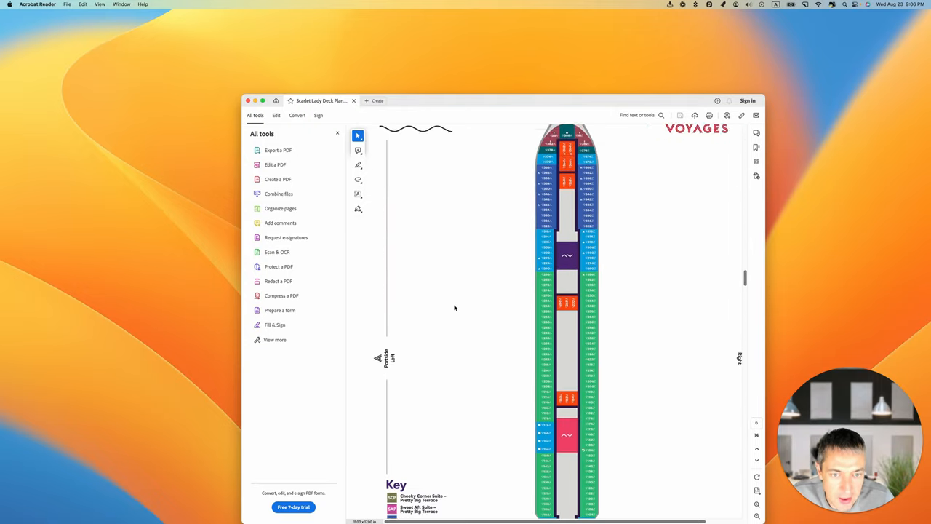
scroll(down, 3)
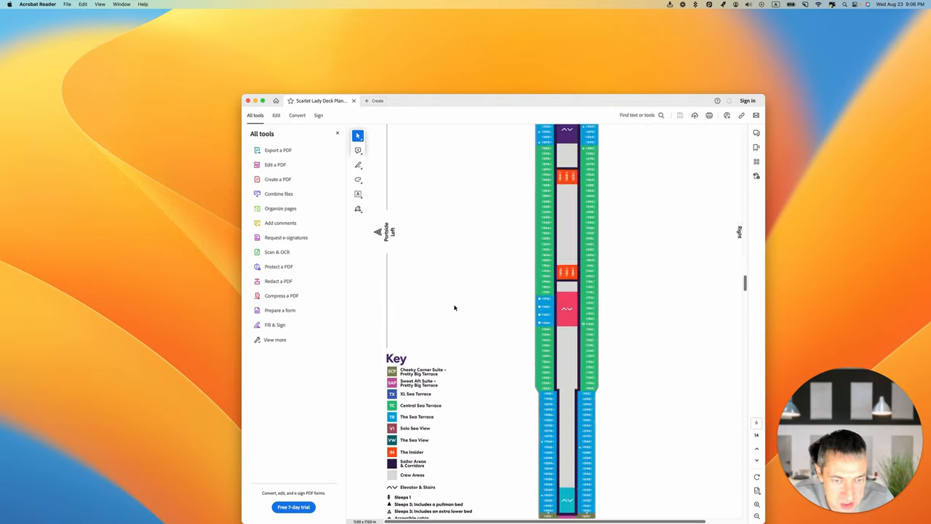
scroll(down, 3)
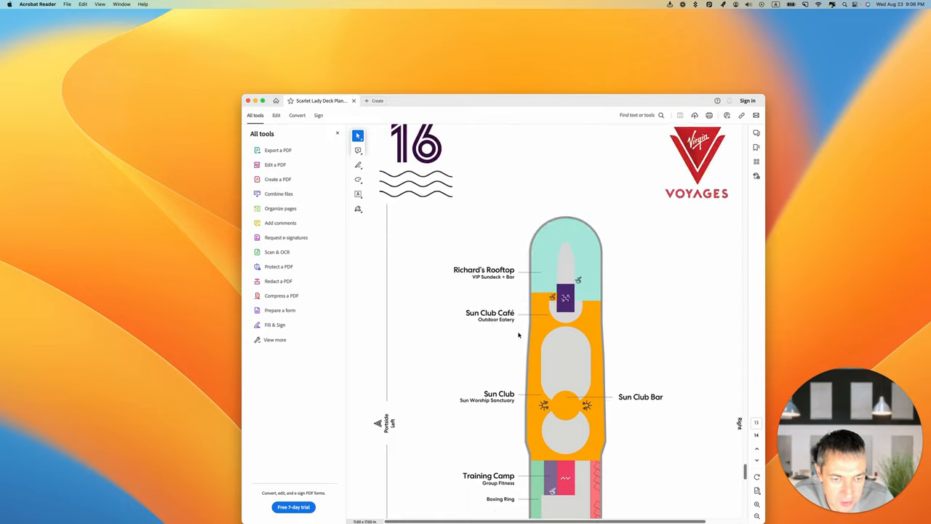
scroll(down, 3)
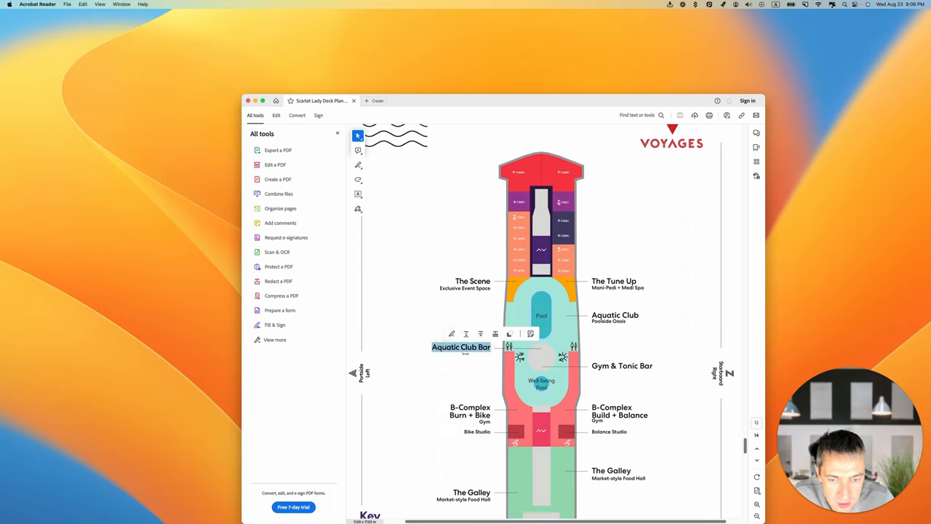
right_click(461, 346)
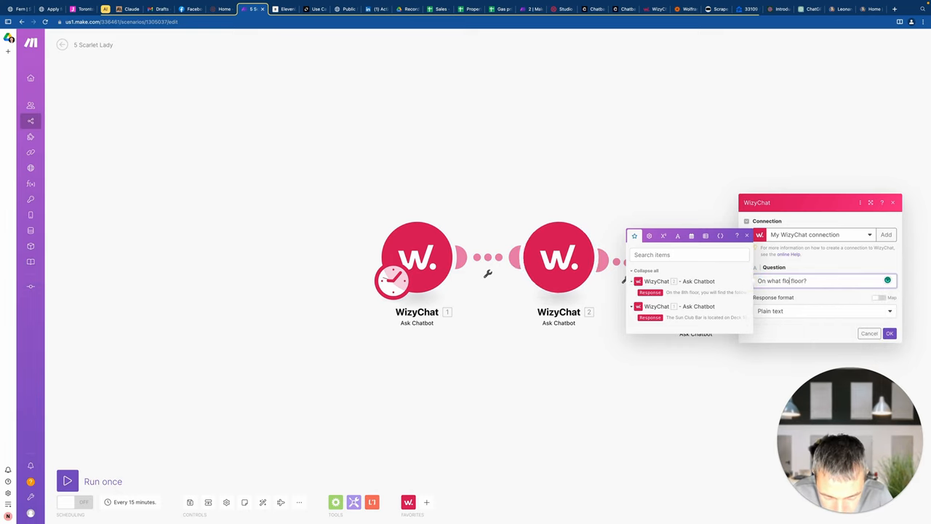
Set the WizyChat question asking which floor the bar is on and run the scenario once
text(is)
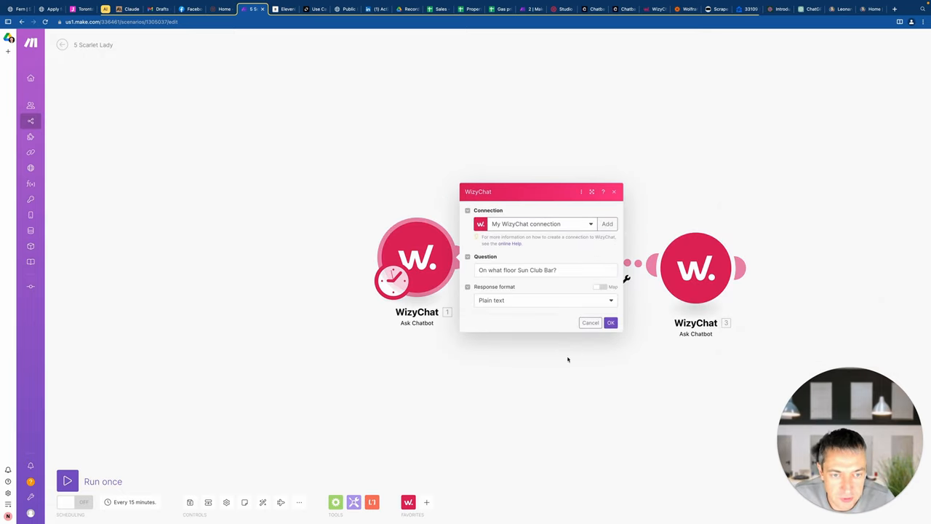
click(611, 323)
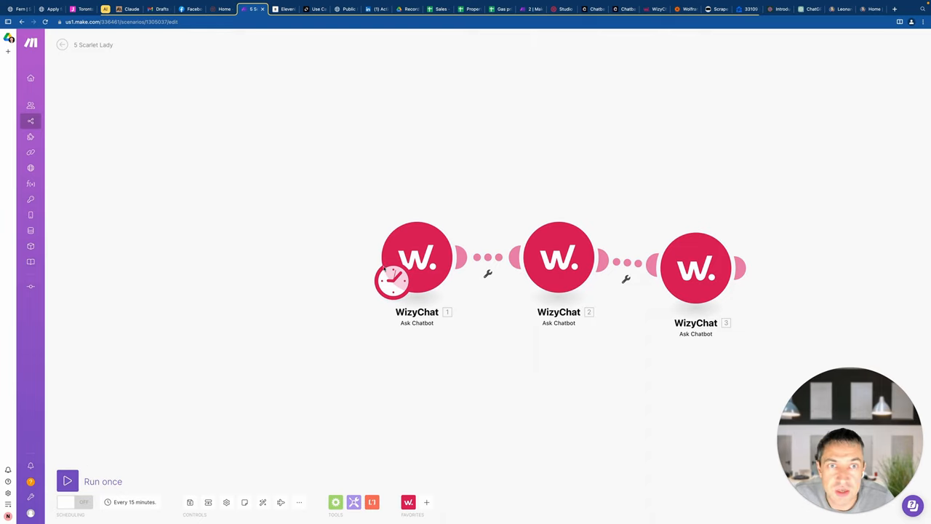
click(67, 481)
text(zend)
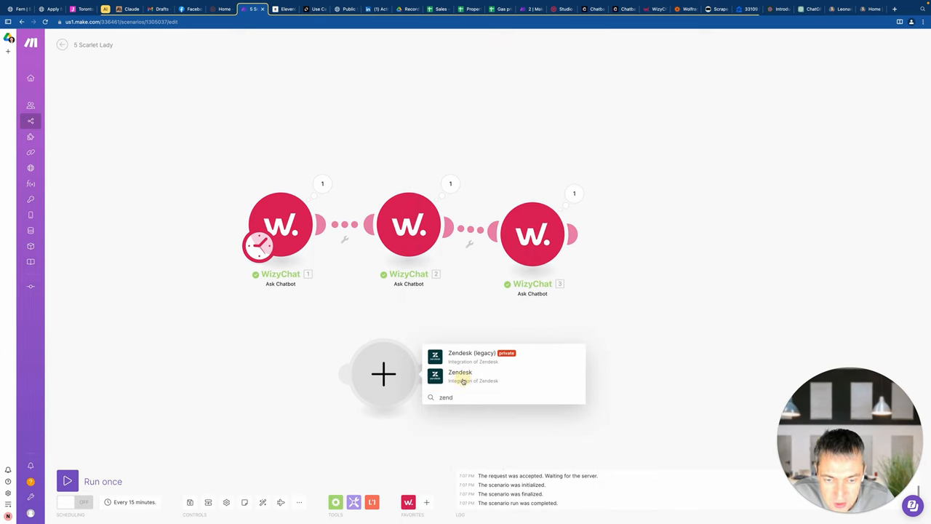
Inspect the WizyChat outputs, selecting the Sun Club Bar and Aquatic Club Bar (Deck 15) answers
click(460, 372)
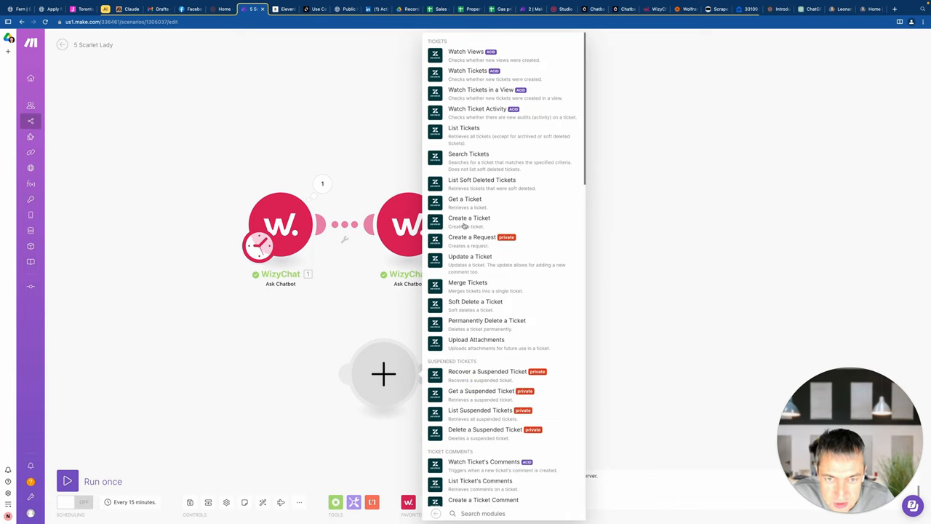
scroll(down, 3)
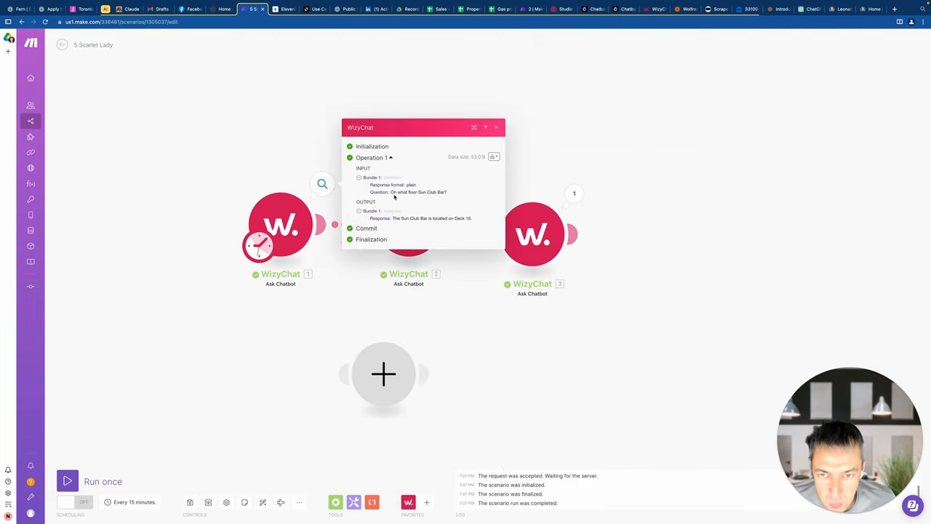
double_click(419, 192)
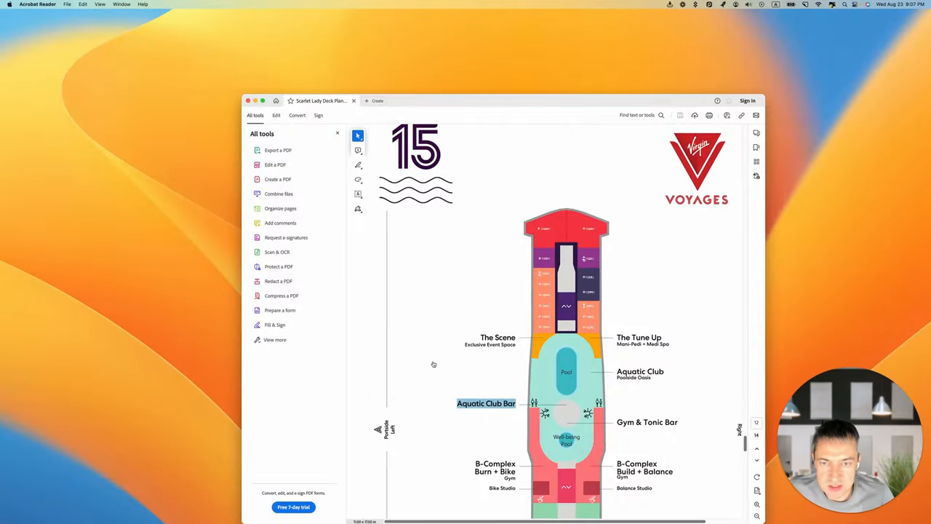
scroll(down, 3)
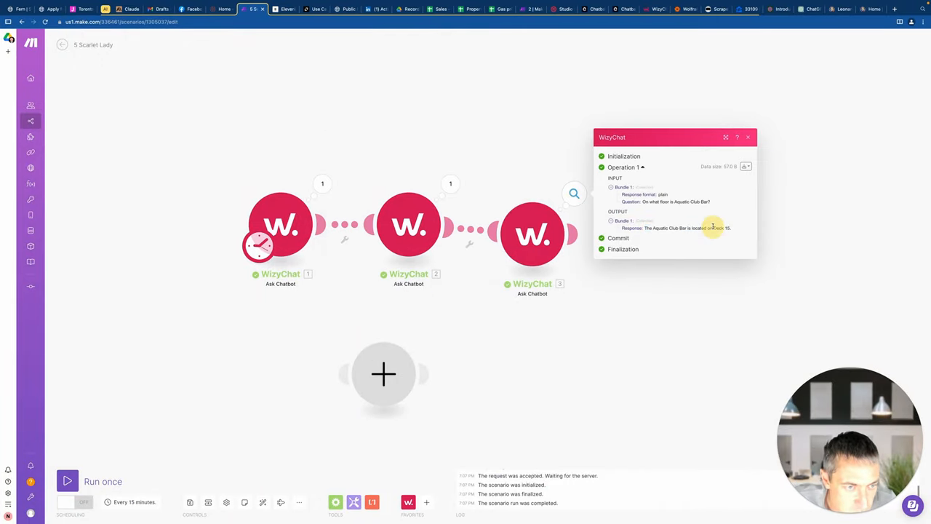
double_click(687, 227)
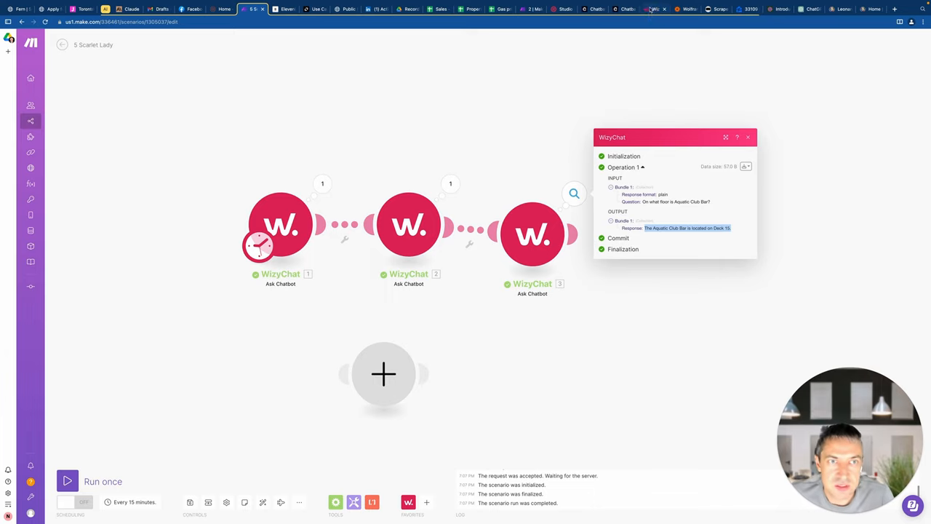
click(653, 9)
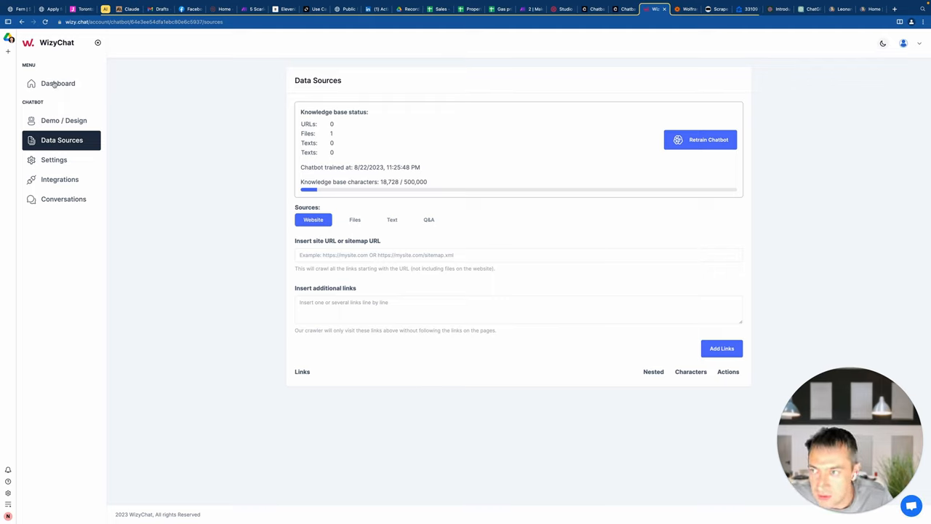
Navigate WizyChat to the chatbot's Data Sources Files section and browse for a file
click(58, 83)
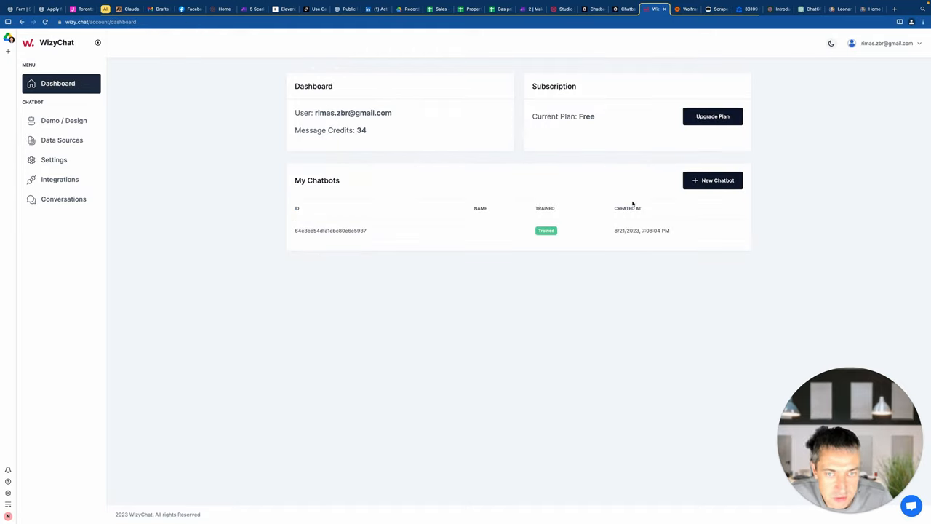
click(61, 140)
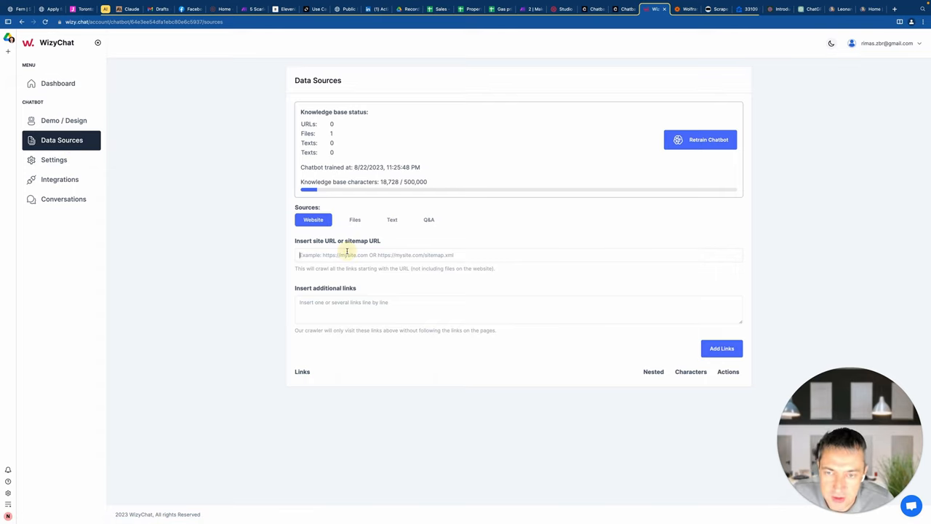
click(346, 254)
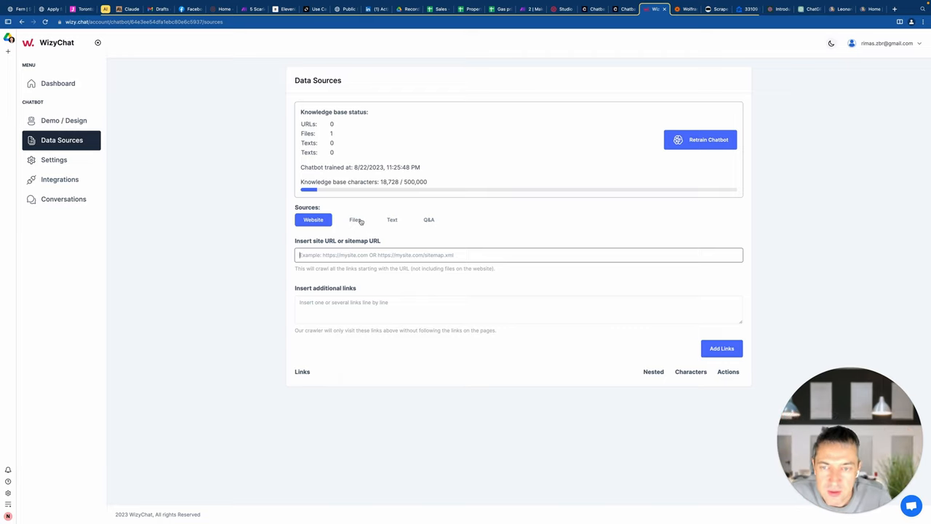
click(355, 219)
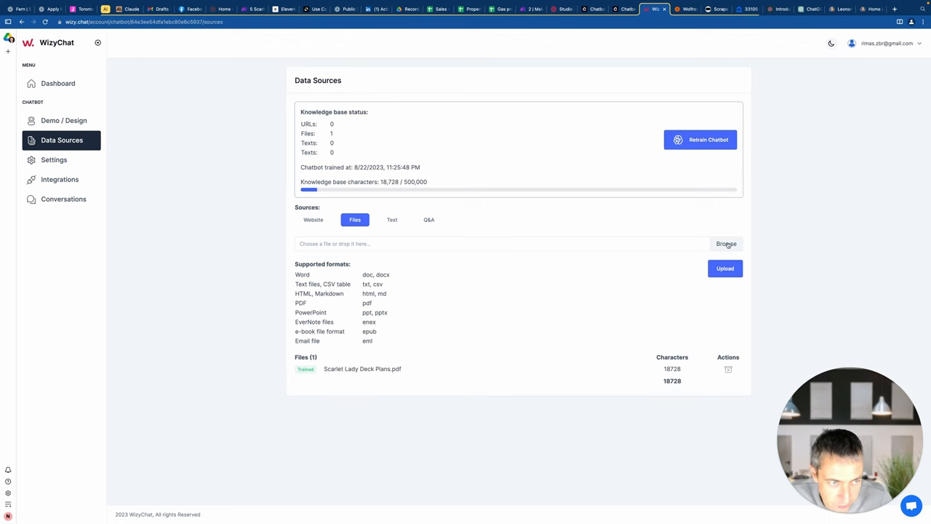
click(725, 245)
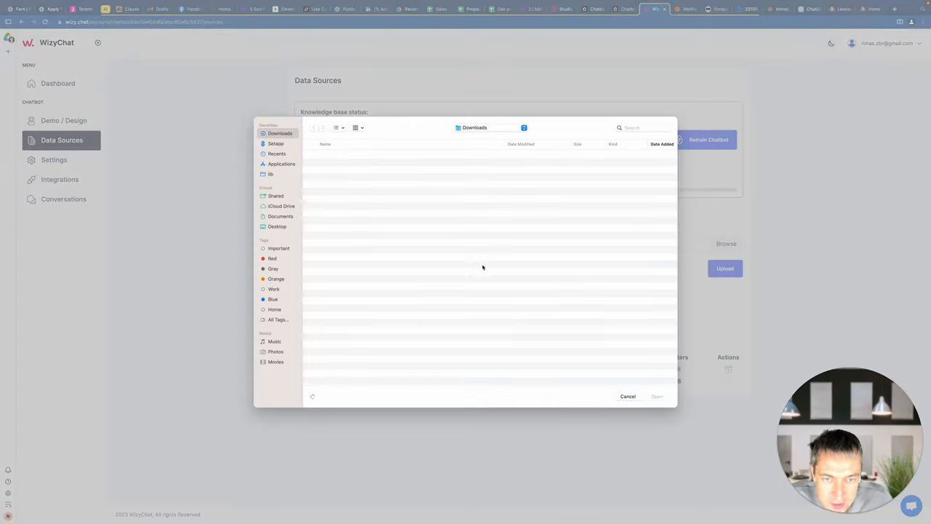
Search 'scarlet', choose Scarlet Lady Deck Plans.pdf, and return to the Make scenario
text(sd)
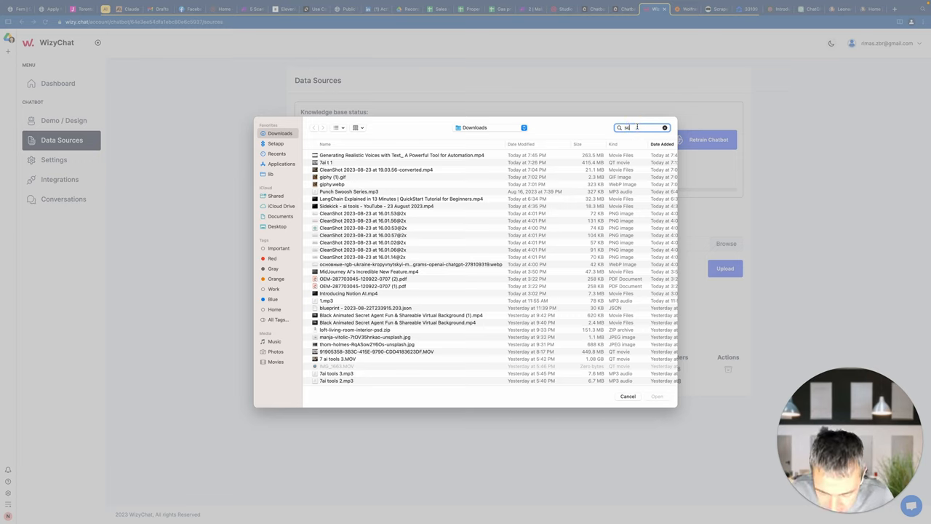
text(scarlet la)
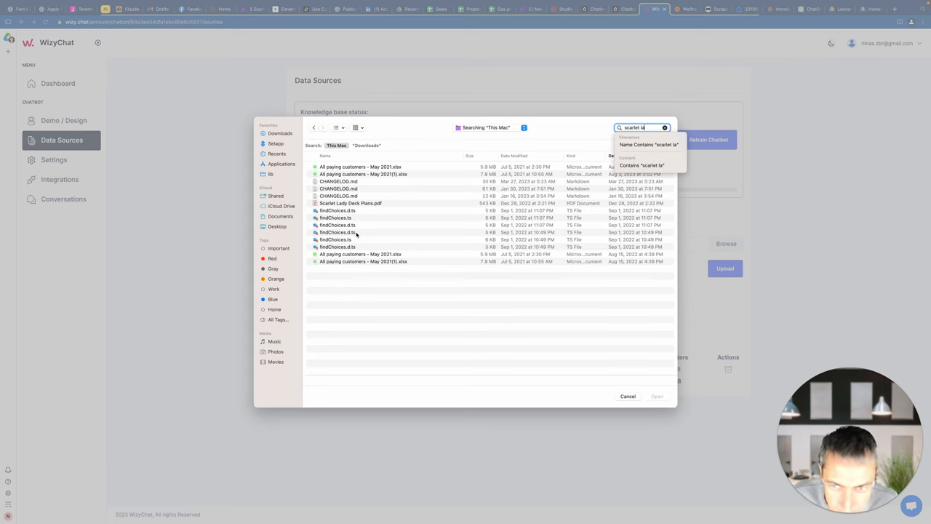
click(349, 203)
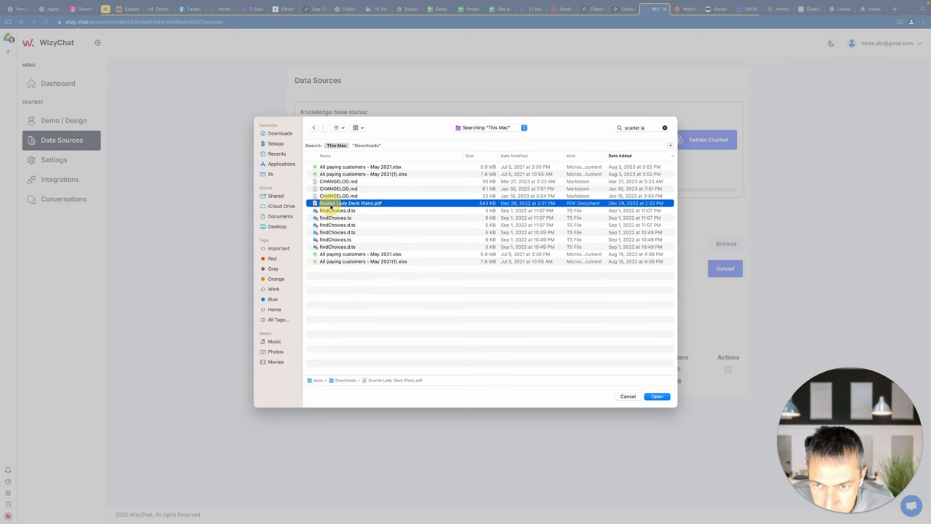
click(656, 396)
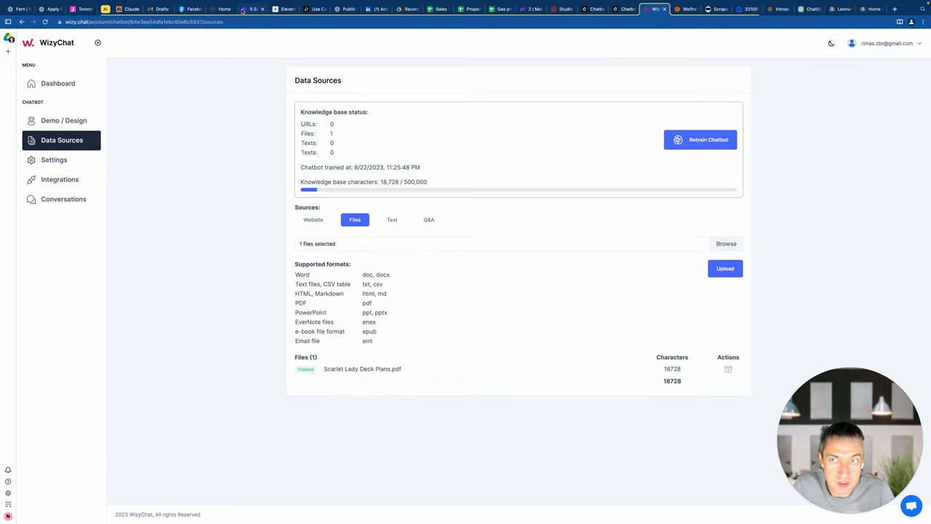
mouse_move(253, 8)
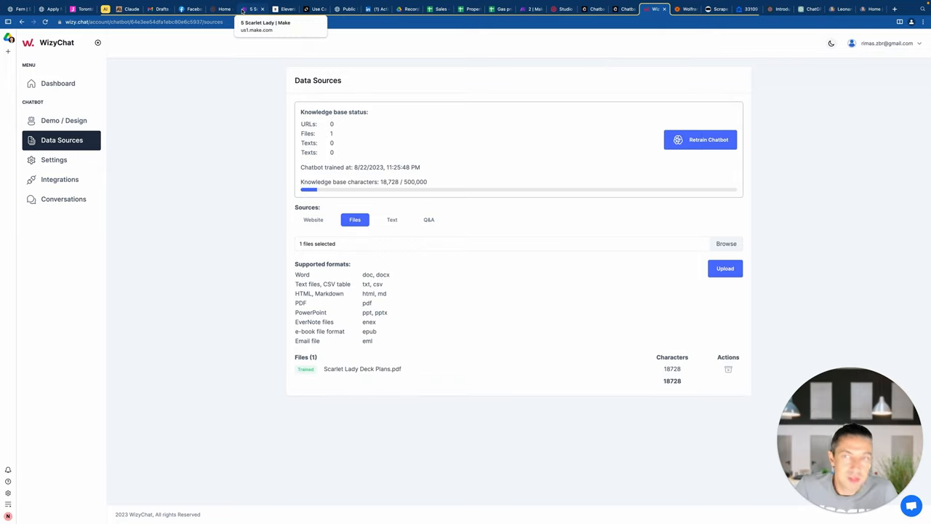
click(250, 8)
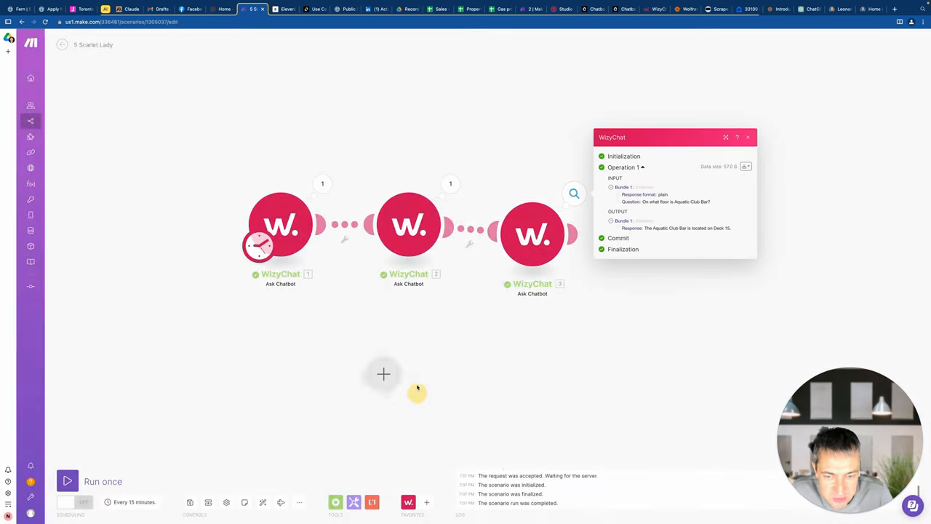
mouse_move(411, 337)
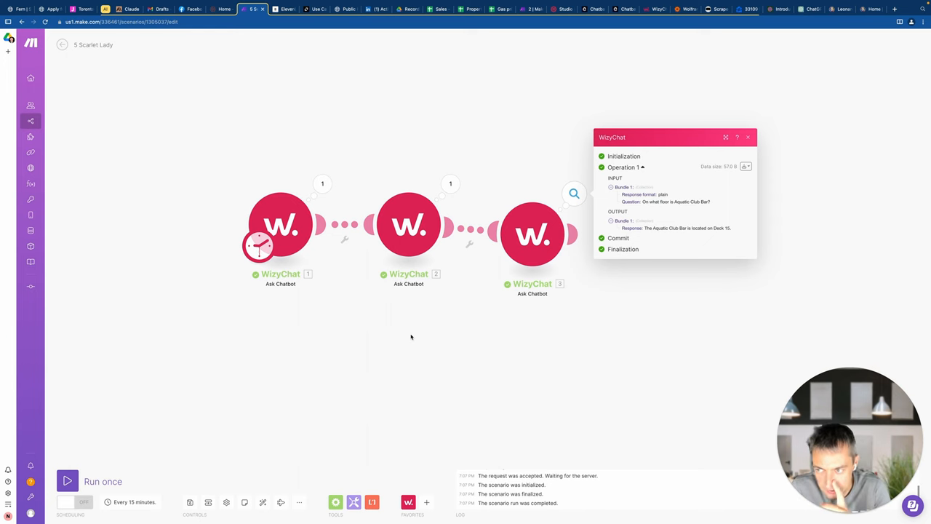
click(61, 44)
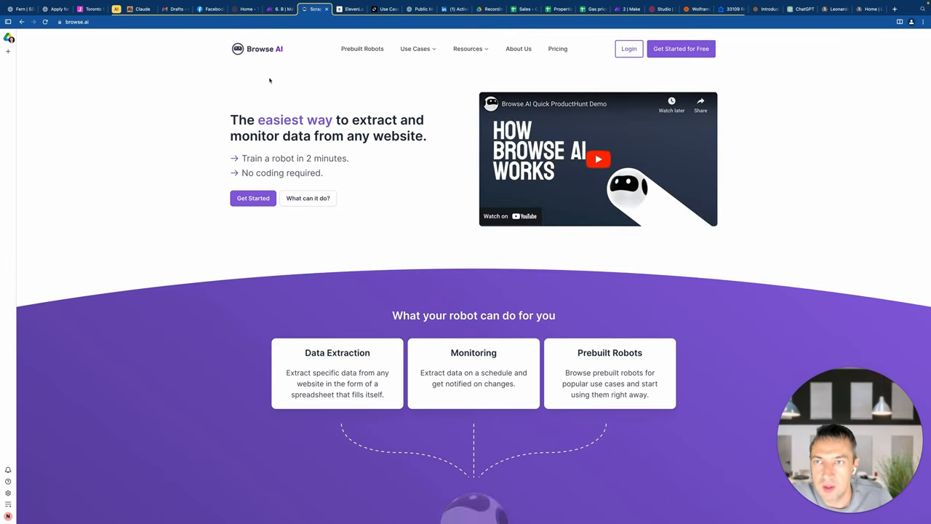
Review the page around Monitoring and go to the Browse AI robots dashboard
scroll(down, 3)
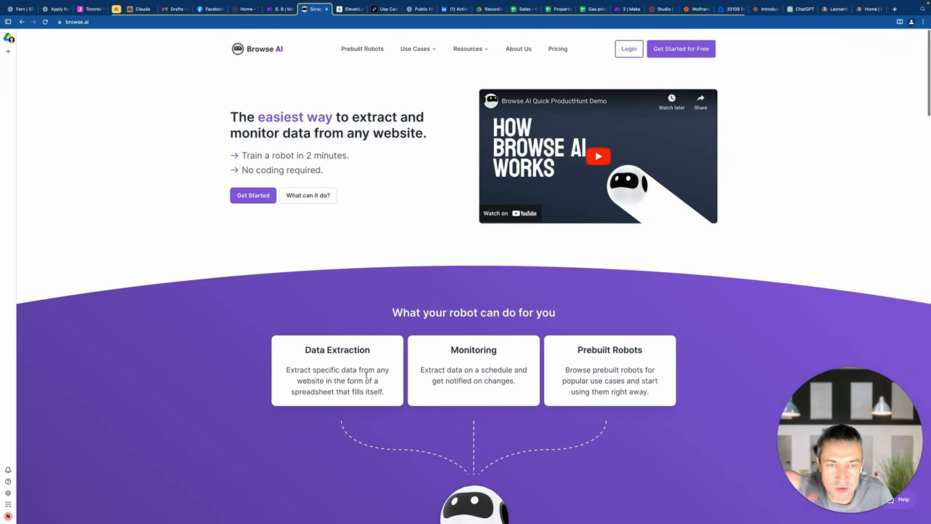
scroll(down, 3)
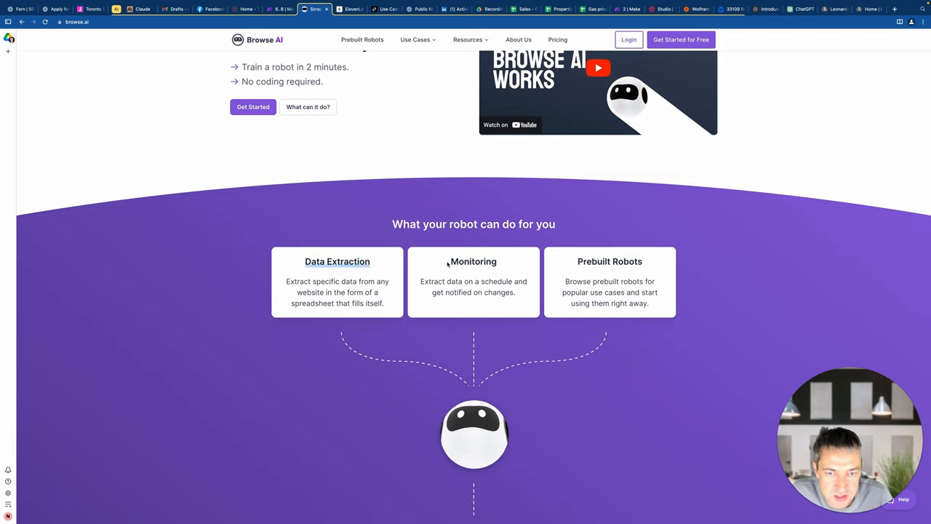
double_click(473, 262)
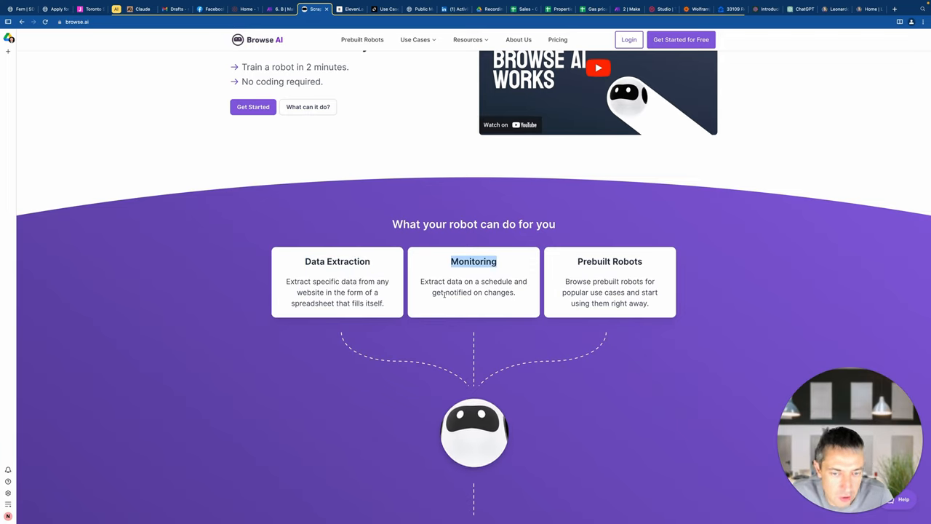
scroll(up, 3)
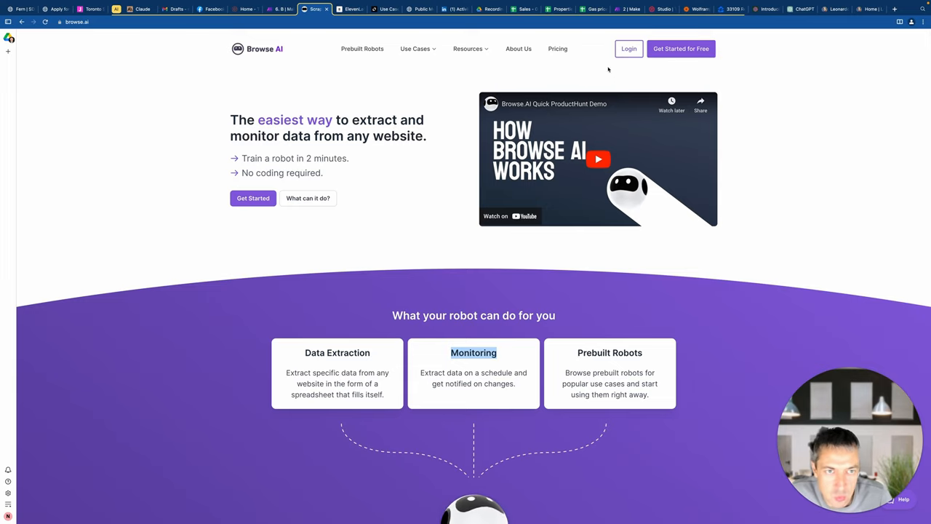
click(629, 48)
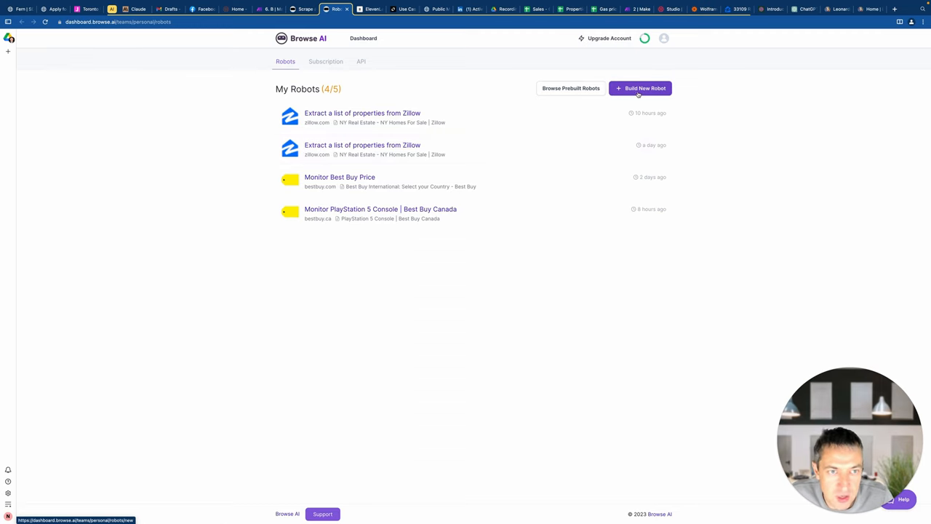
Start a new data extraction robot, then bring up the Zillow Miami Beach 33109 listings
click(640, 89)
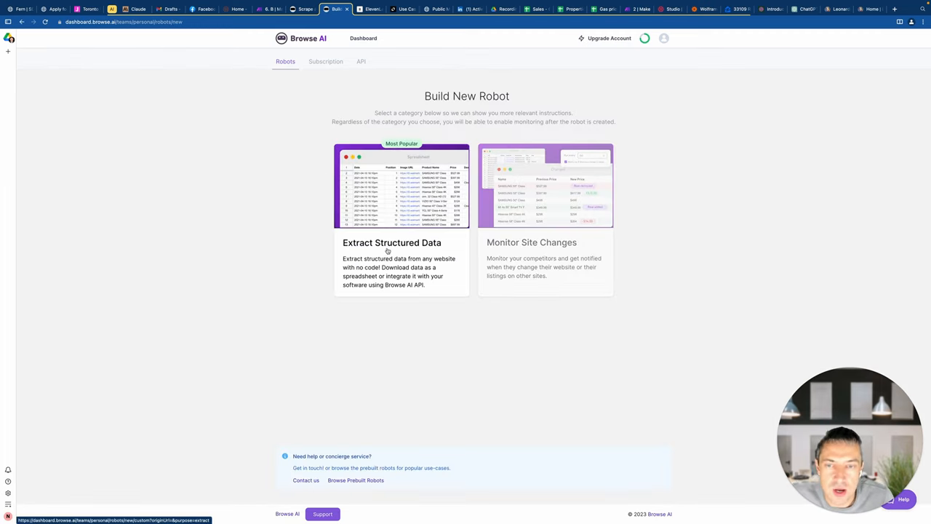
click(391, 242)
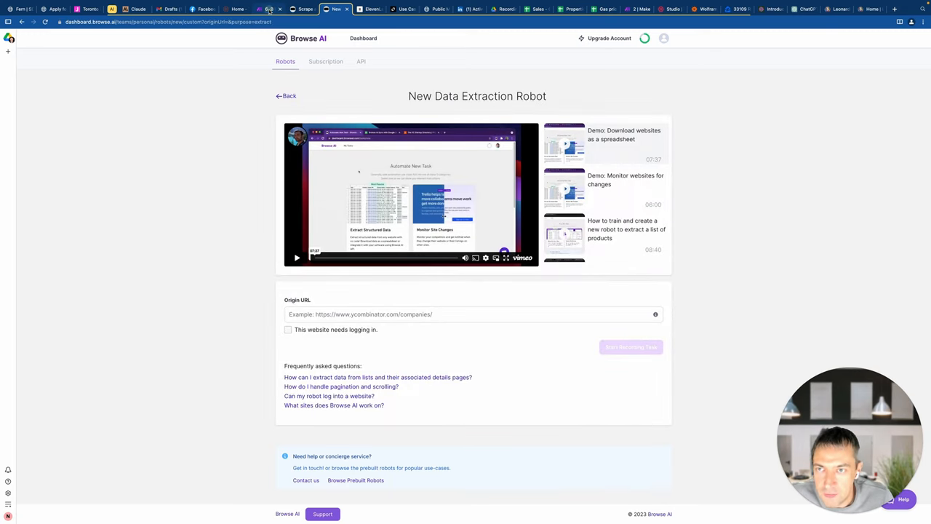
click(268, 9)
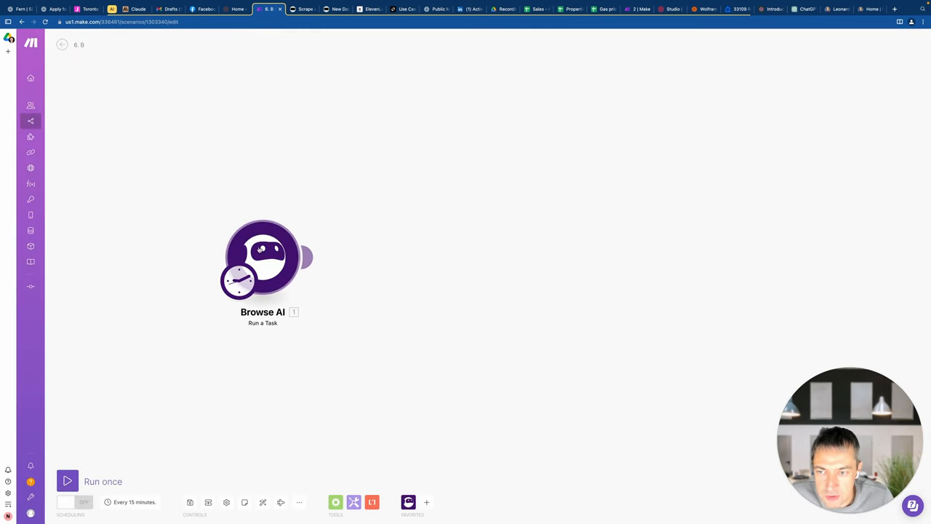
click(262, 259)
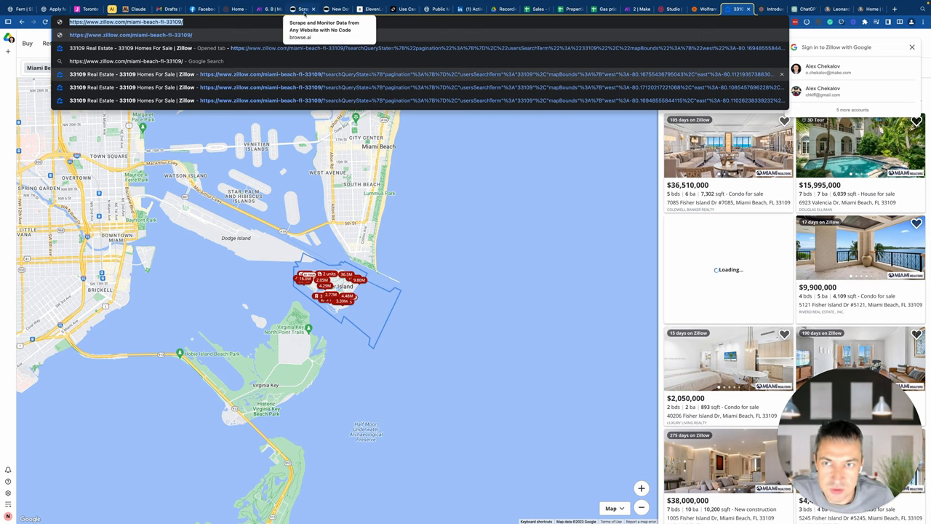
click(300, 9)
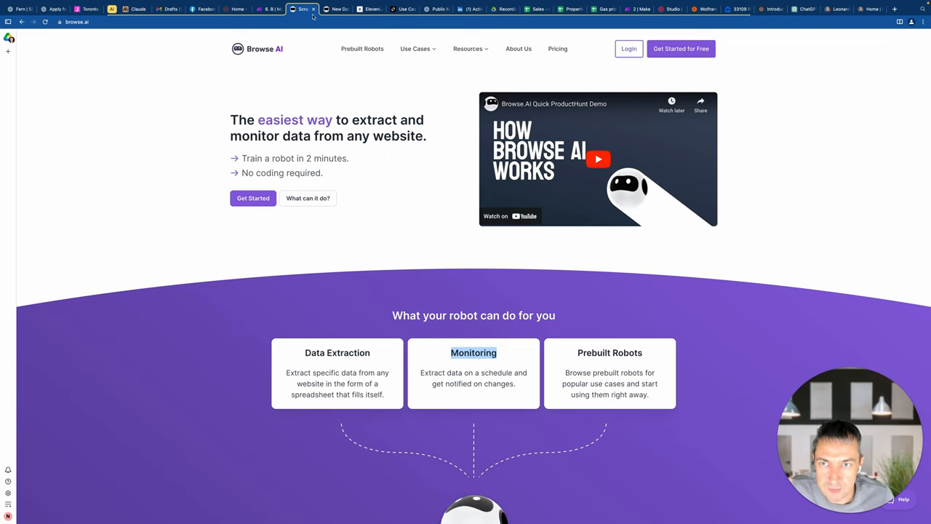
click(324, 9)
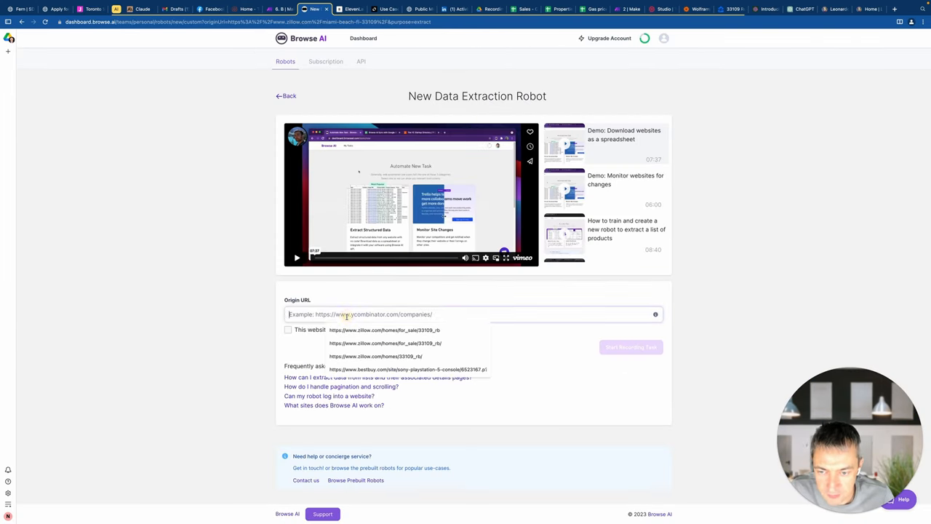
text(https://www.zillow.com/miami-beach-fl-33109/)
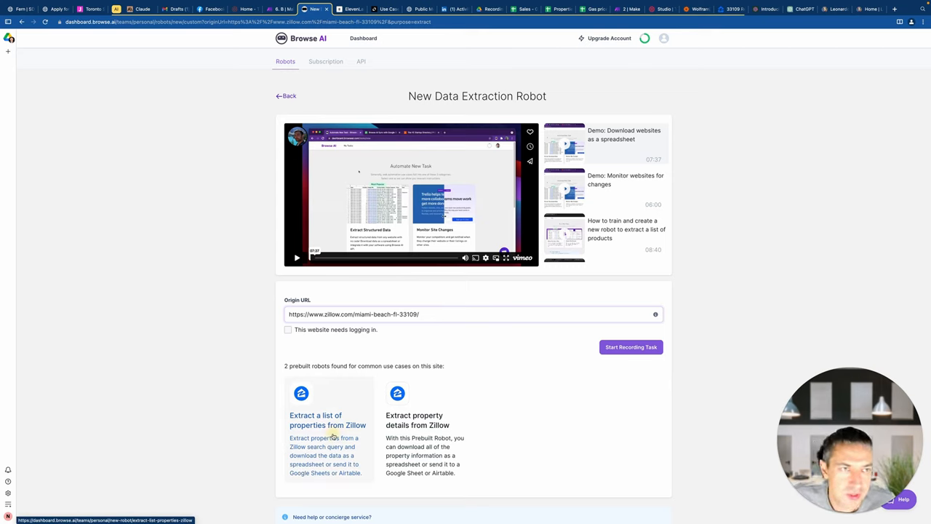
click(328, 419)
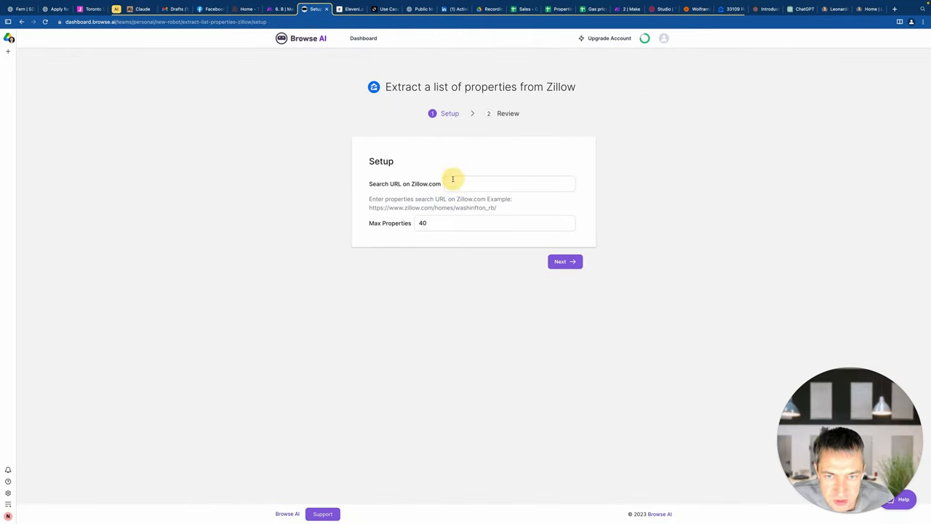
text(https://www.zillow.com/miami-beach-fl-33109/)
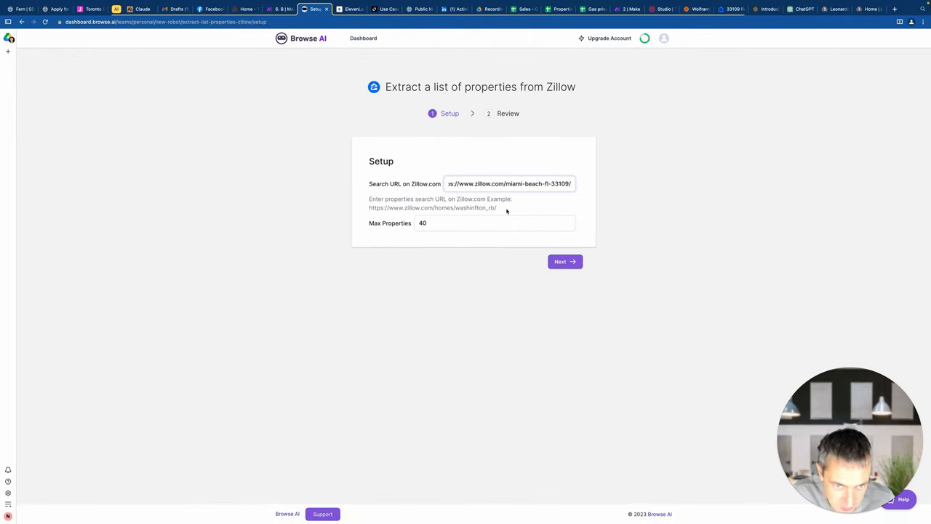
Limit Max Properties to 2, start extracting, check the task history, and return to Make
click(495, 222)
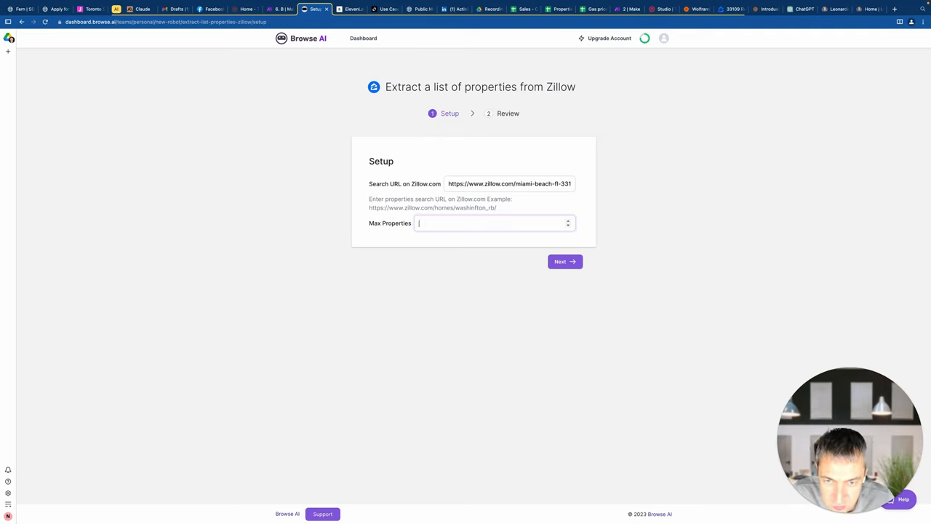
text(2)
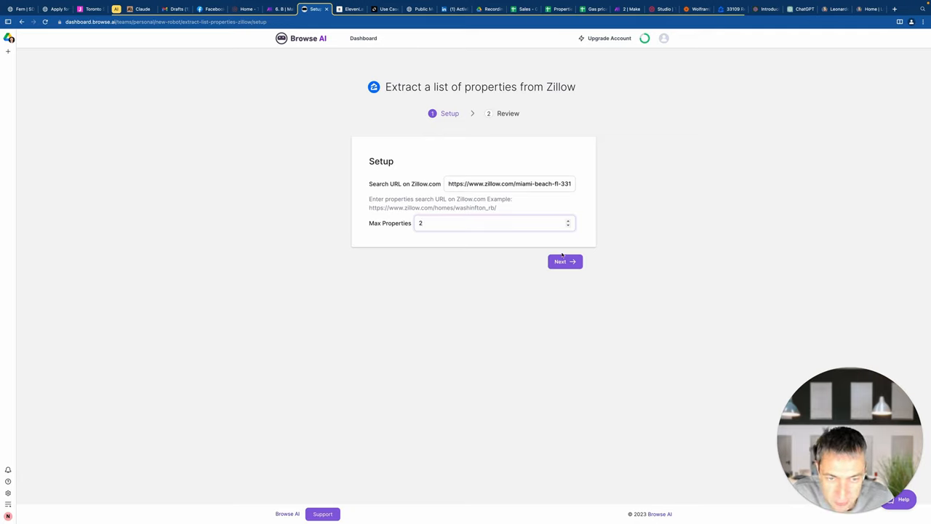
click(564, 262)
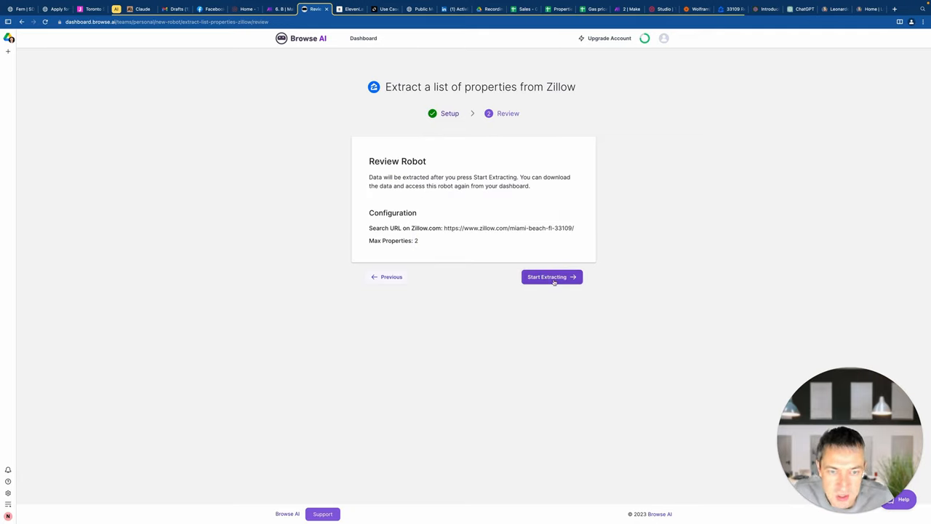
click(550, 276)
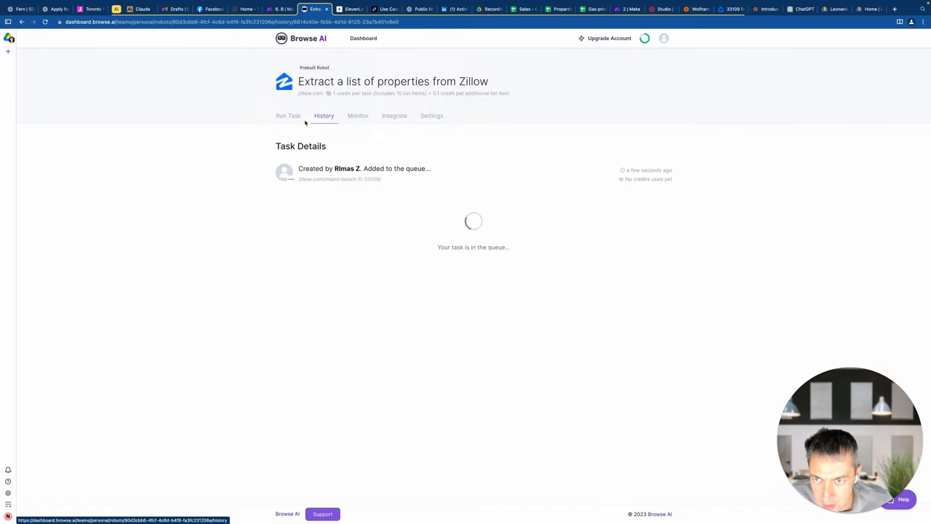
click(288, 115)
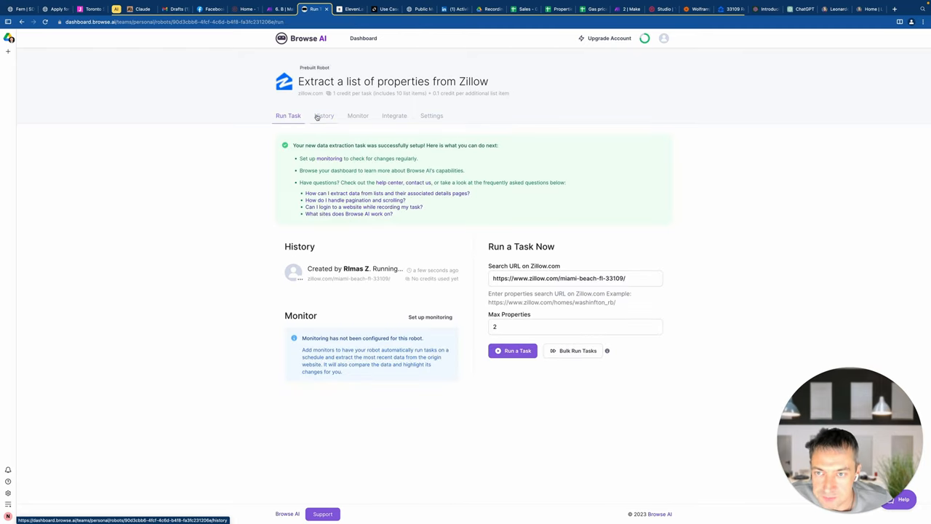
click(323, 117)
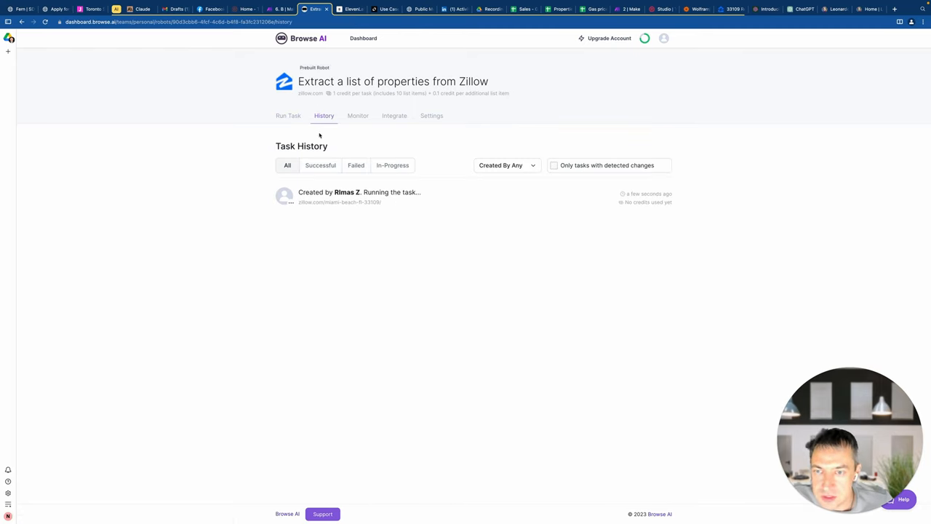
click(358, 192)
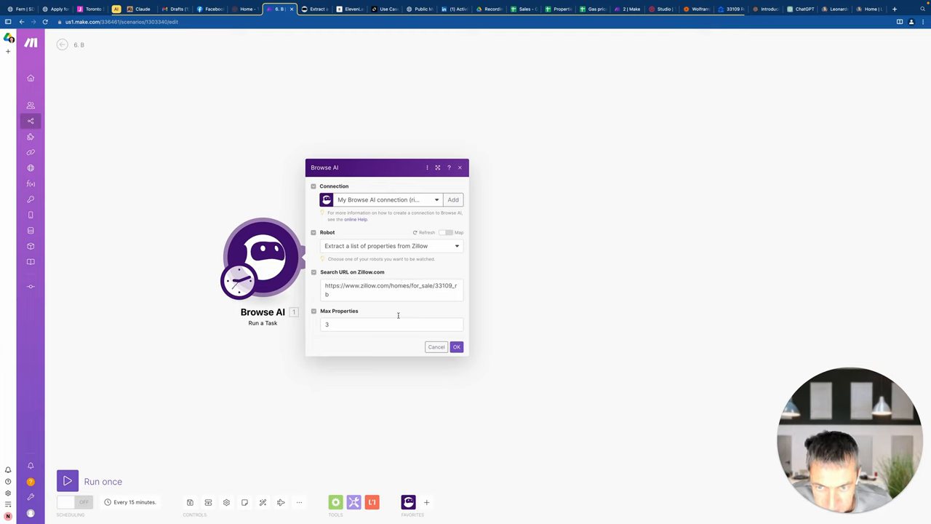
Confirm the Browse AI module's Max Properties setting, then reopen the Browse AI scenario from the list
click(393, 323)
text(5)
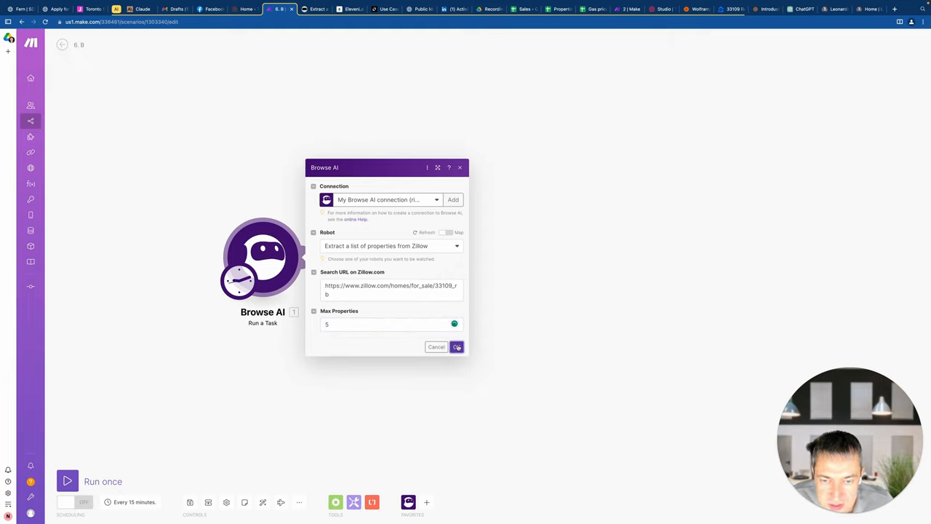
click(457, 347)
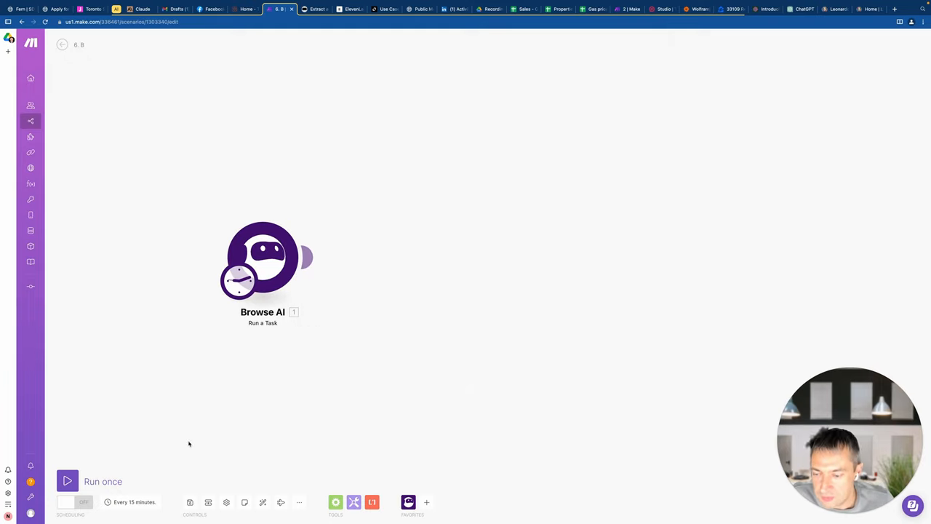
mouse_move(113, 401)
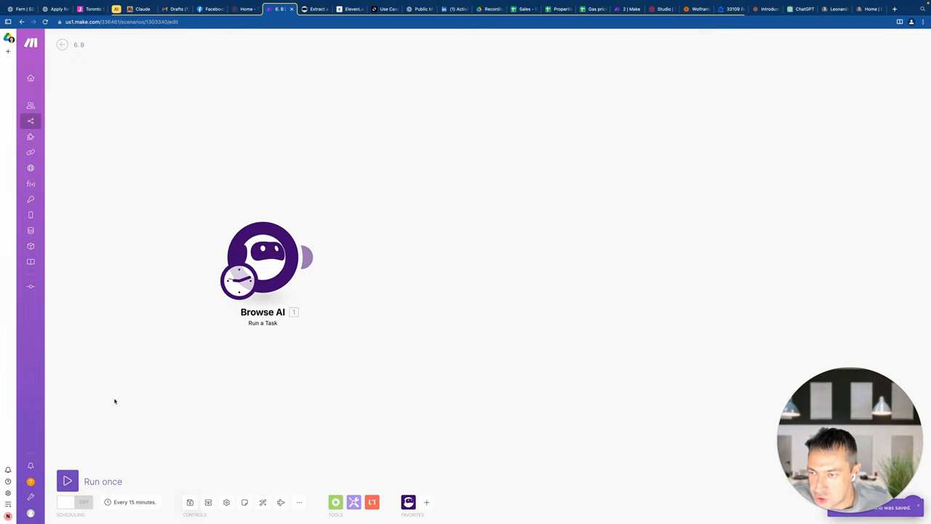
click(31, 120)
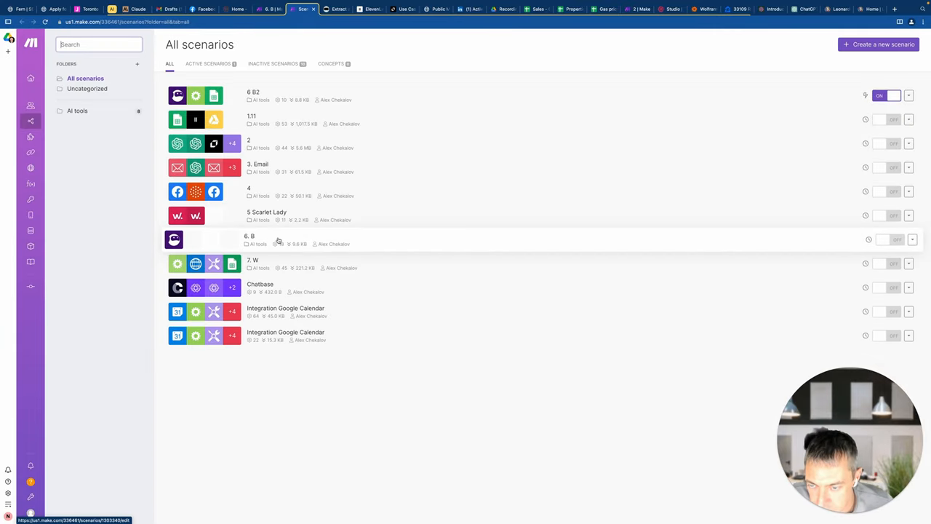
click(253, 92)
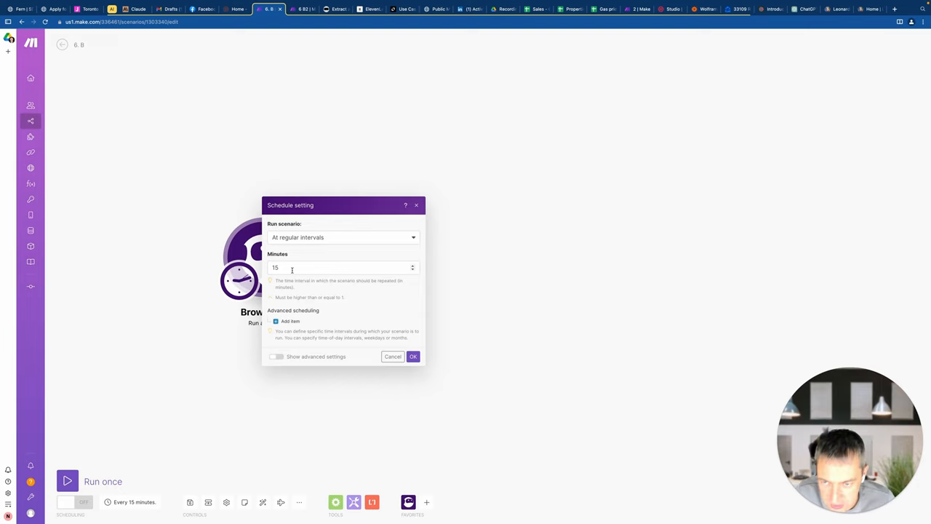
Change the schedule from regular intervals to Every day at 9:00 AM and run once
click(342, 268)
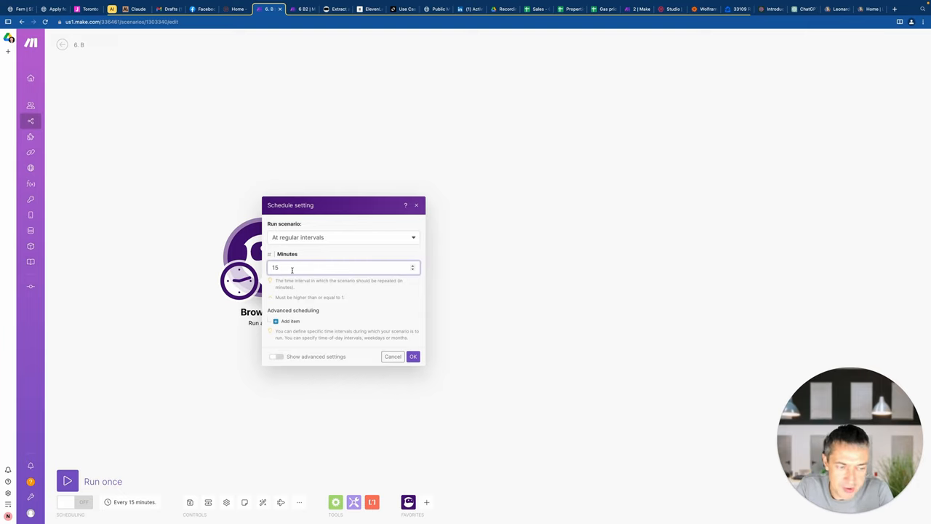
mouse_move(311, 241)
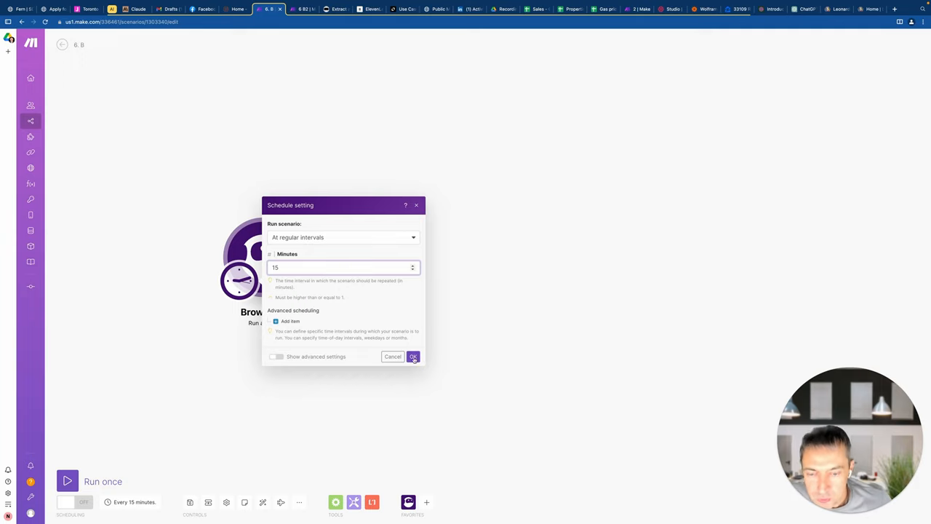
mouse_move(317, 297)
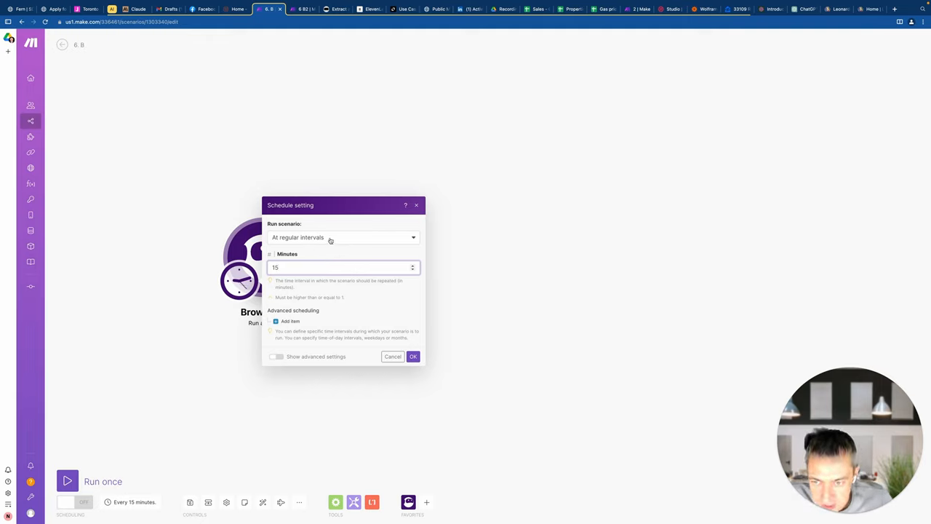
click(342, 237)
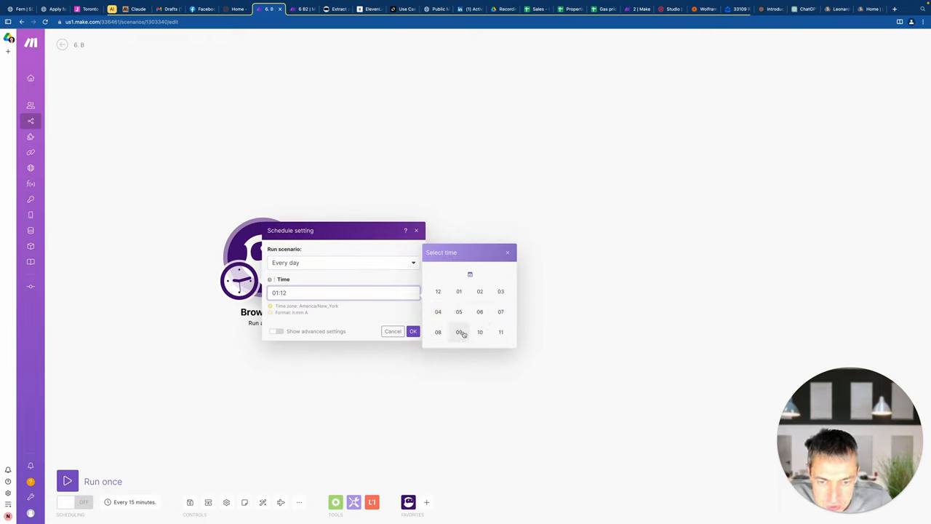
click(438, 332)
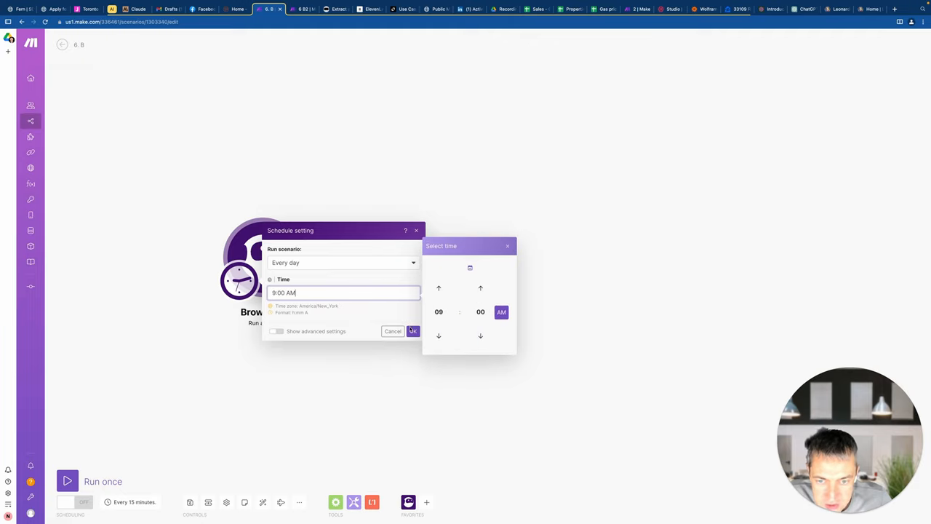
click(413, 332)
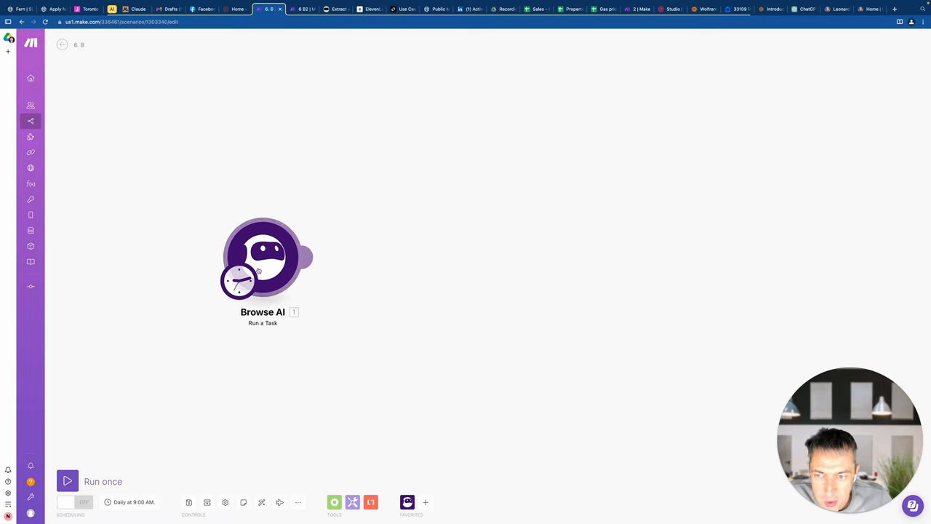
click(67, 480)
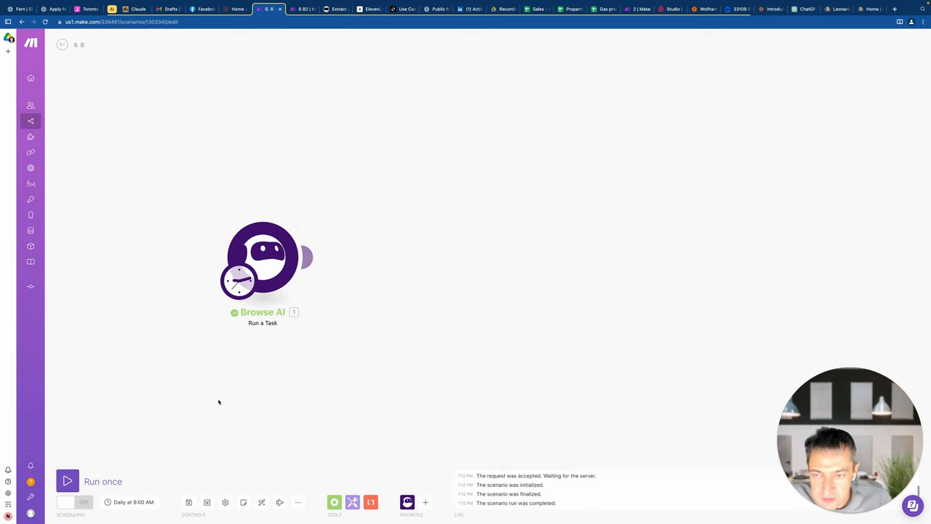
click(303, 8)
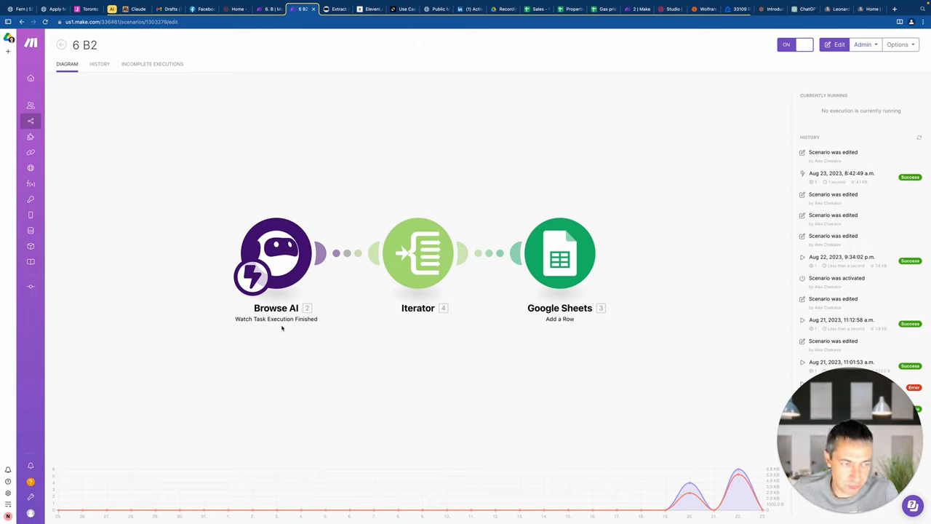
mouse_move(552, 37)
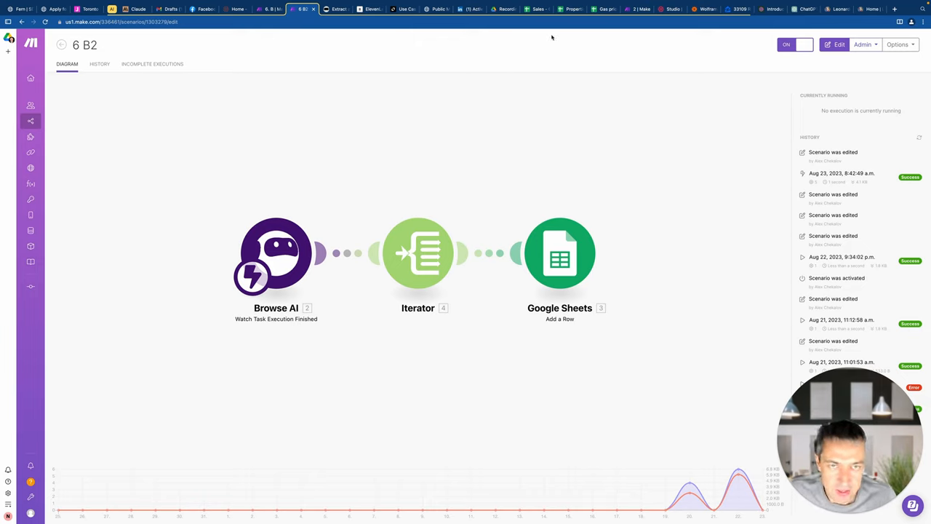
Flip between the 6 B2 scenario and the still-empty Properties Google Sheet
click(378, 9)
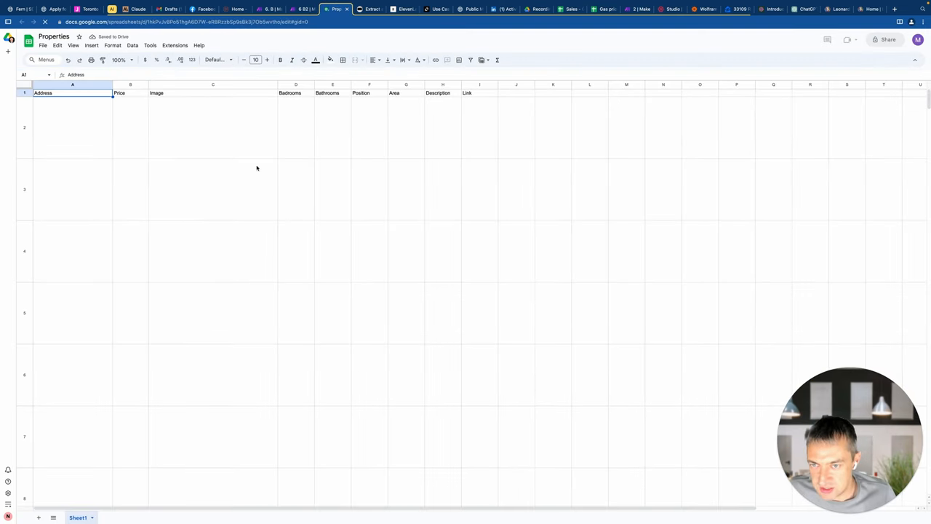
click(300, 8)
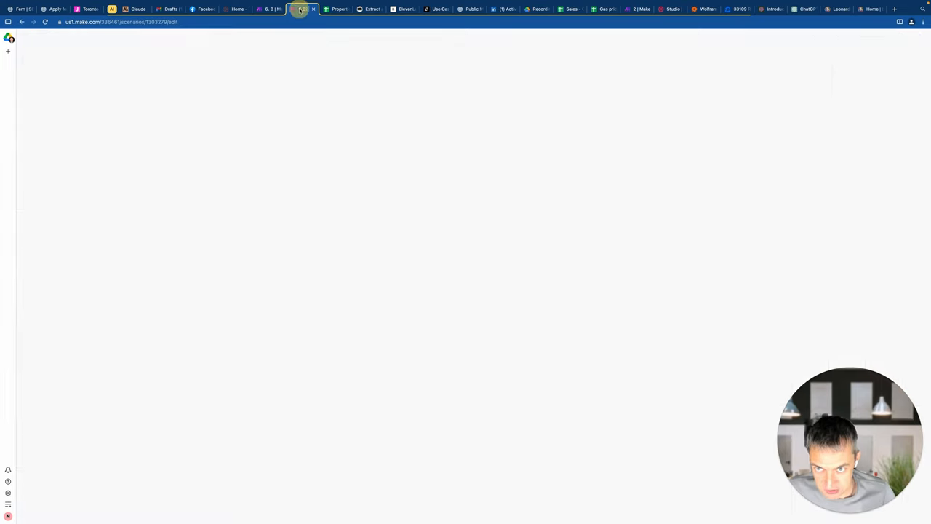
click(300, 9)
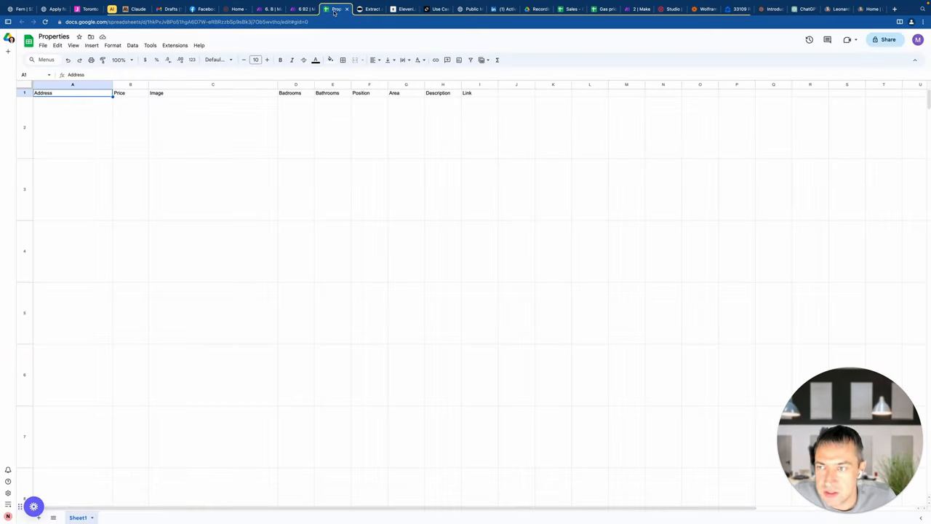
click(300, 9)
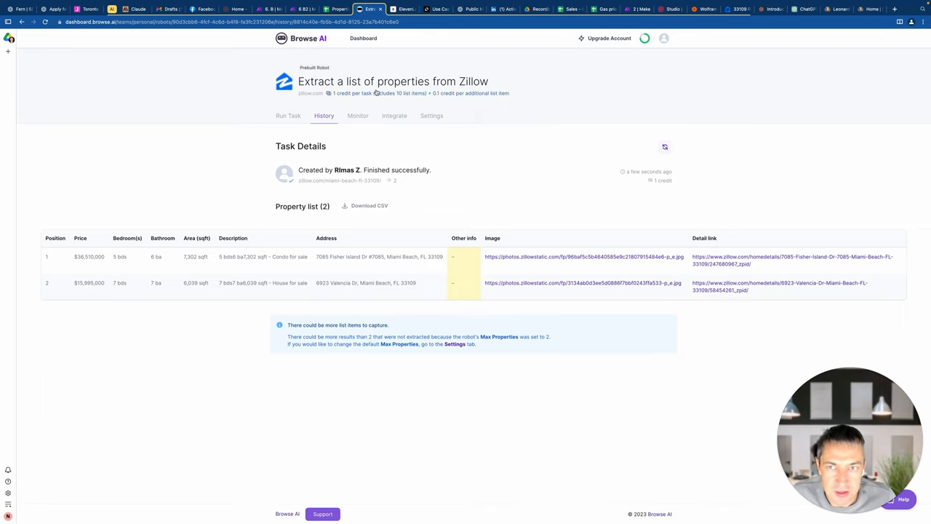
mouse_move(364, 38)
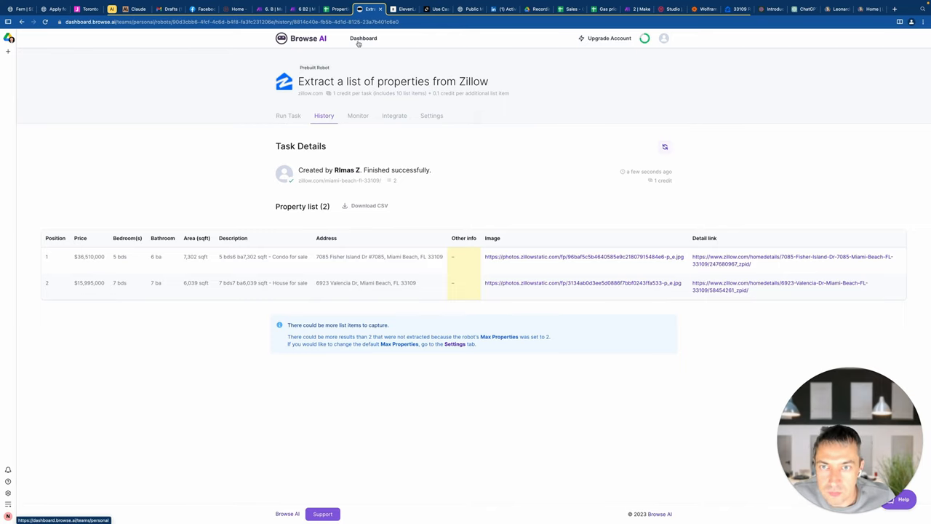
Browse the prebuilt robot templates, then return to the robots dashboard showing 5/5 robots
click(364, 38)
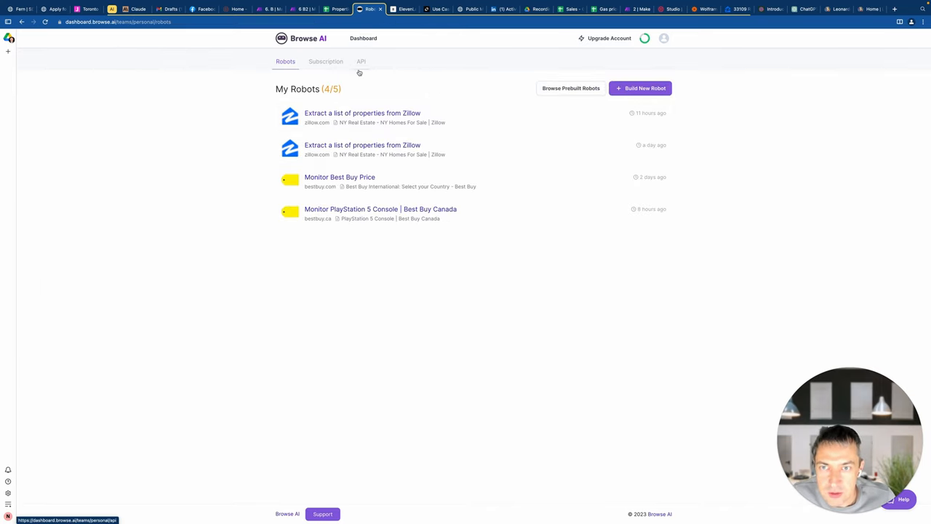
click(570, 88)
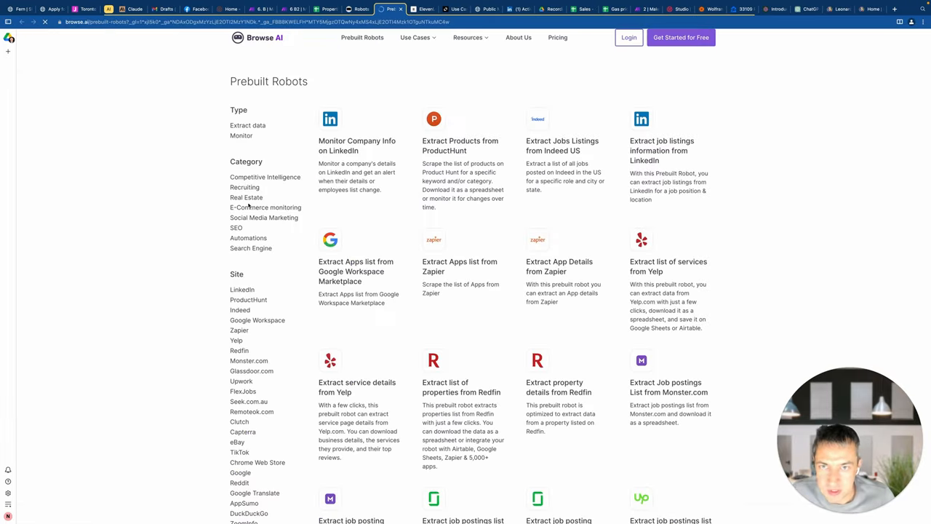
scroll(down, 3)
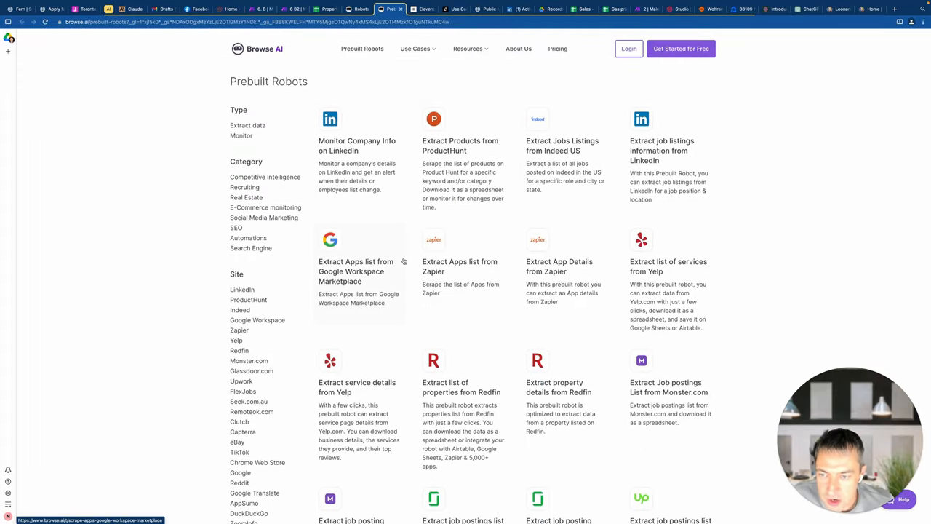
mouse_move(375, 69)
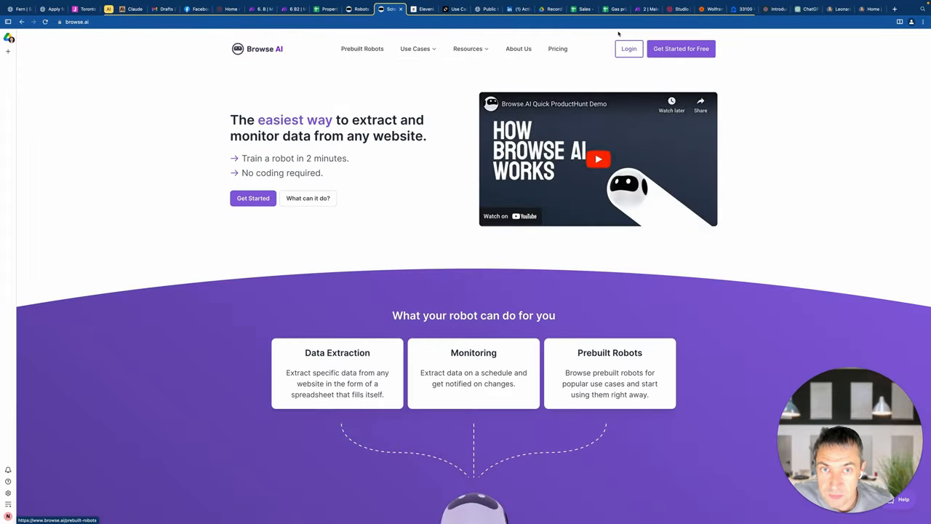
click(629, 50)
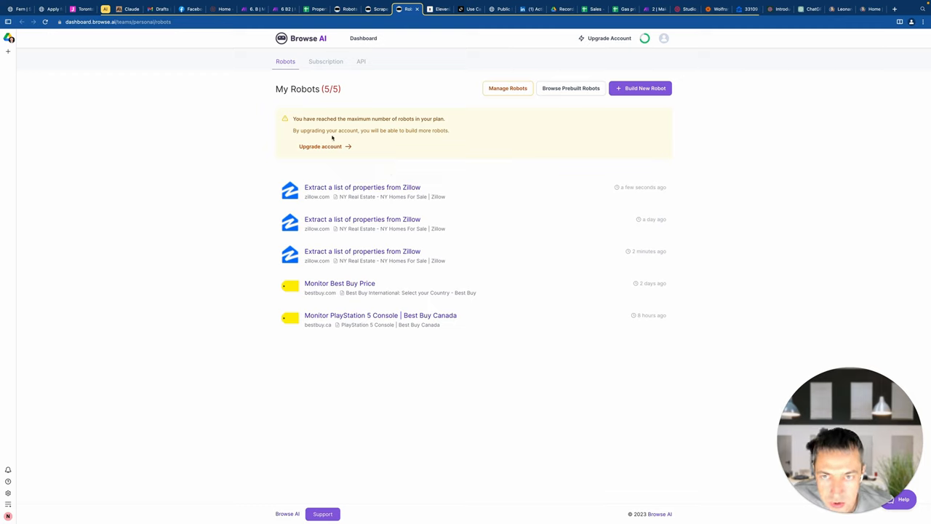
mouse_move(341, 282)
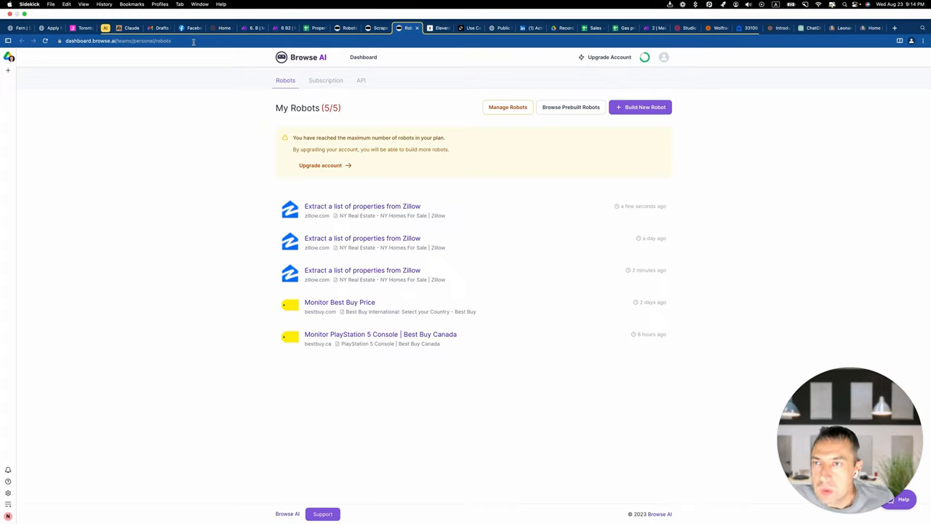
View the latest successful run of scenario 6 B2, then switch to the Properties sheet
click(254, 27)
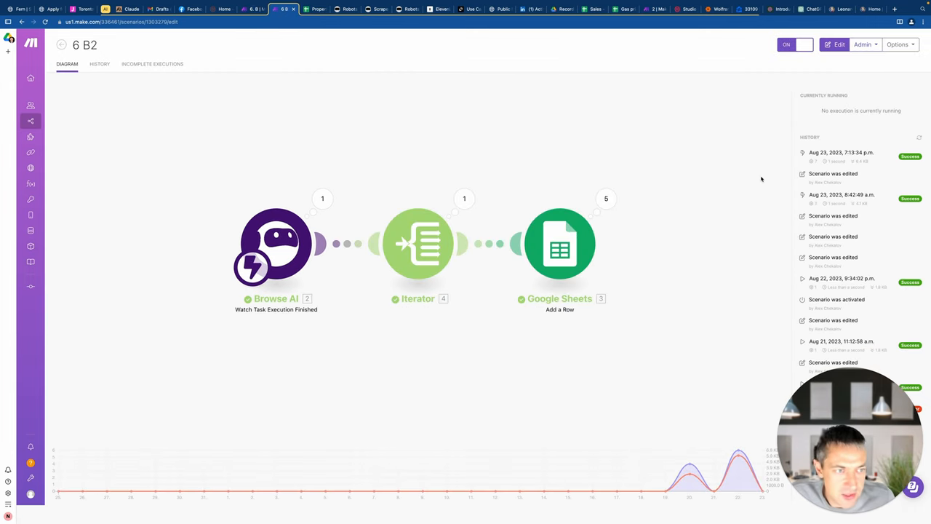
click(859, 157)
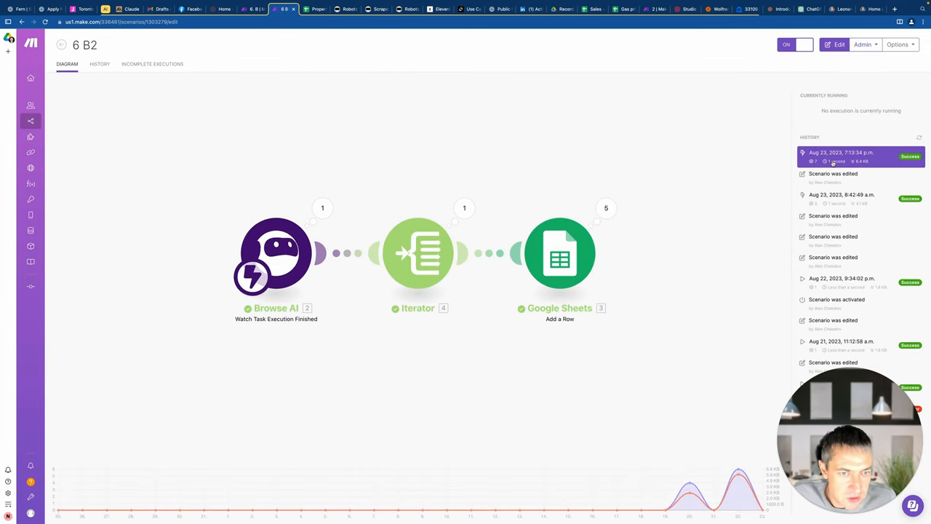
click(314, 9)
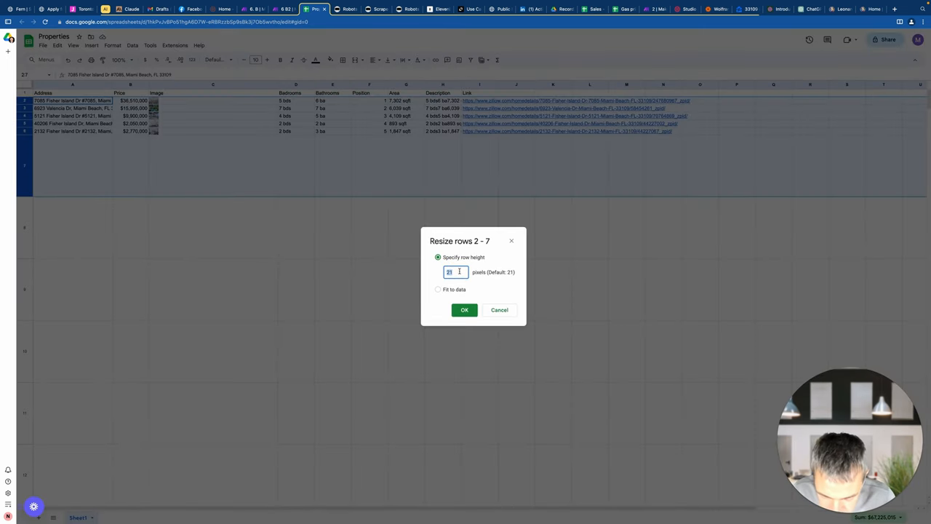
Confirm the taller height for rows 2–7 and inspect the listings' image formulas, addresses and Zillow links
click(464, 310)
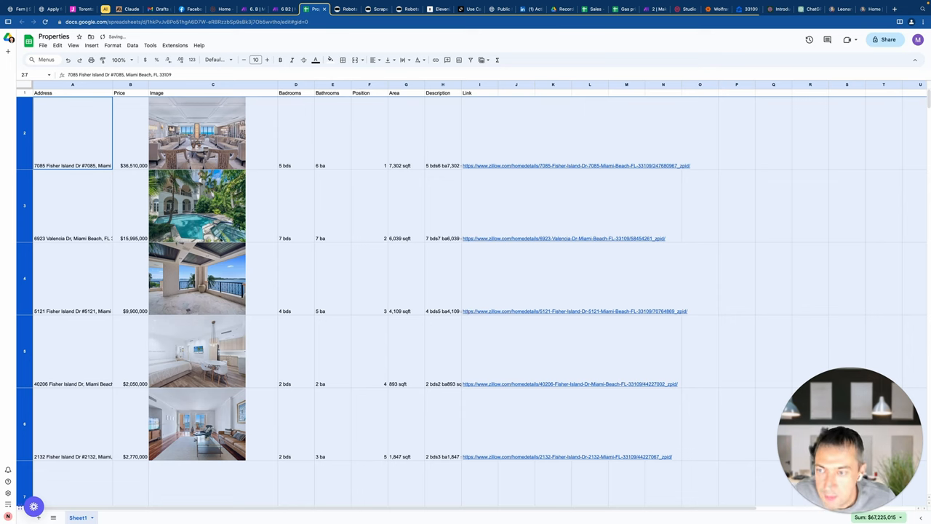
click(212, 280)
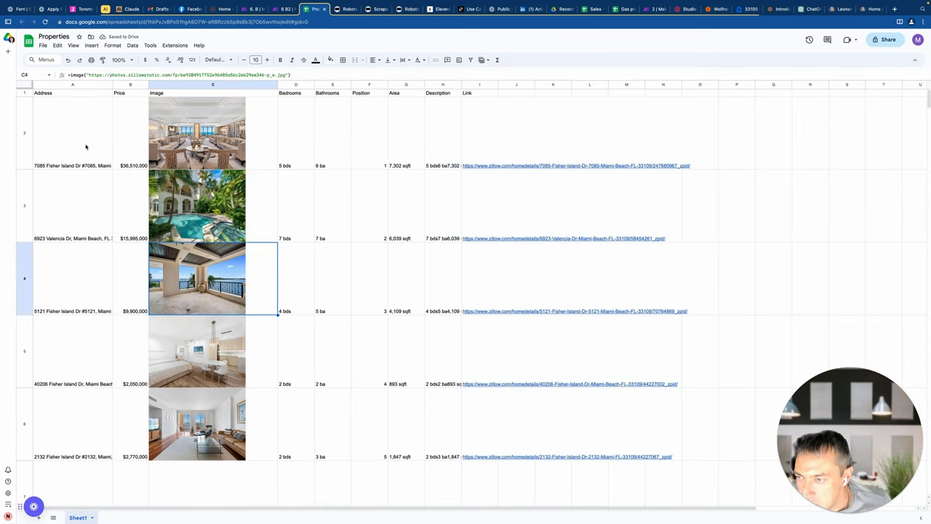
click(72, 280)
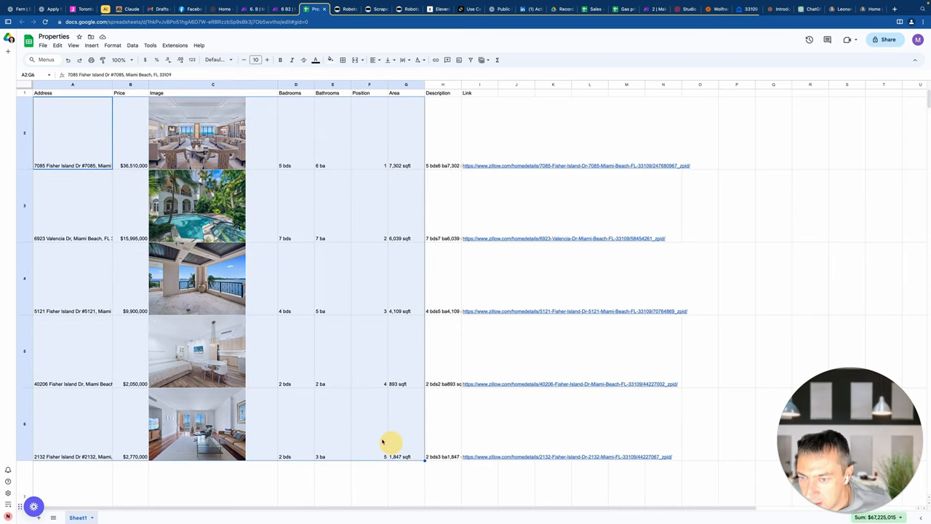
click(72, 353)
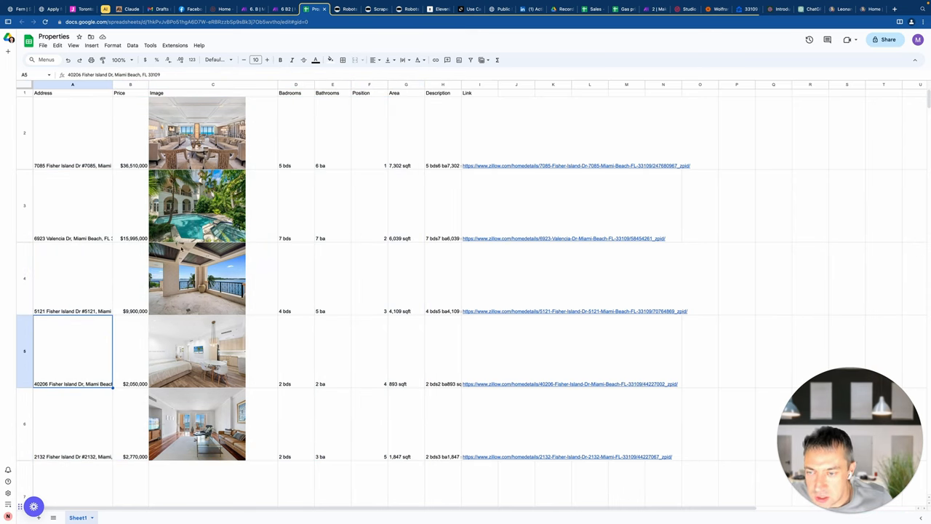
click(213, 425)
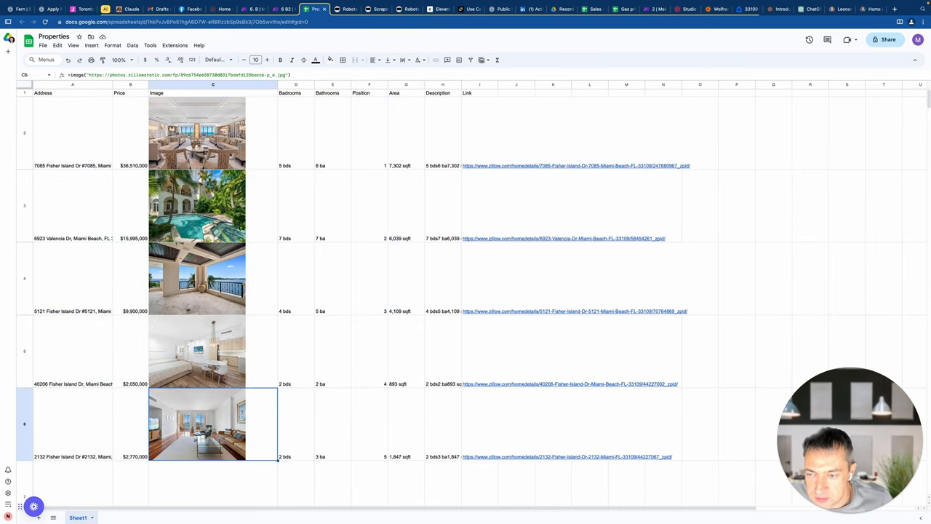
click(213, 93)
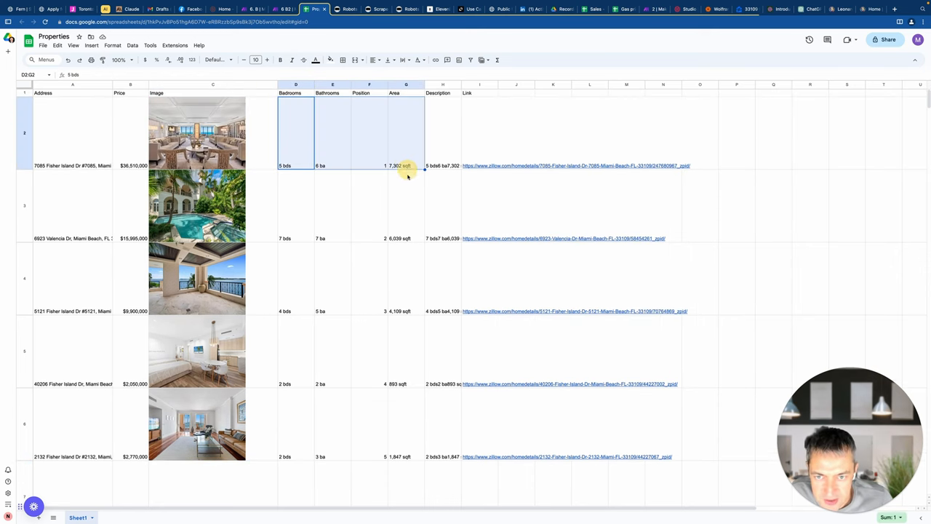
click(442, 207)
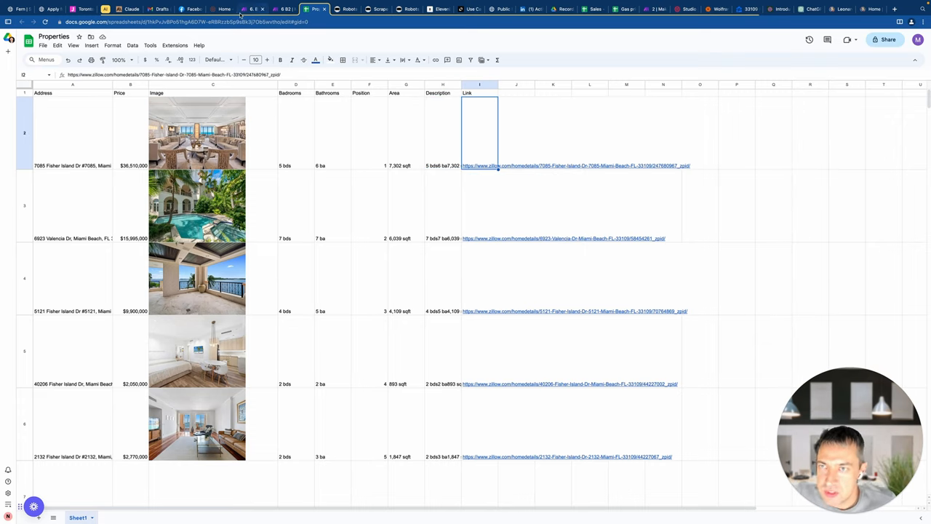
Review the Google Sheets add-row module's column mappings in Make.com, then return to the scenarios list
click(253, 8)
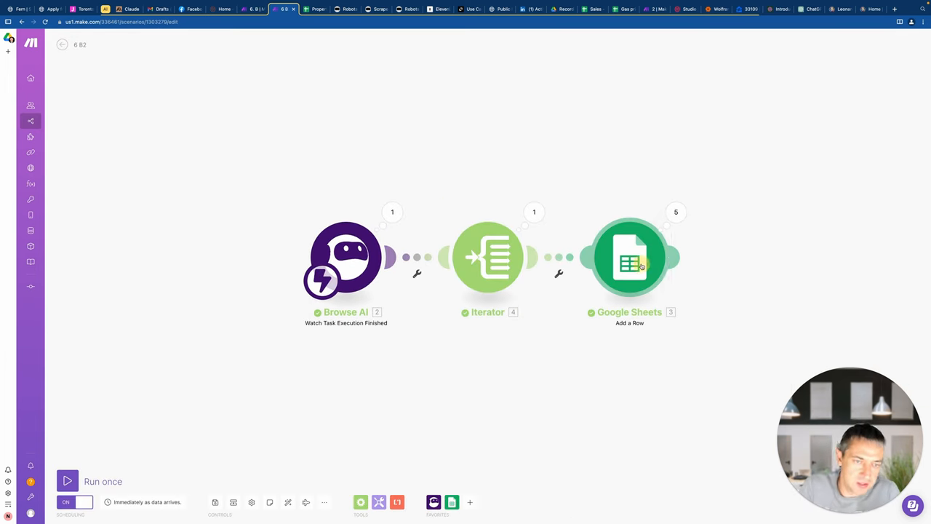
click(629, 256)
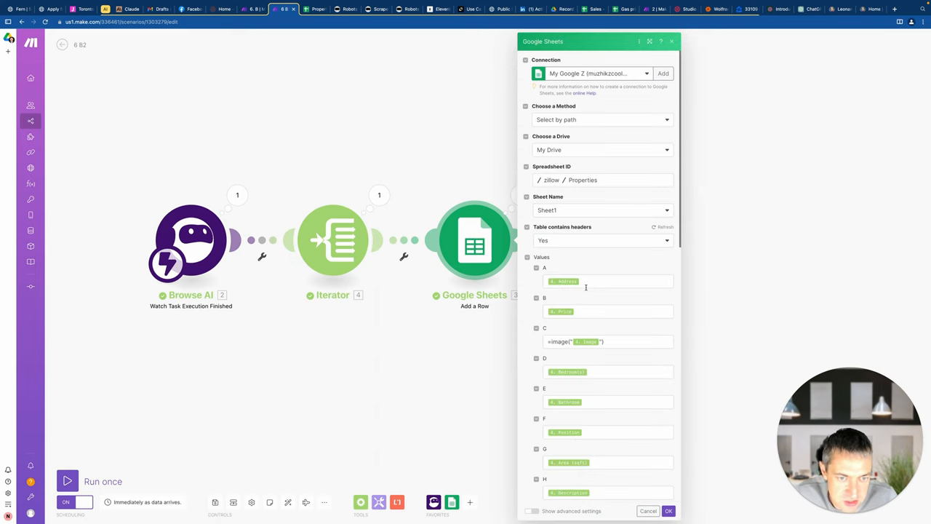
scroll(down, 3)
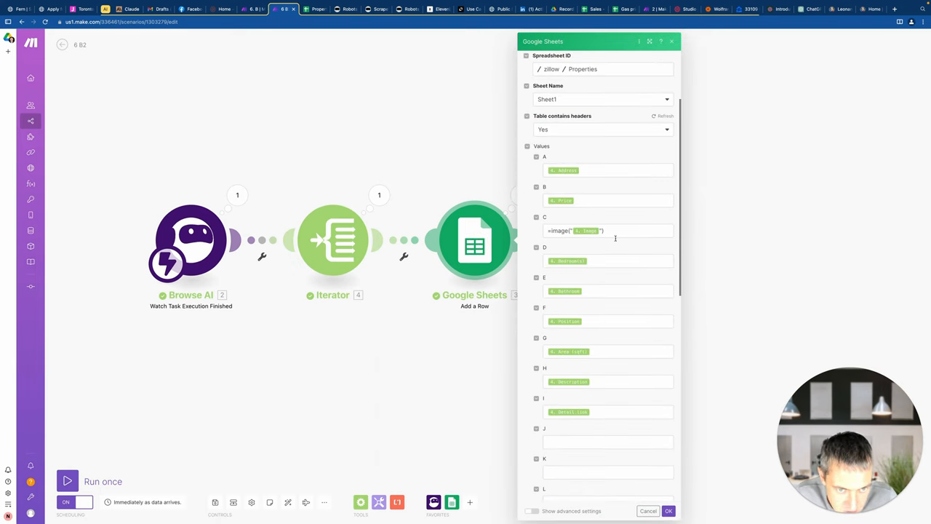
click(575, 230)
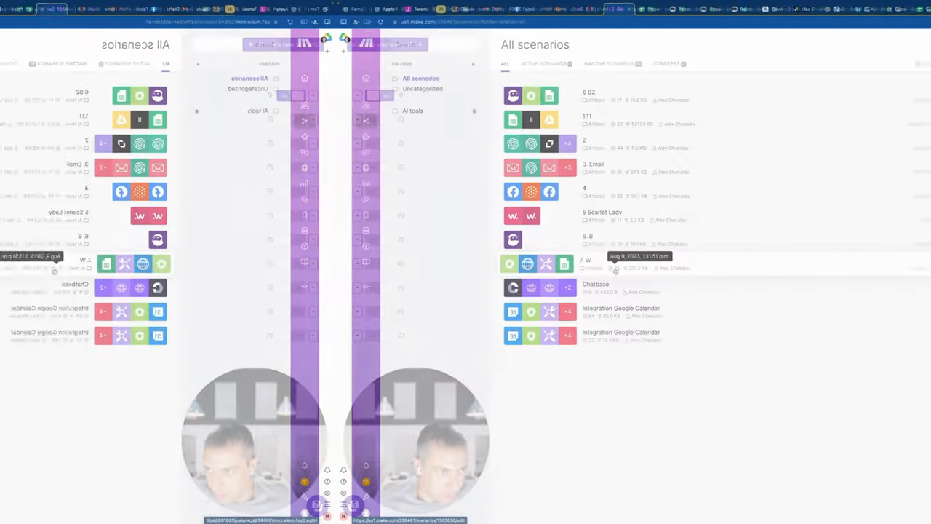
Open the 7. W scenario and move through the ElevenLabs and LinkedIn pages to reach Wolfram Alpha
click(588, 259)
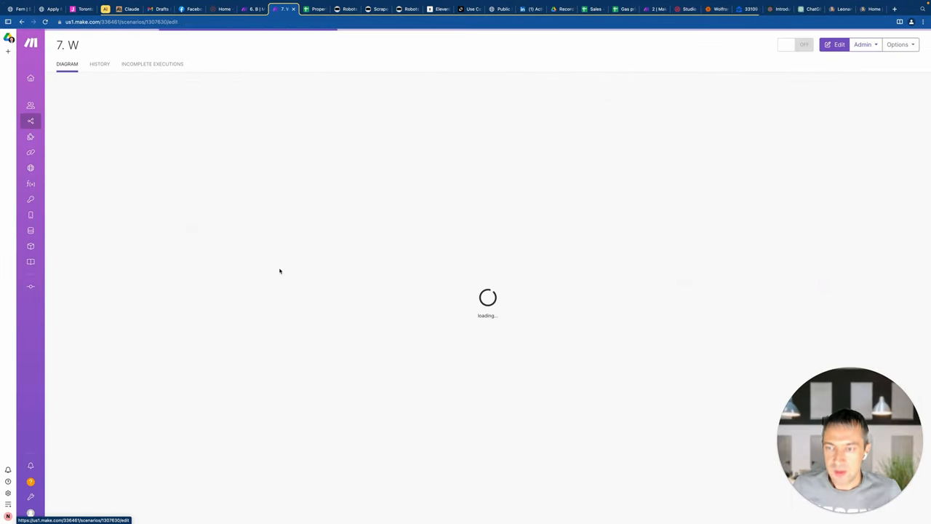
click(346, 9)
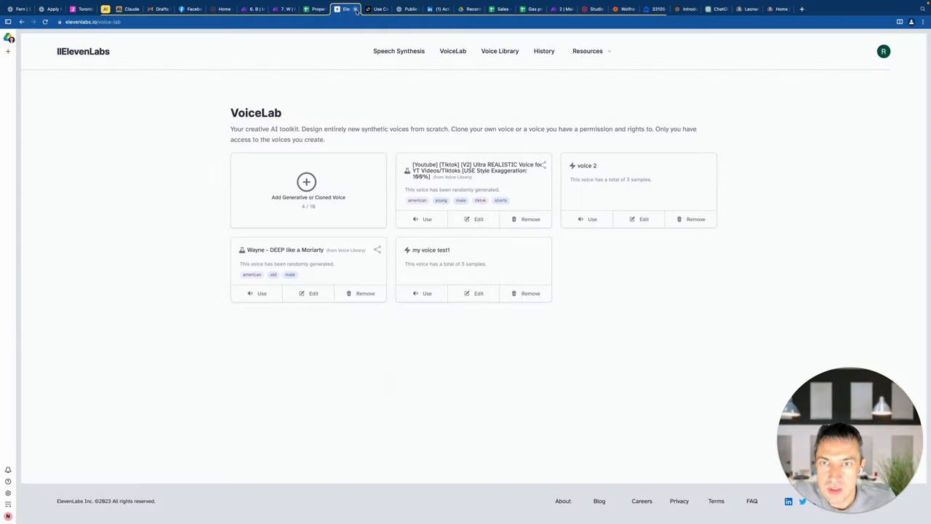
click(347, 9)
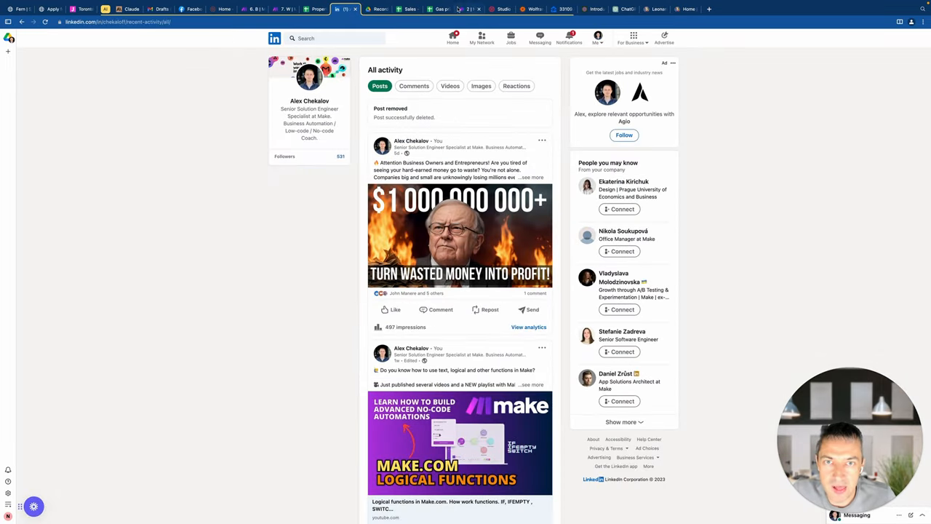
mouse_move(531, 9)
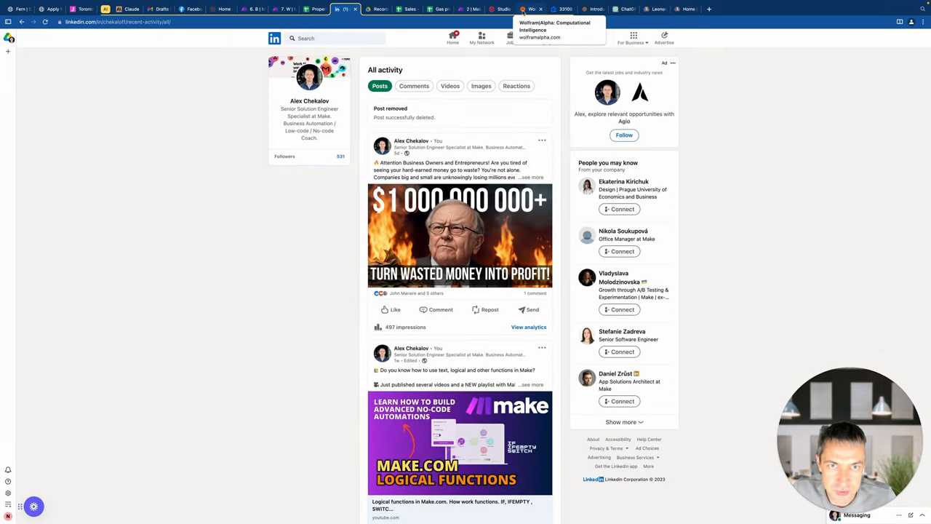
click(347, 9)
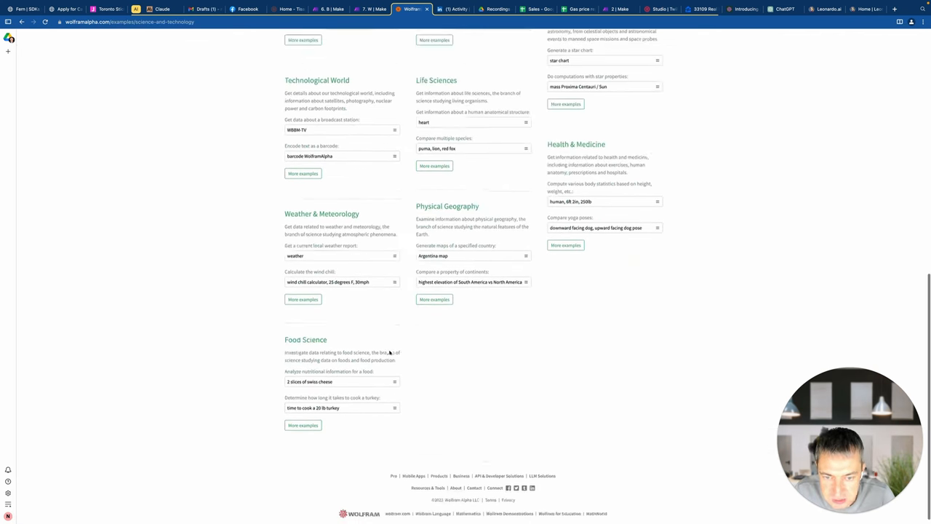
Browse Wolfram Alpha's topic examples and its homepage, then return to the Make.com scenario
scroll(up, 3)
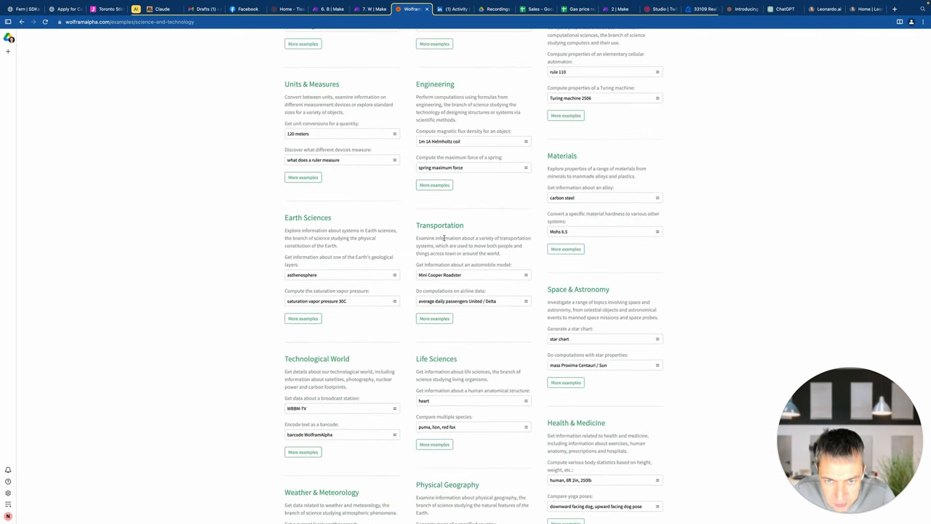
mouse_move(466, 311)
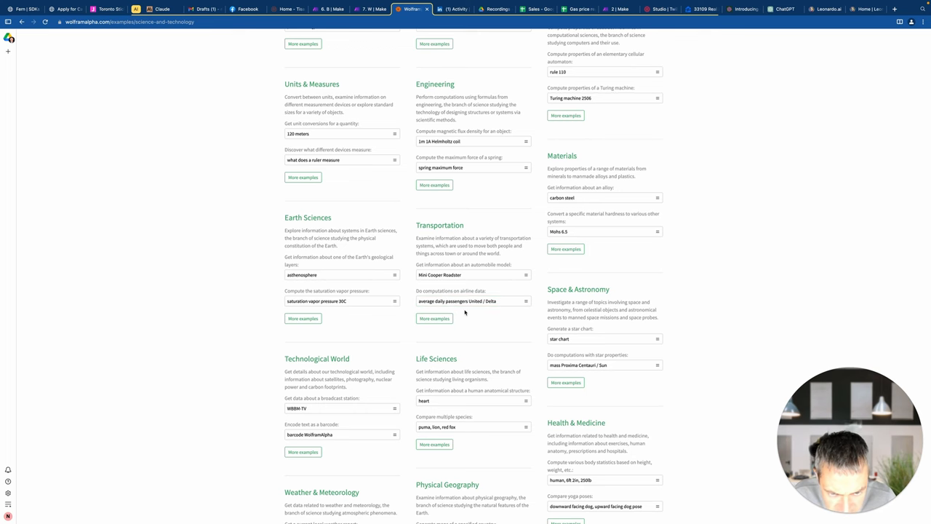
scroll(down, 3)
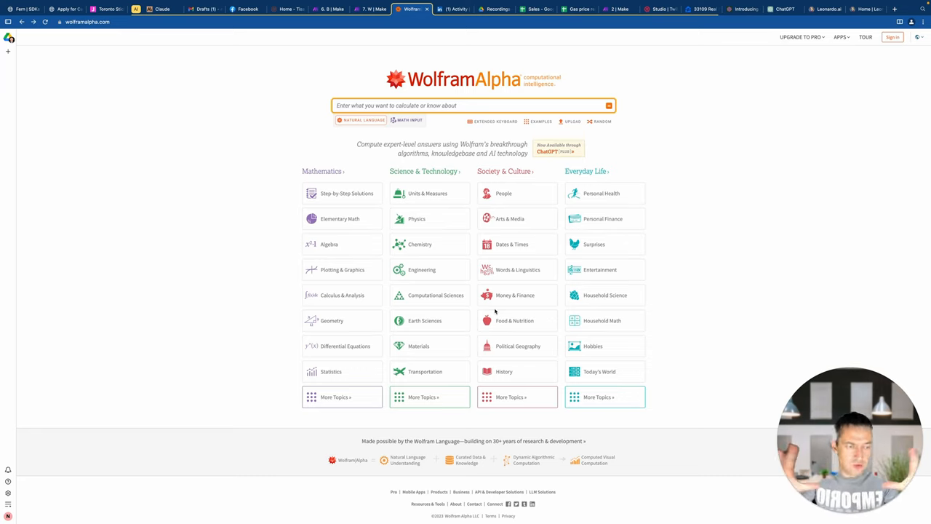
click(473, 105)
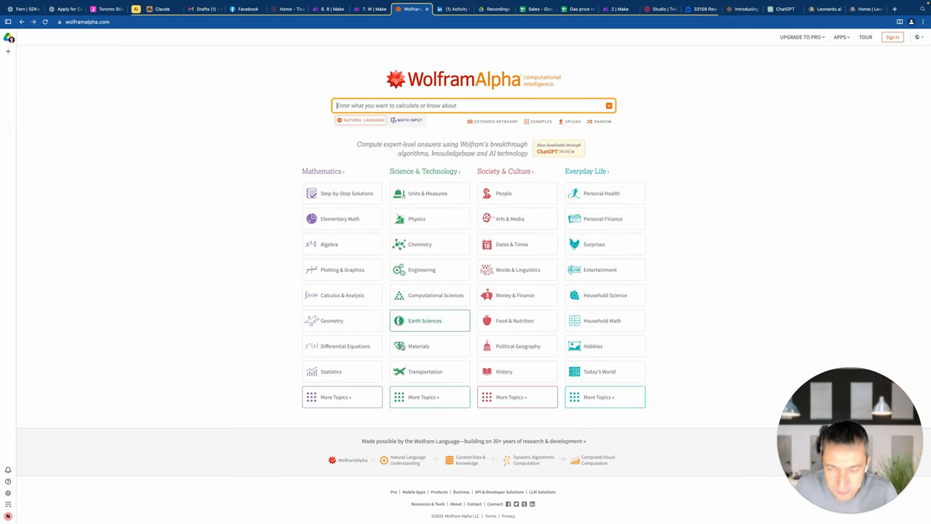
mouse_move(496, 163)
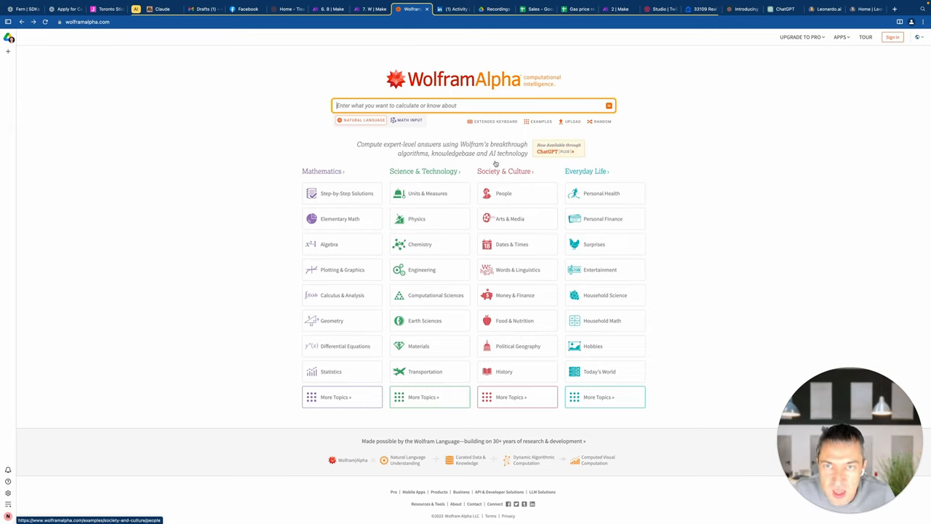
click(373, 9)
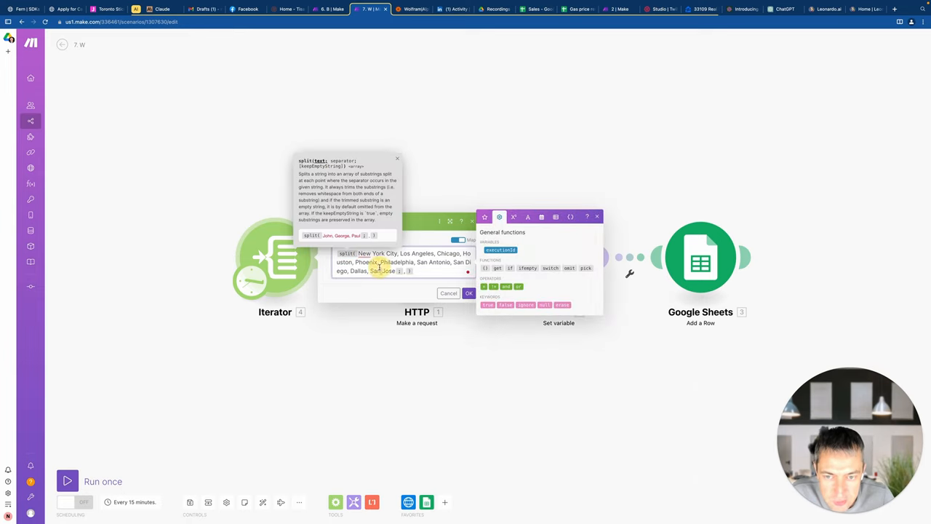
Check the empty Gas price report sheet, run the 7. W scenario once and return to the spreadsheet
click(576, 9)
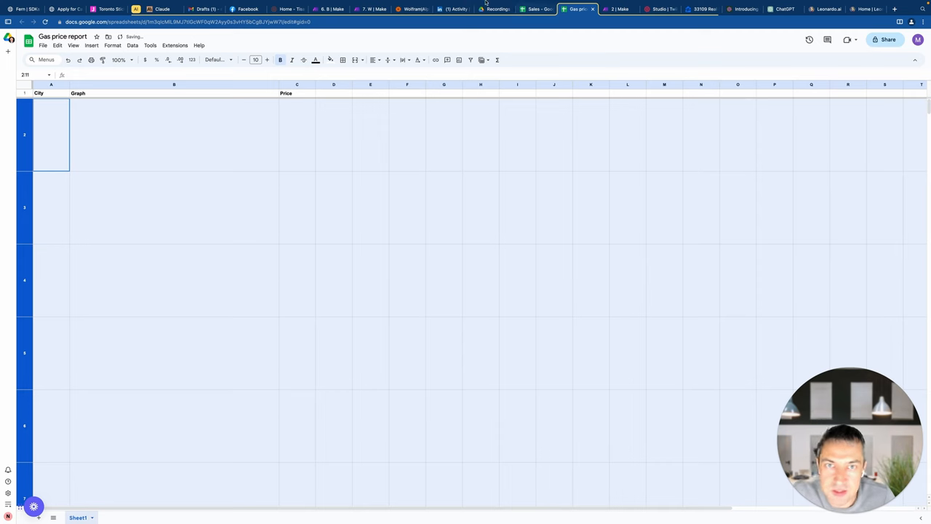
click(370, 9)
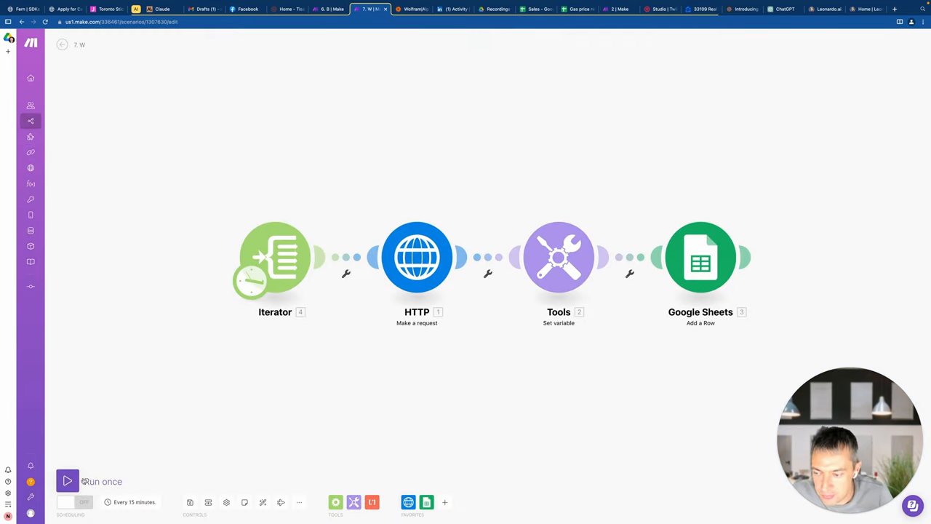
click(67, 481)
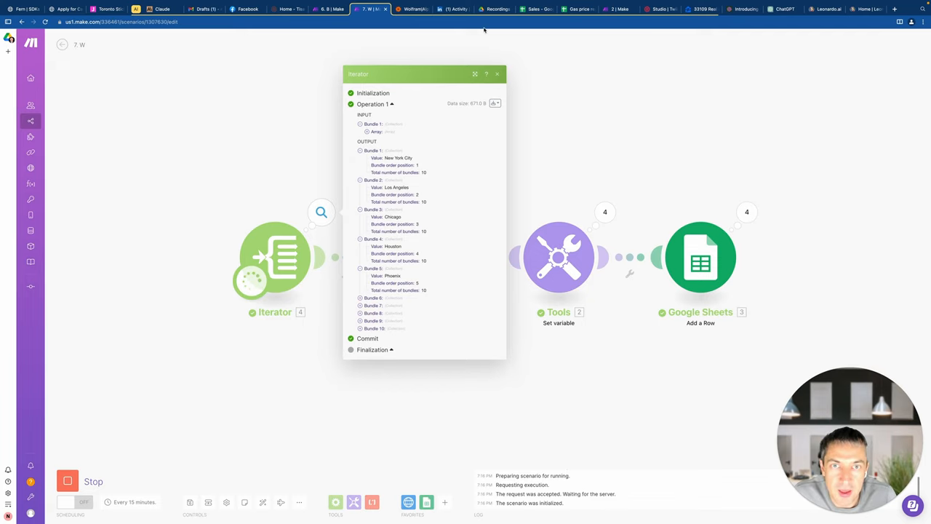
click(576, 9)
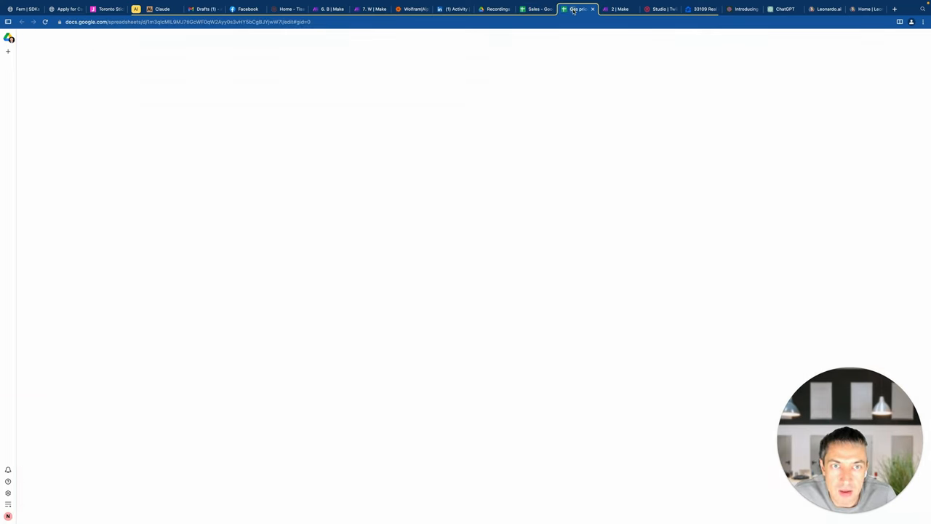
Resize rows 2–11 to a taller height so each city's gas price graph shows fully
click(576, 8)
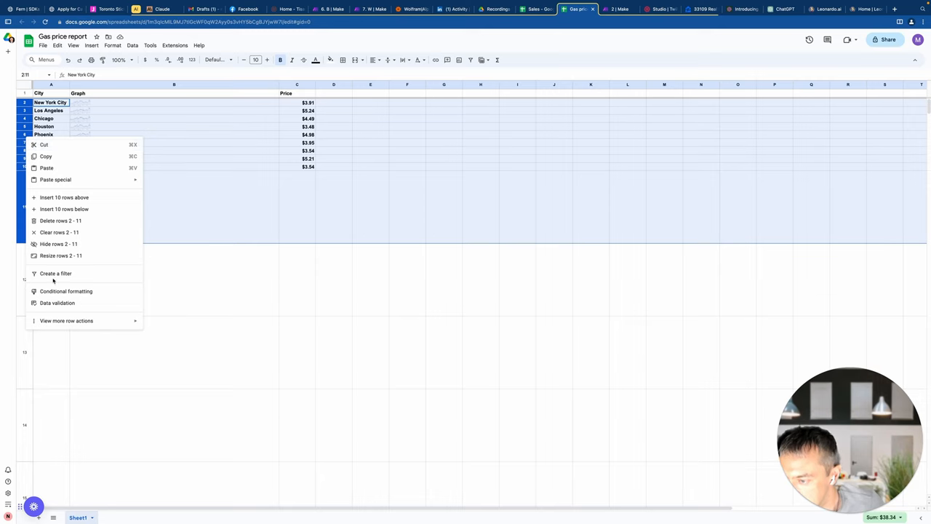
click(61, 256)
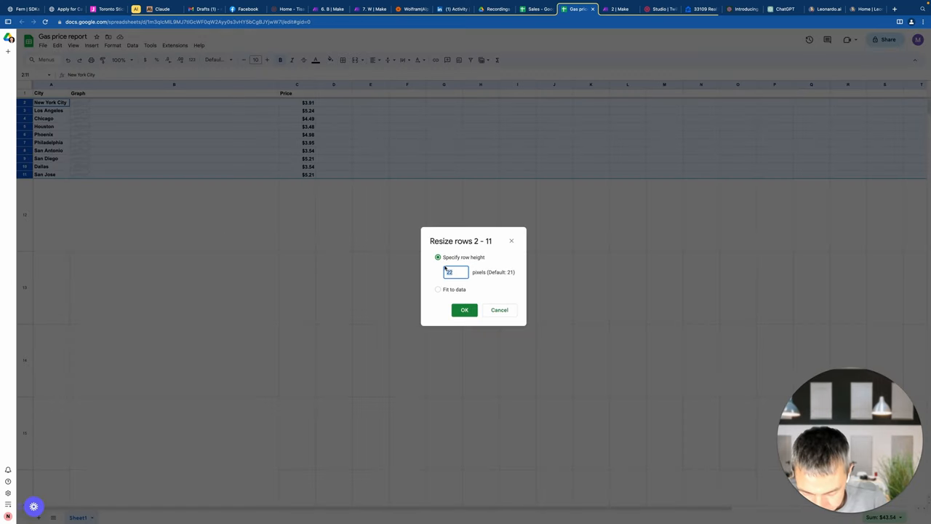
click(464, 310)
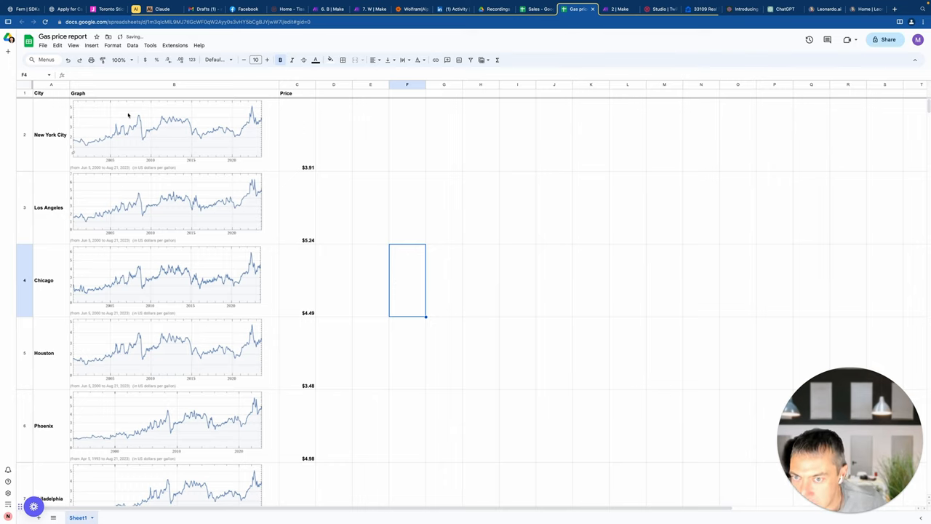
Inspect the IMAGE formula behind the New York City graph, then switch to Wolfram Alpha
click(51, 134)
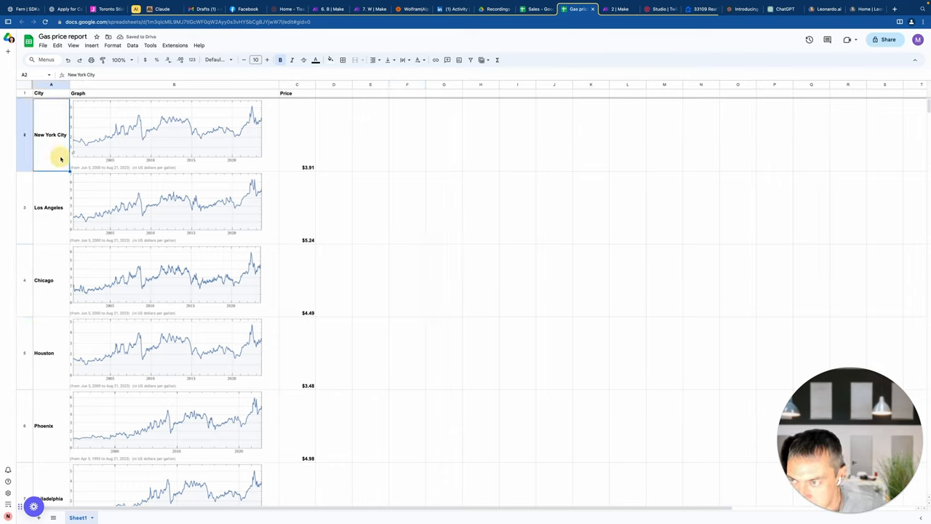
click(173, 134)
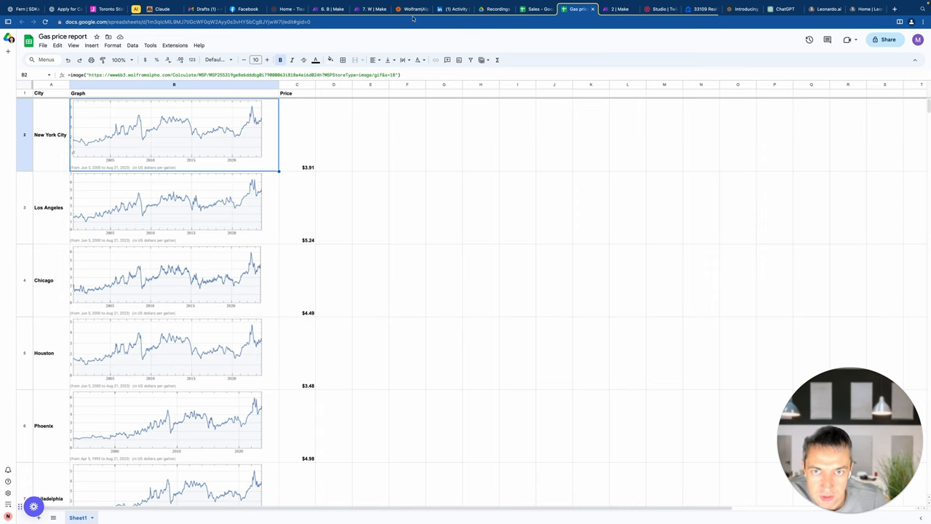
click(415, 9)
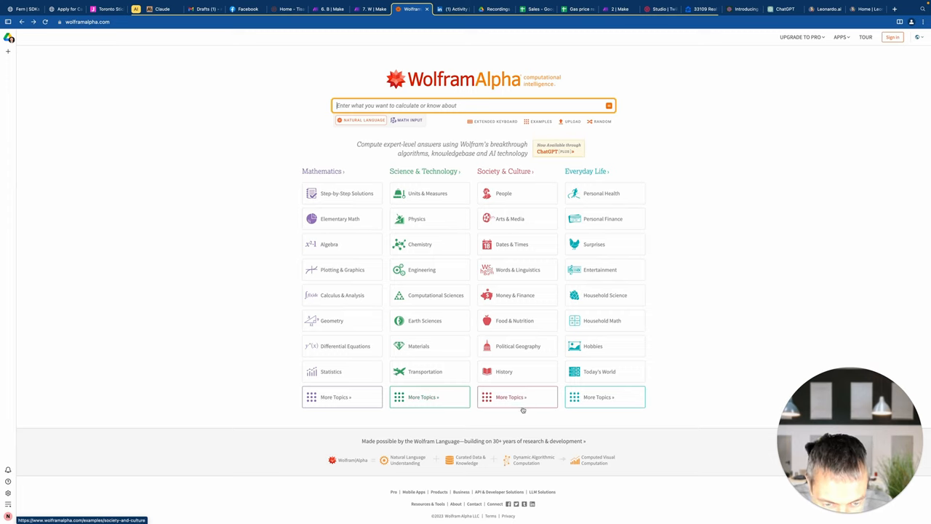
mouse_move(503, 371)
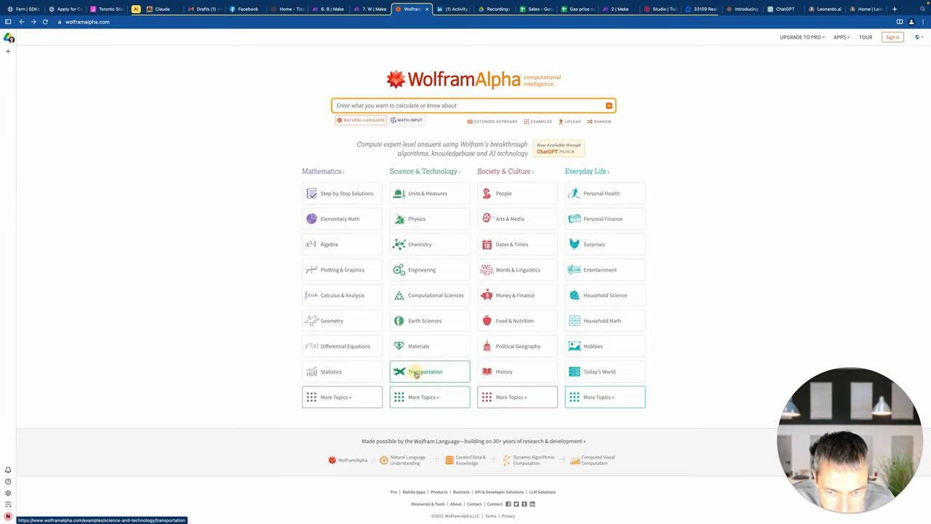
Look up the 'total length of all roads in Spain' example under Transportation, then return to Make.com
click(424, 372)
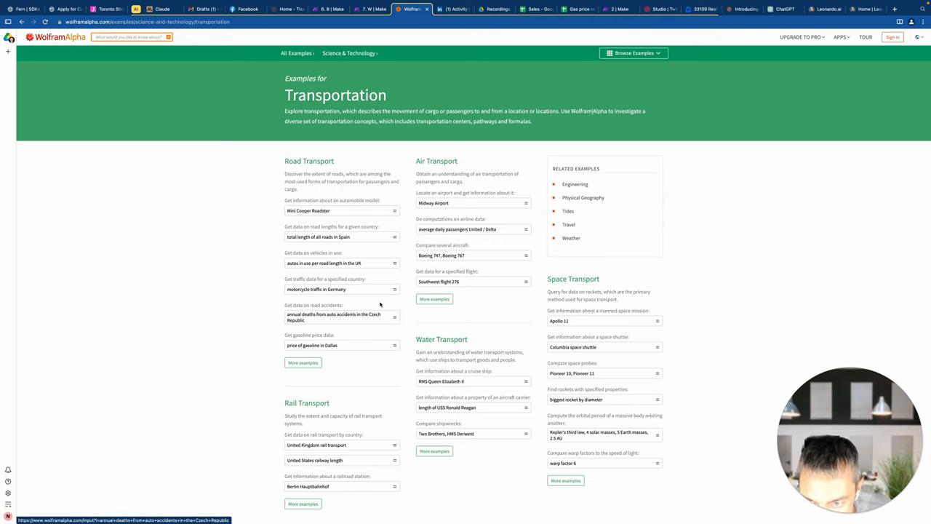
click(342, 237)
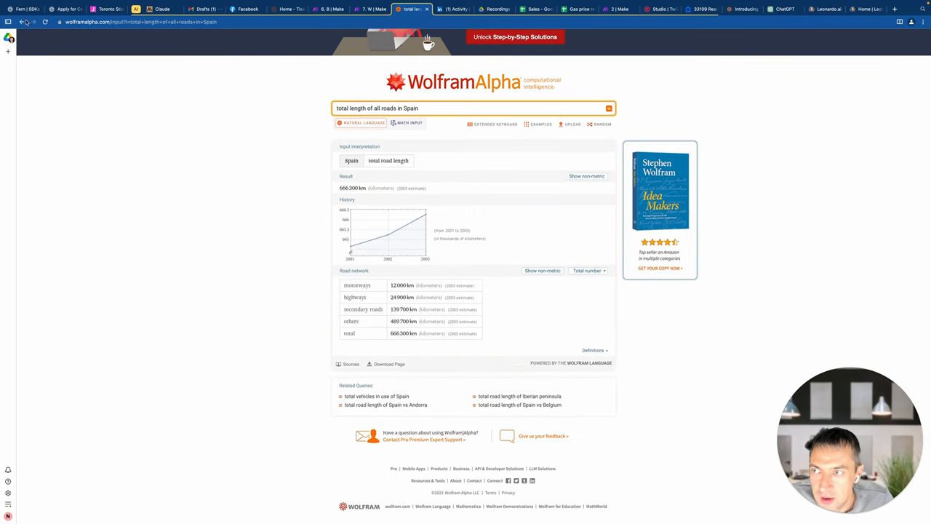
click(355, 9)
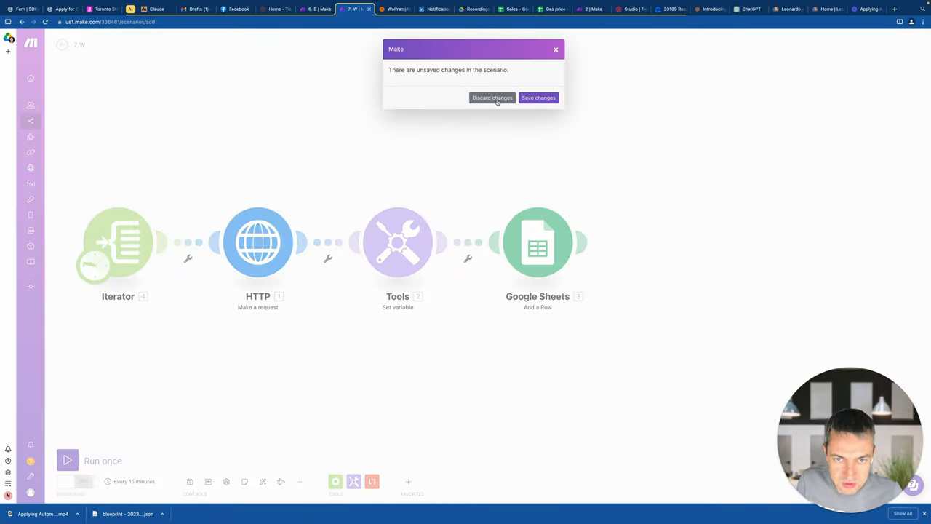
Discard unsaved changes, create a new scenario and start Import Blueprint from the extra options
click(491, 97)
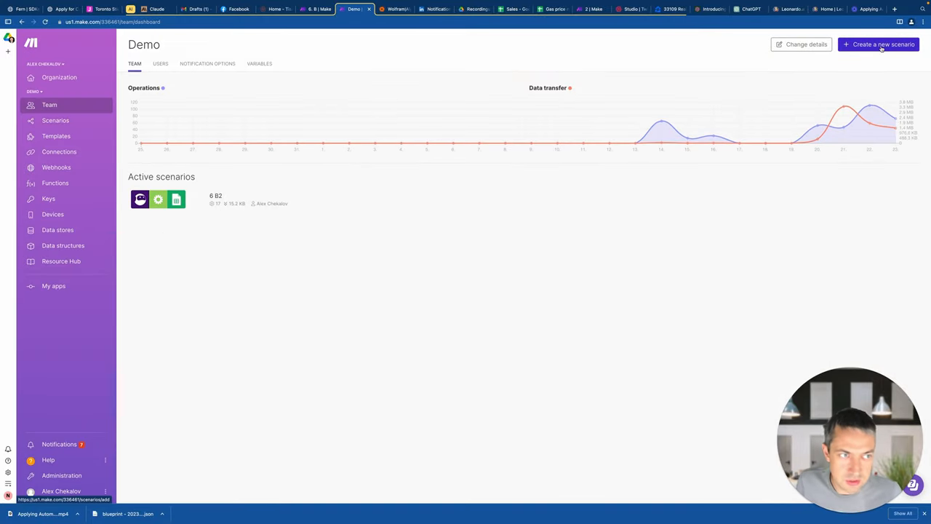
click(879, 44)
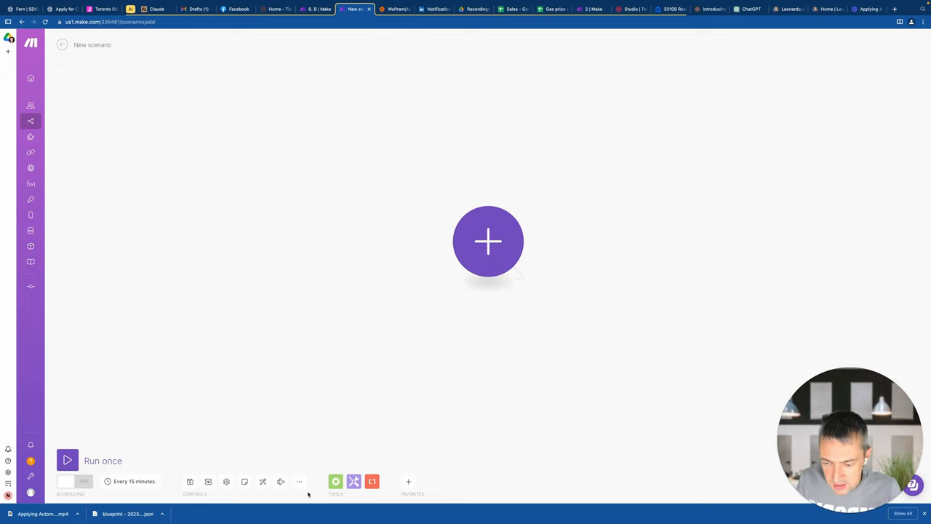
click(299, 482)
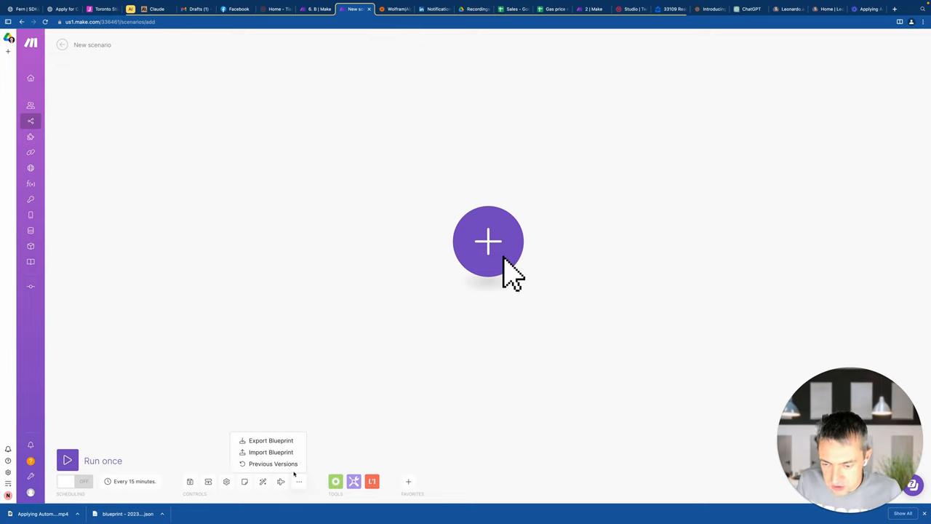
click(271, 451)
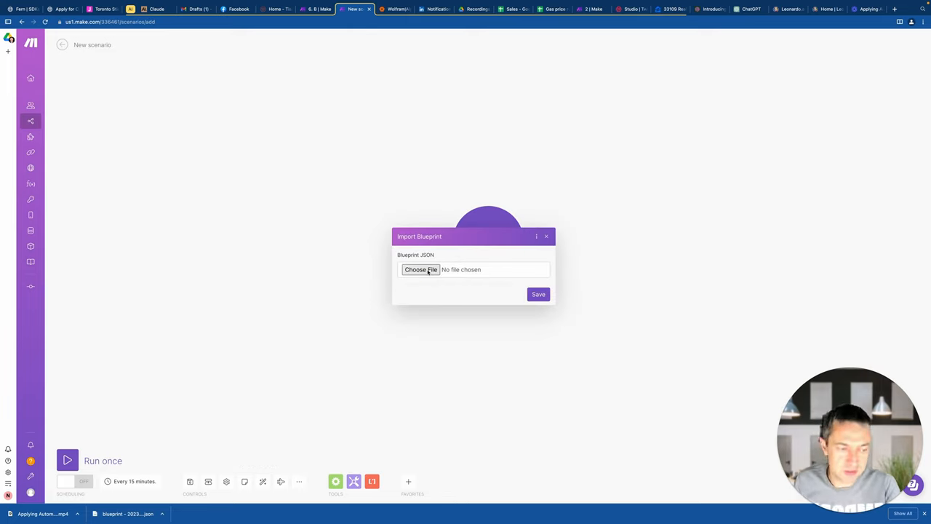
Choose the blueprint JSON from Downloads and save it into the new scenario
click(421, 269)
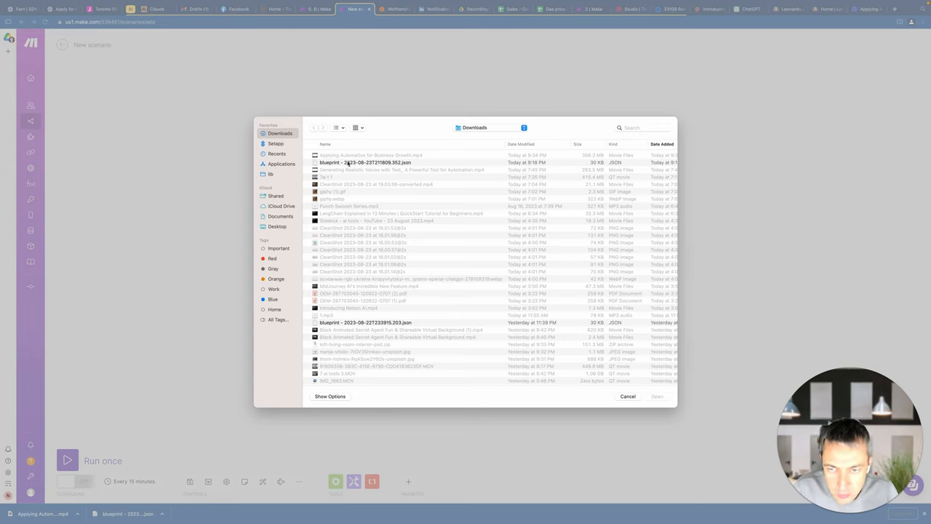
click(364, 163)
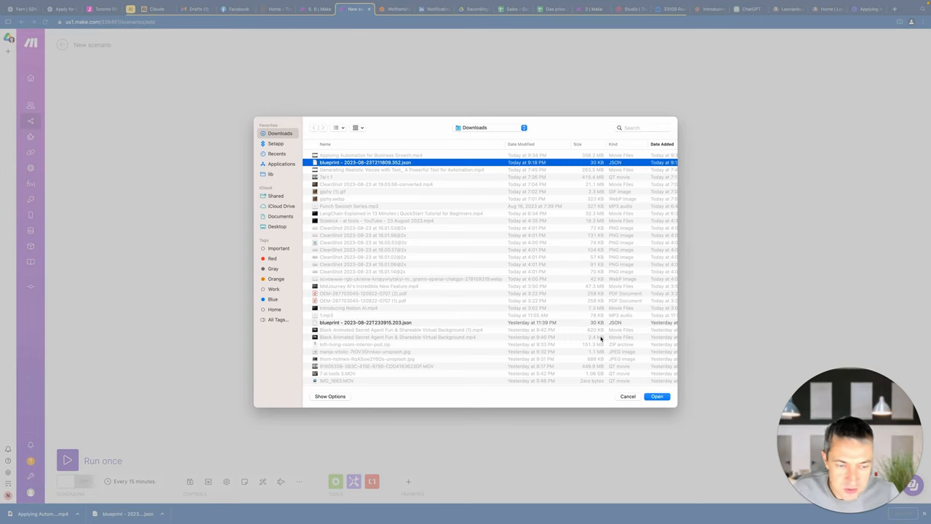
click(657, 396)
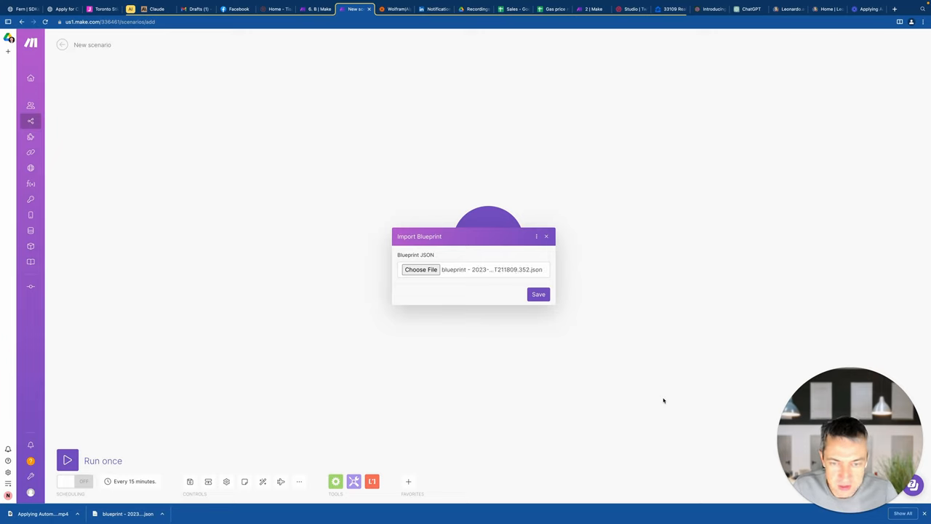
click(538, 293)
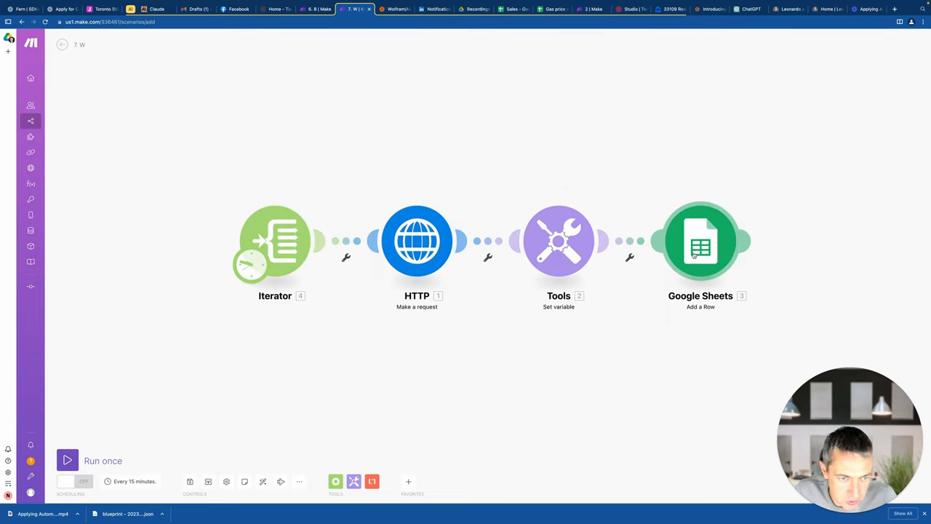
click(700, 242)
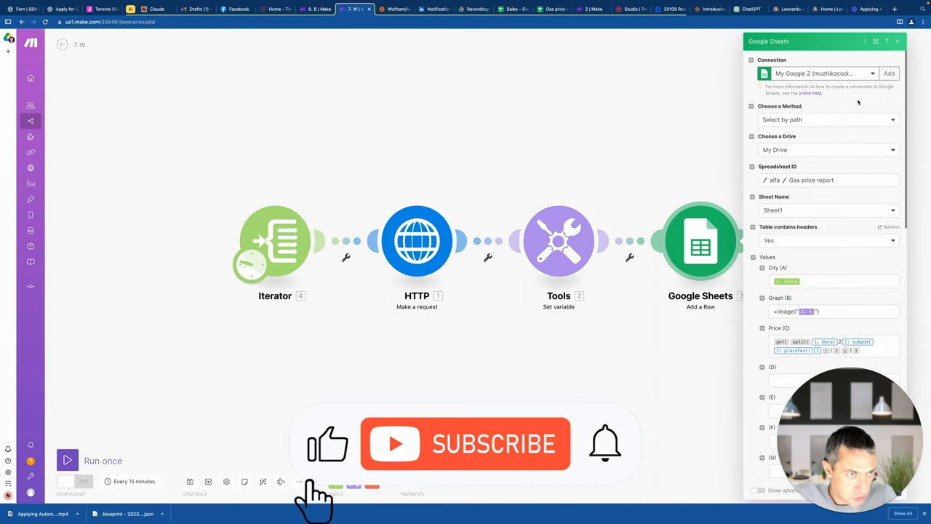
click(465, 443)
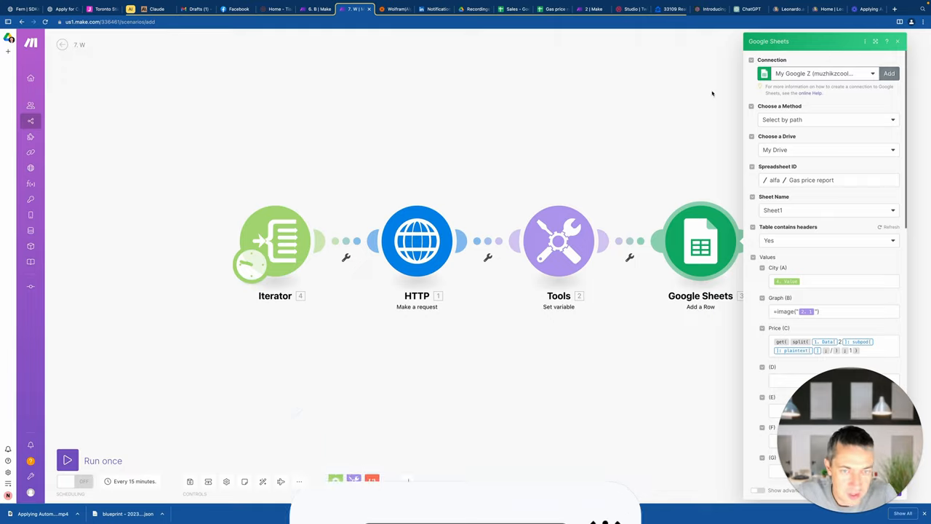
click(897, 41)
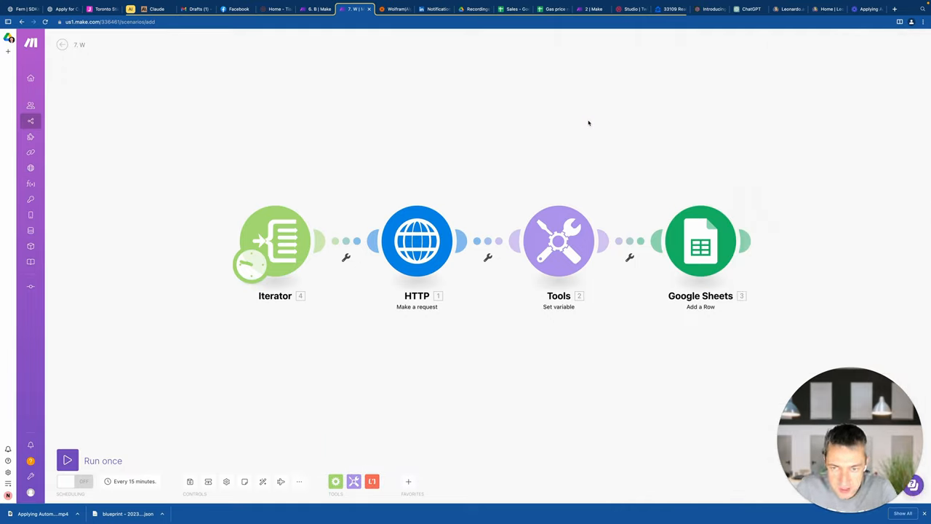